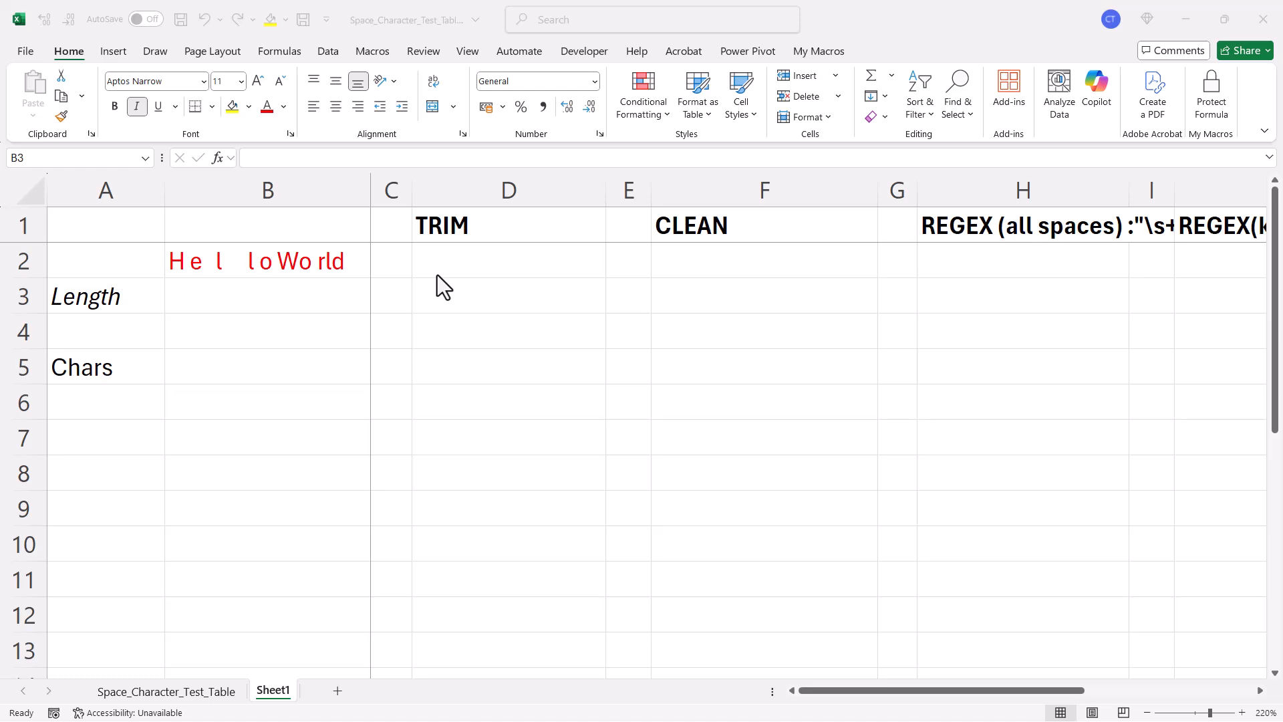
{"action": "mouse_move", "coordinate": [374, 301]}
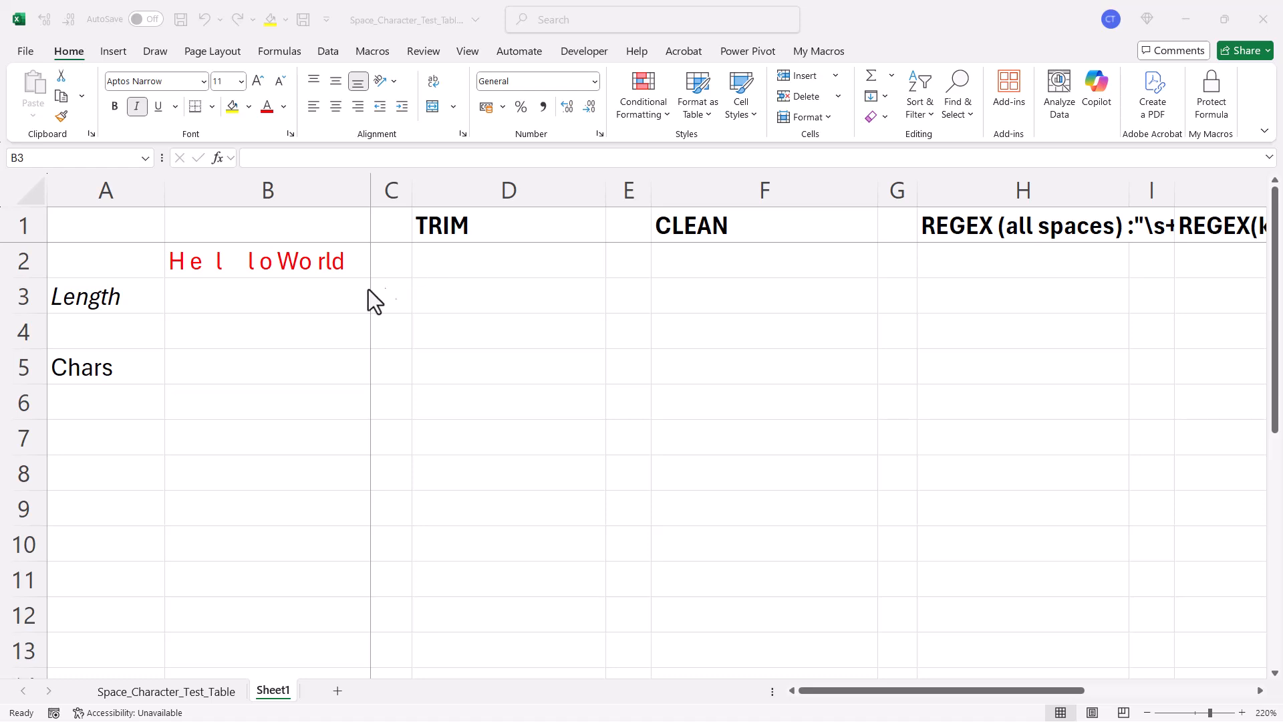
Step: Enter =LEN(B2) in B3 to count the spaced Hello World text as 19 characters
{"action": "type", "text": "=len"}
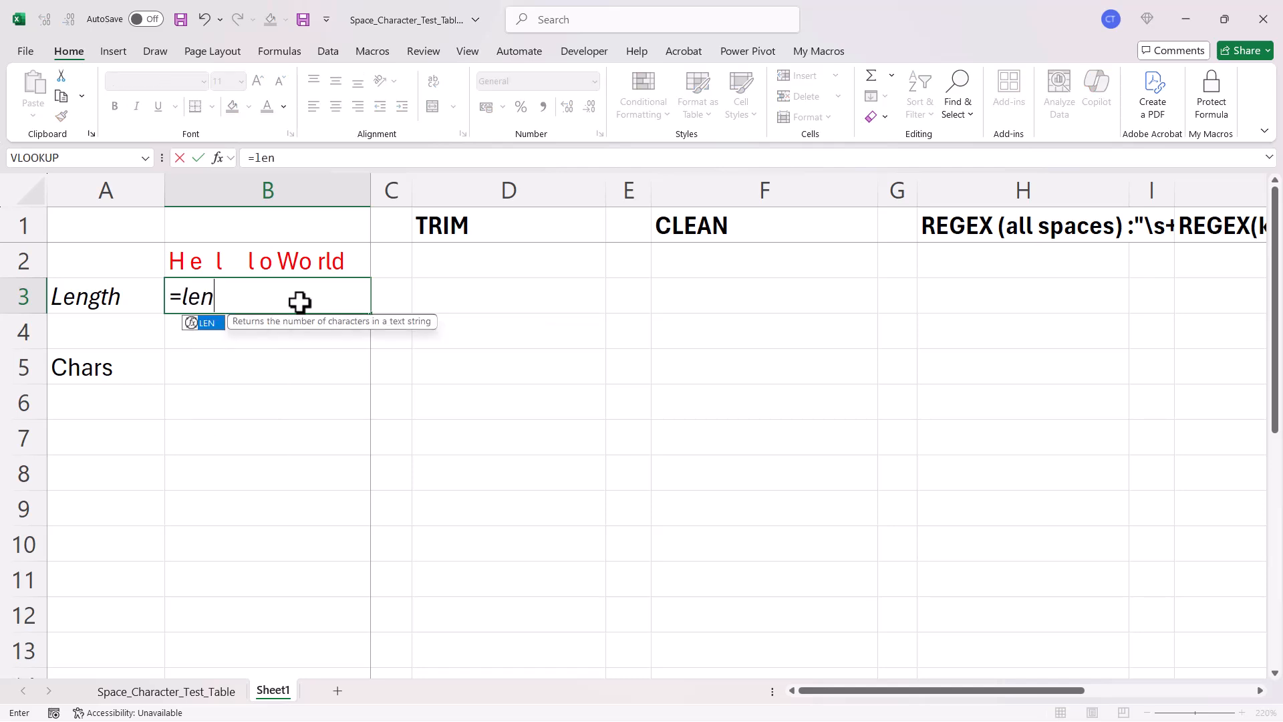
{"action": "left_click", "coordinate": [290, 262]}
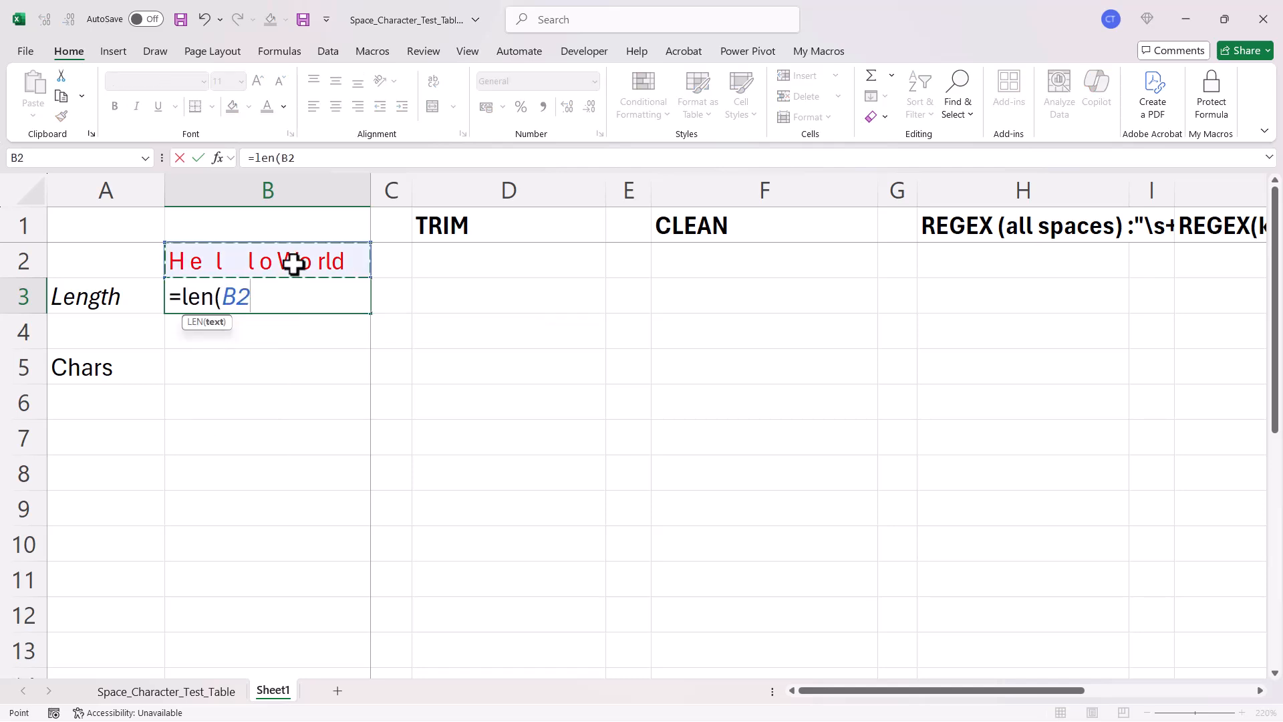
{"action": "key", "text": "Enter"}
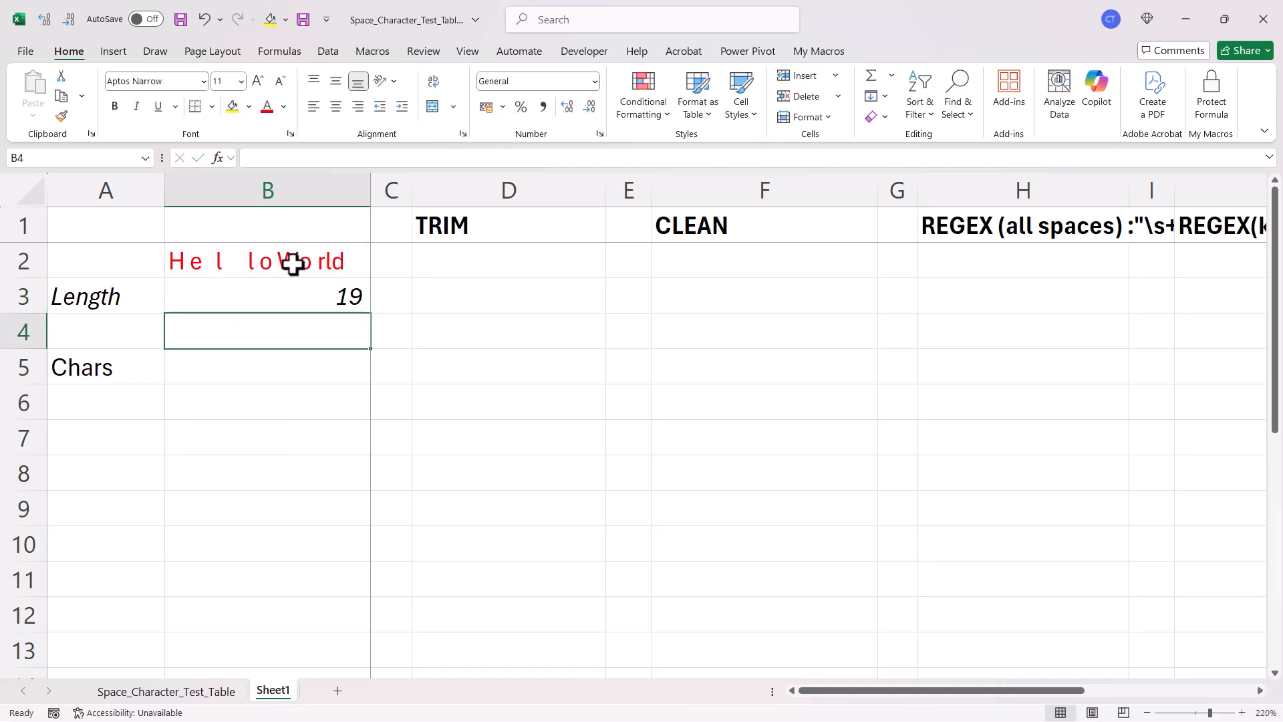
{"action": "left_click", "coordinate": [249, 366]}
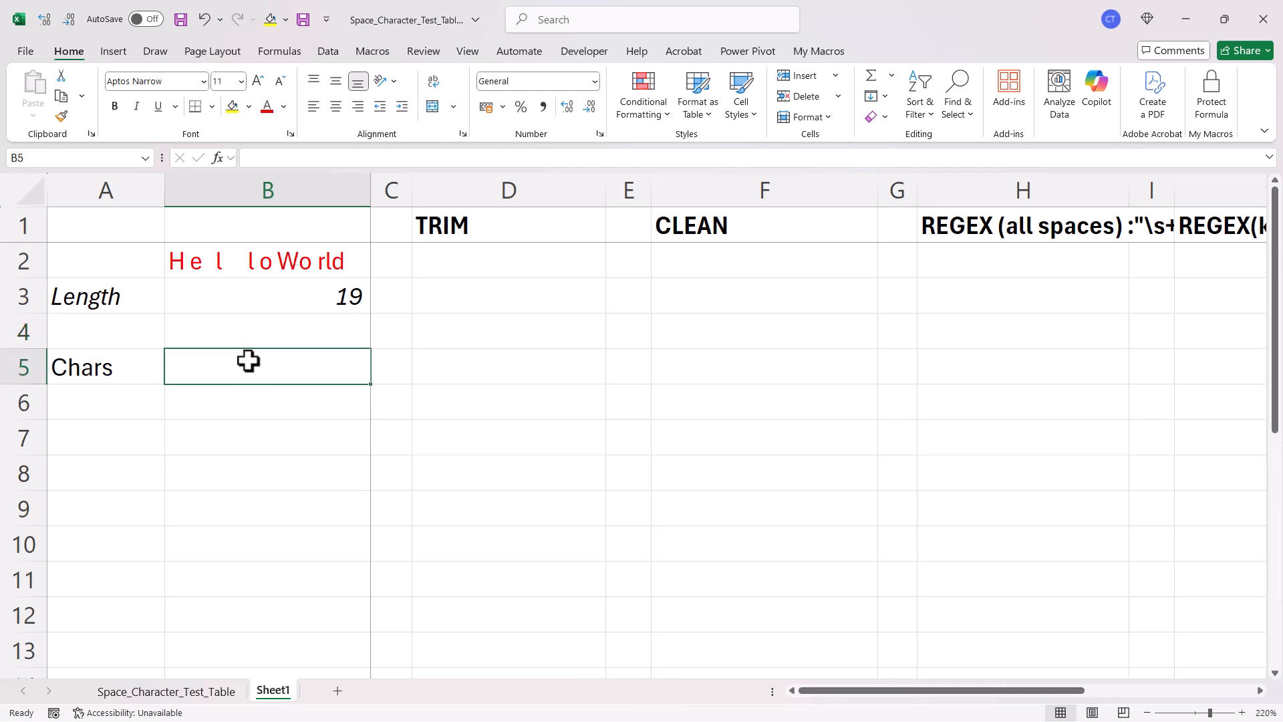
Step: Enter =UNICODE(MID(B2,SEQUENCE(LEN(B2)),1)) in B5, spilling codes 72, 160, 101, 8194…
{"action": "type", "text": "="}
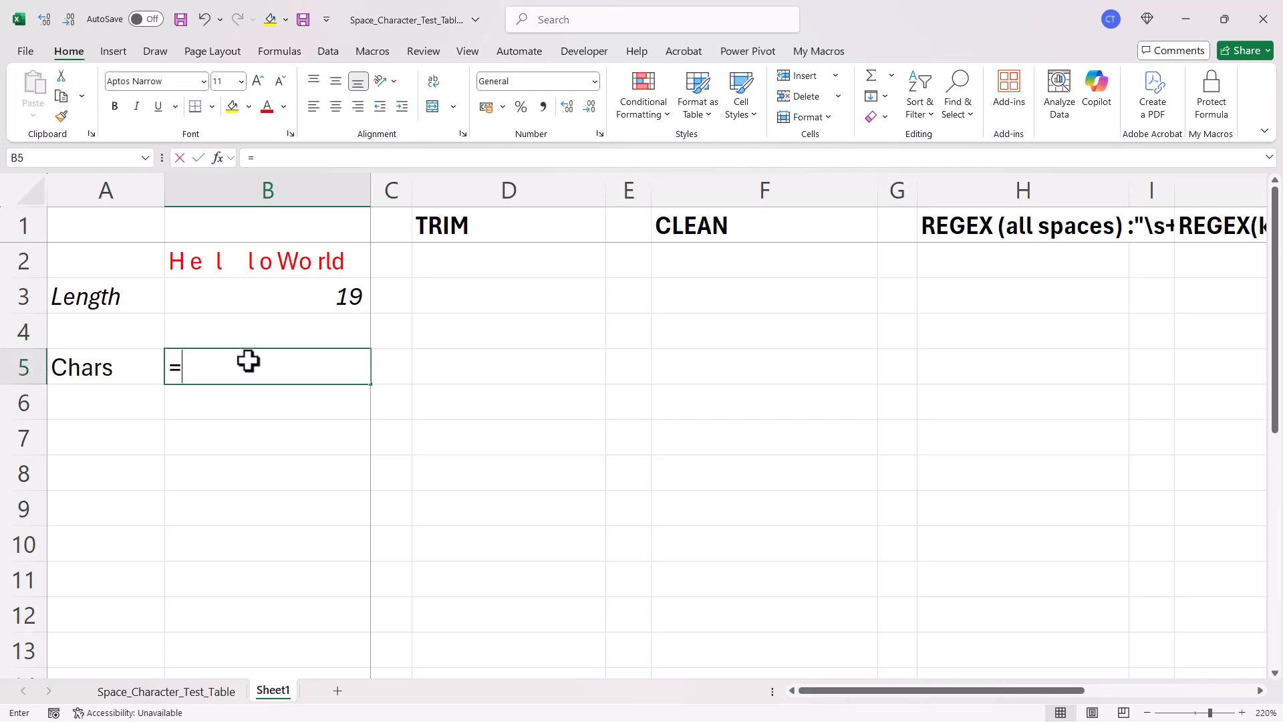
{"action": "type", "text": "u"}
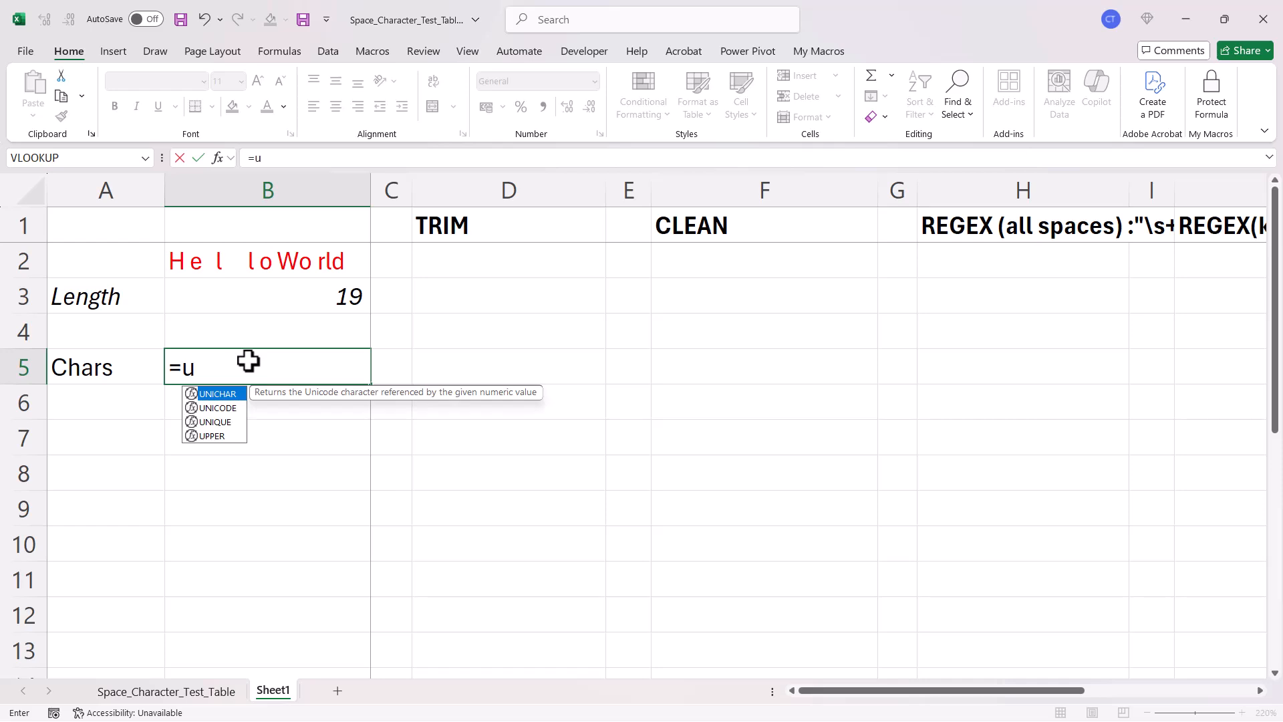
{"action": "mouse_move", "coordinate": [228, 422]}
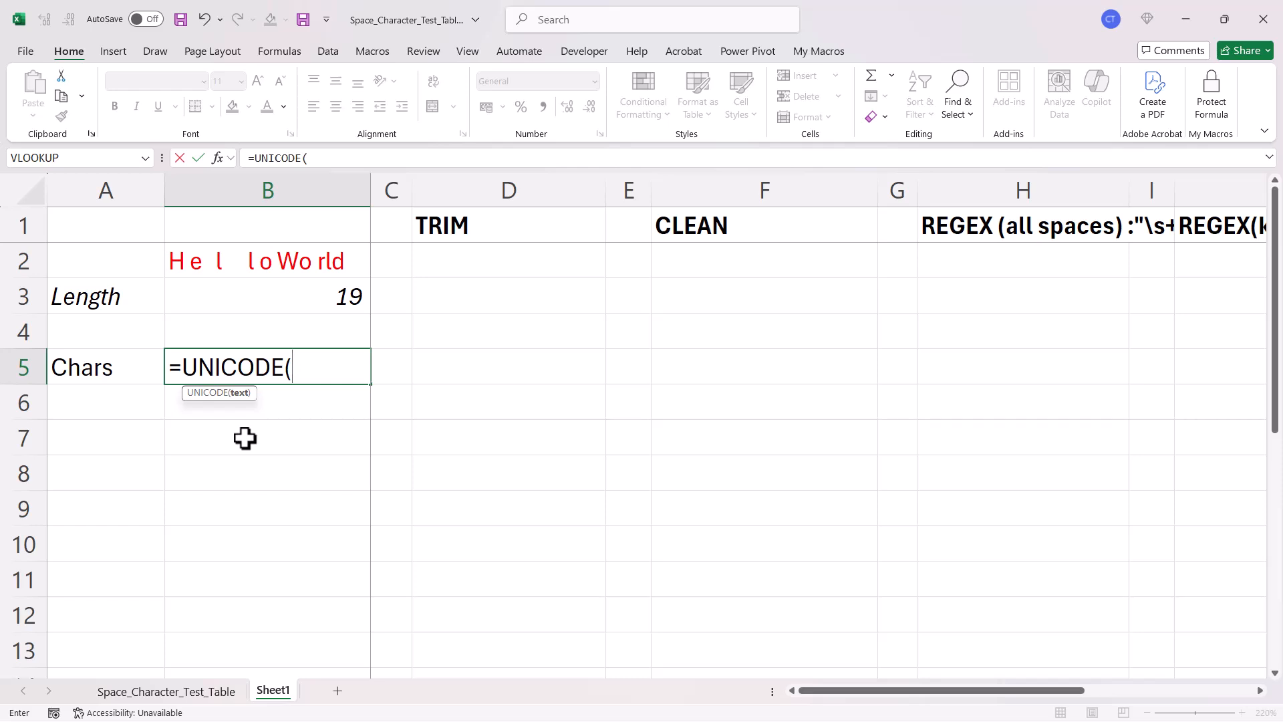
{"action": "type", "text": "mid"}
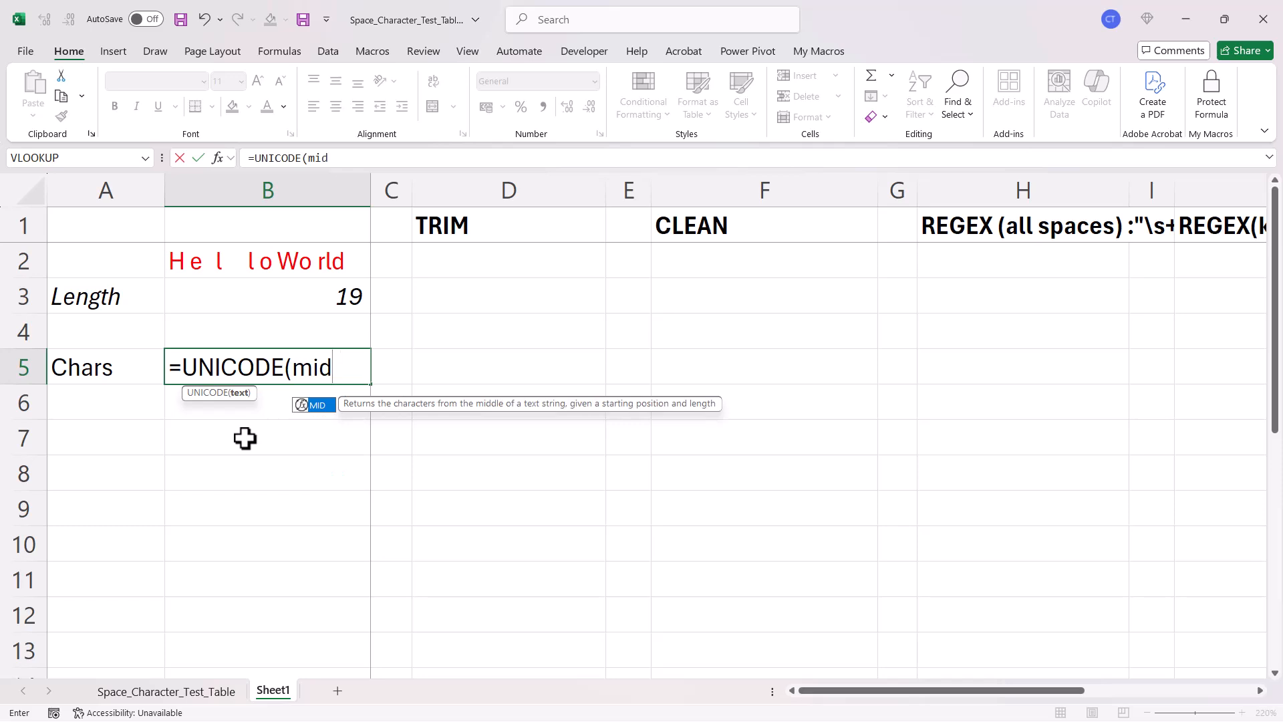
{"action": "left_click", "coordinate": [267, 260]}
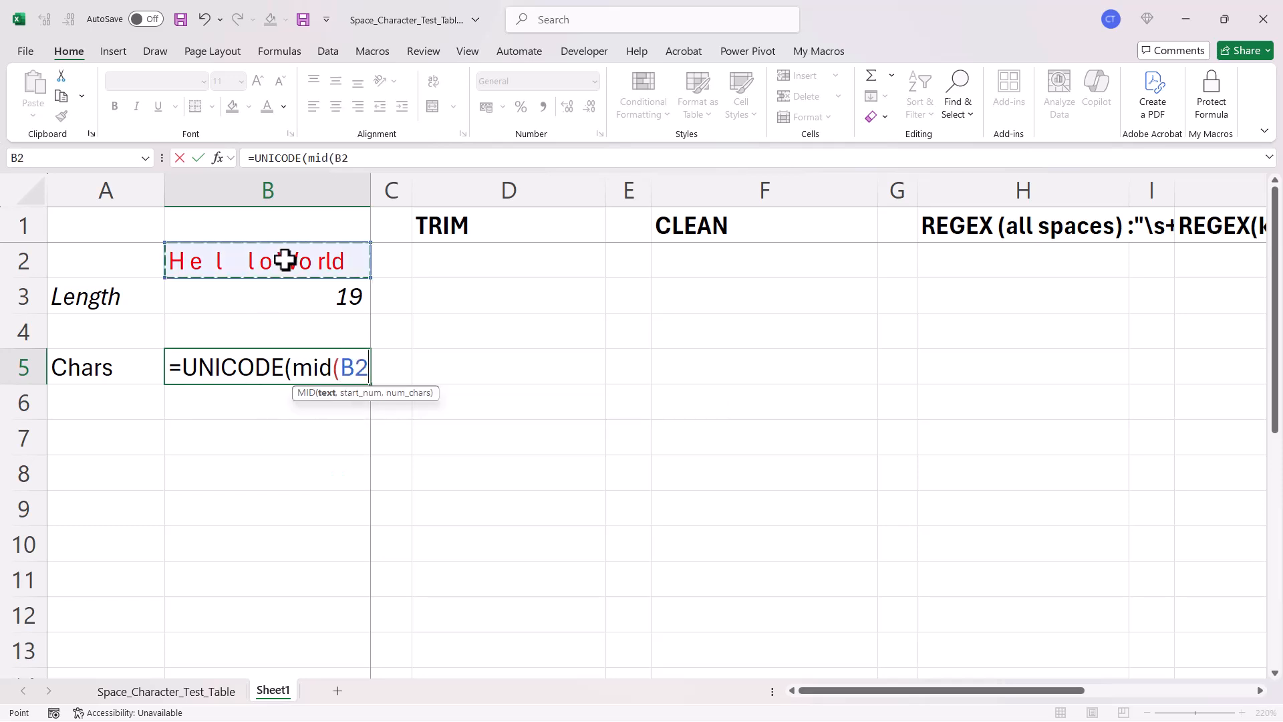
{"action": "type", "text": ",se"}
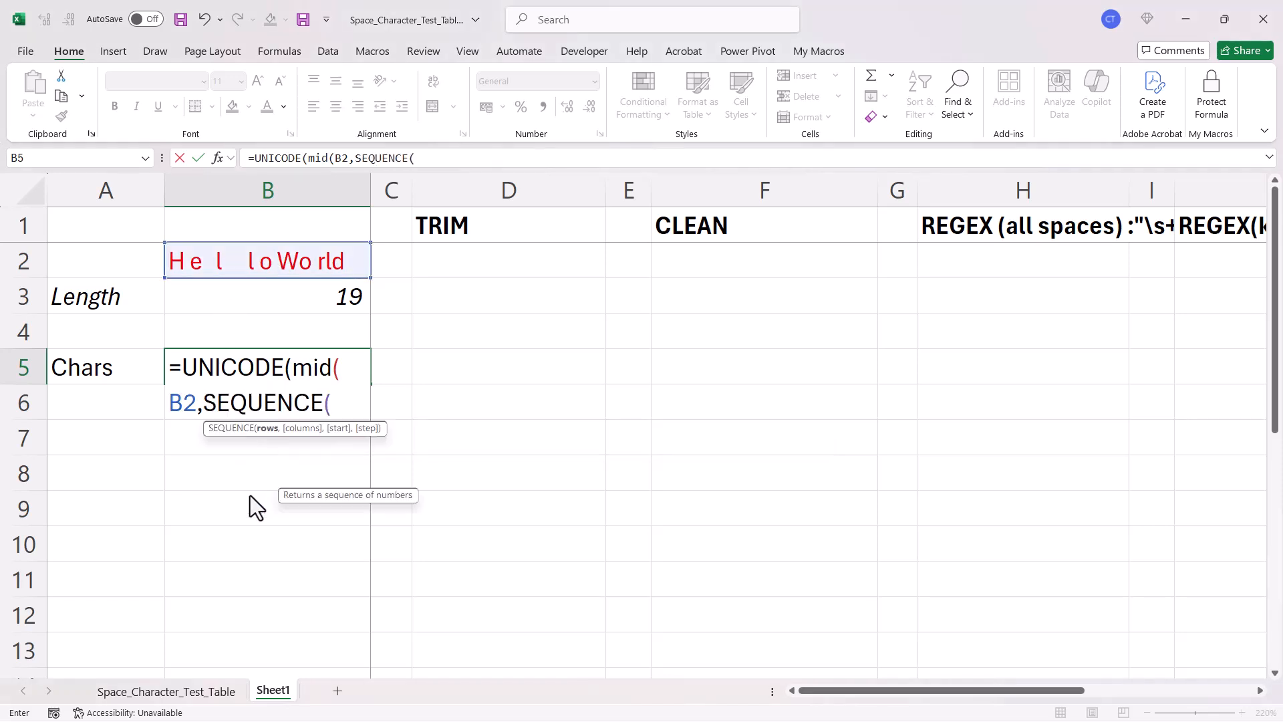
{"action": "mouse_move", "coordinate": [313, 456]}
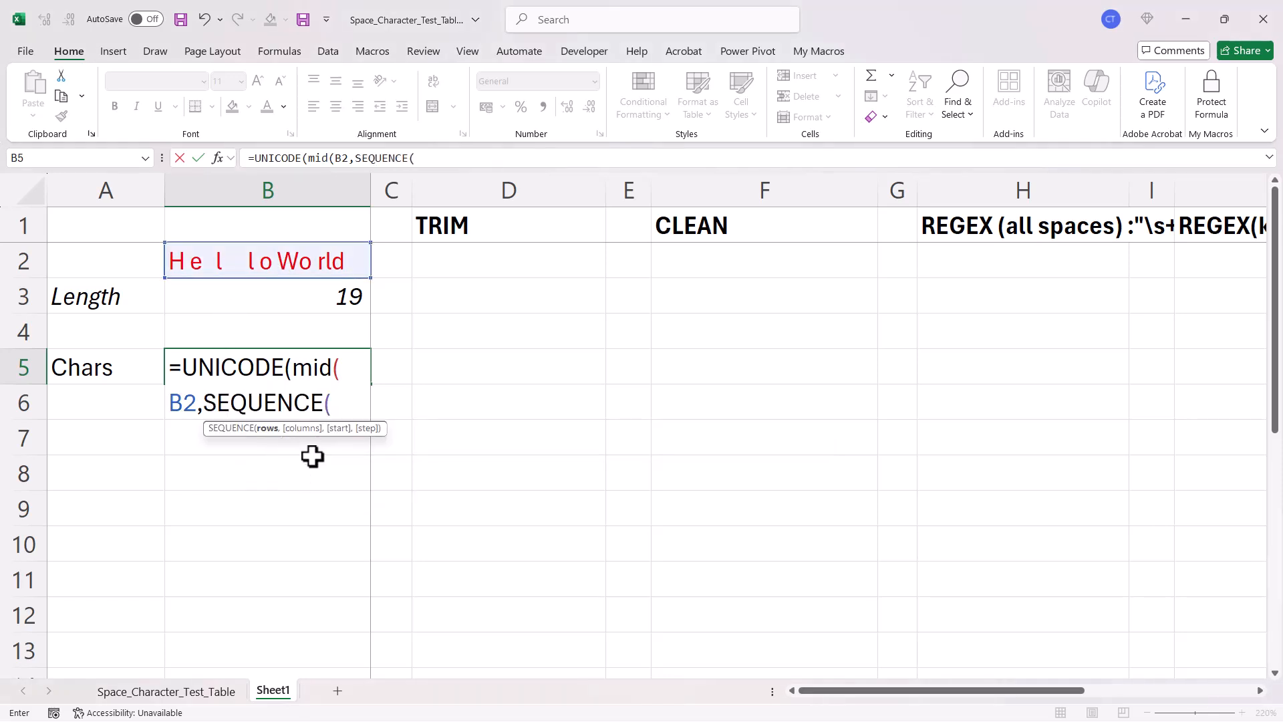
{"action": "type", "text": "len(B2"}
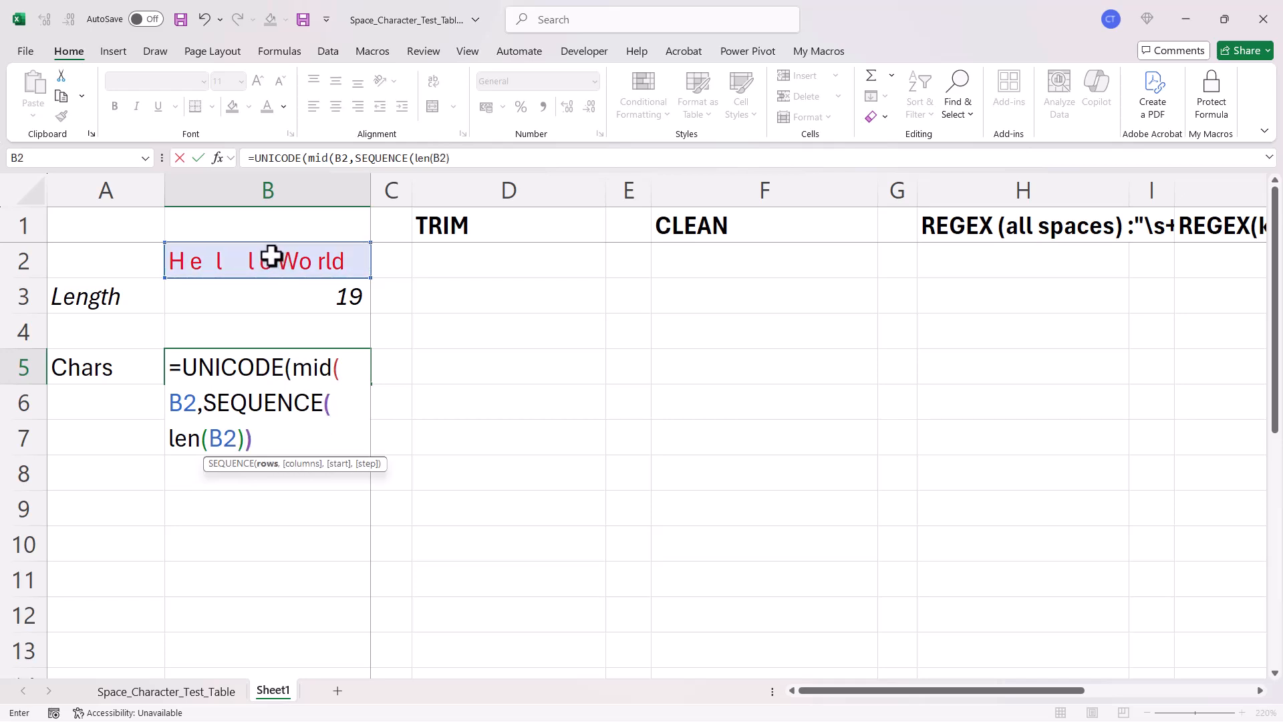
{"action": "type", "text": ",1"}
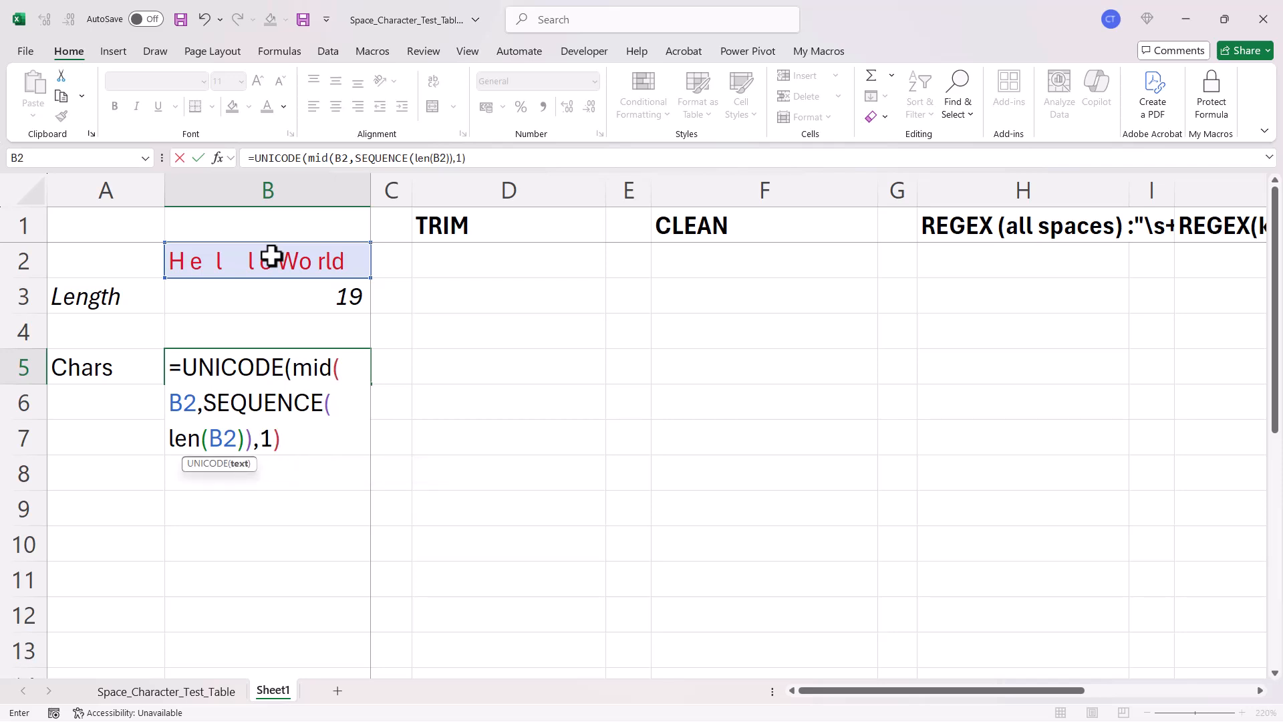
{"action": "key", "text": "Enter"}
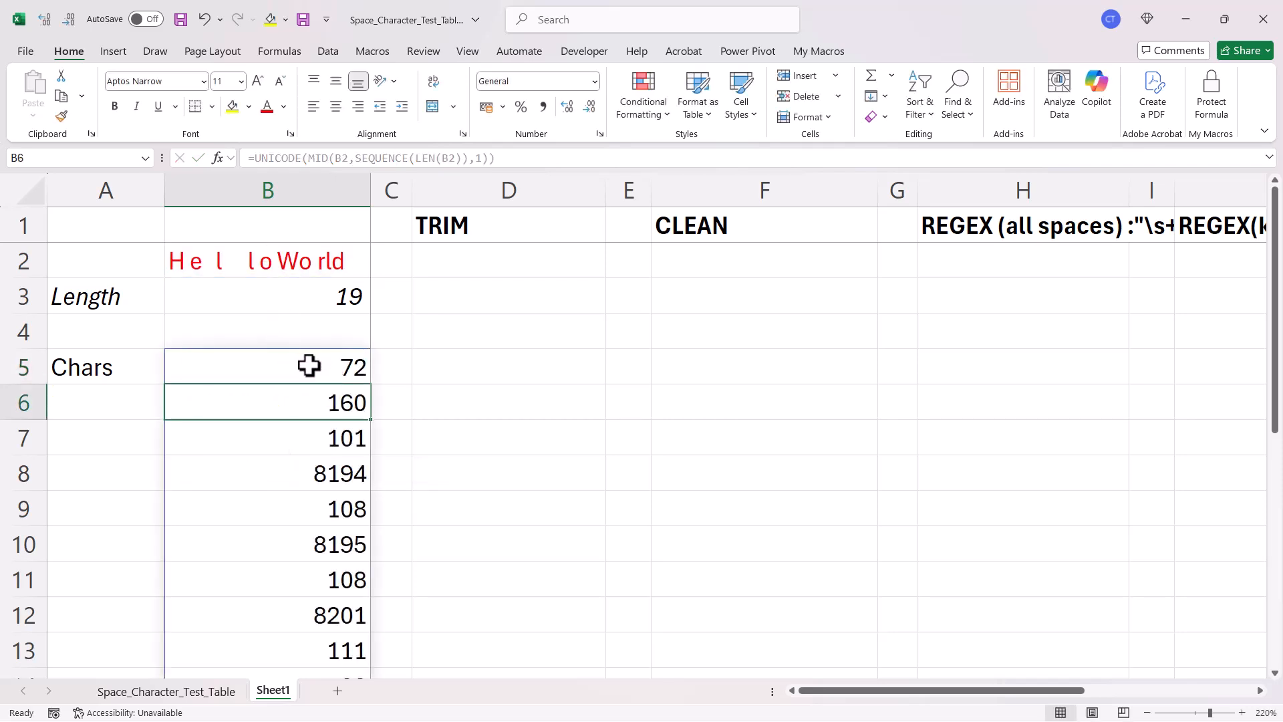
{"action": "mouse_move", "coordinate": [243, 245]}
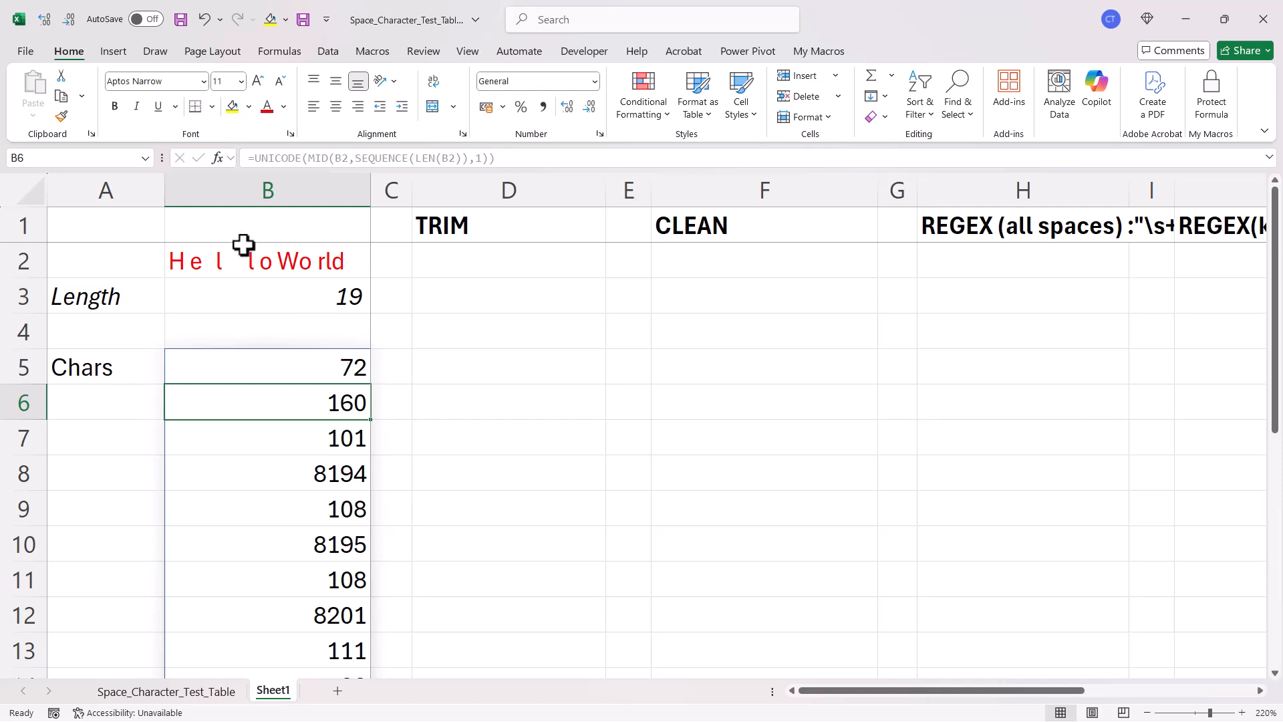
Step: Enter =UNICHAR(B5#) in C5 and glance at the Space_Character_Test_Table sheet
{"action": "left_click", "coordinate": [391, 367]}
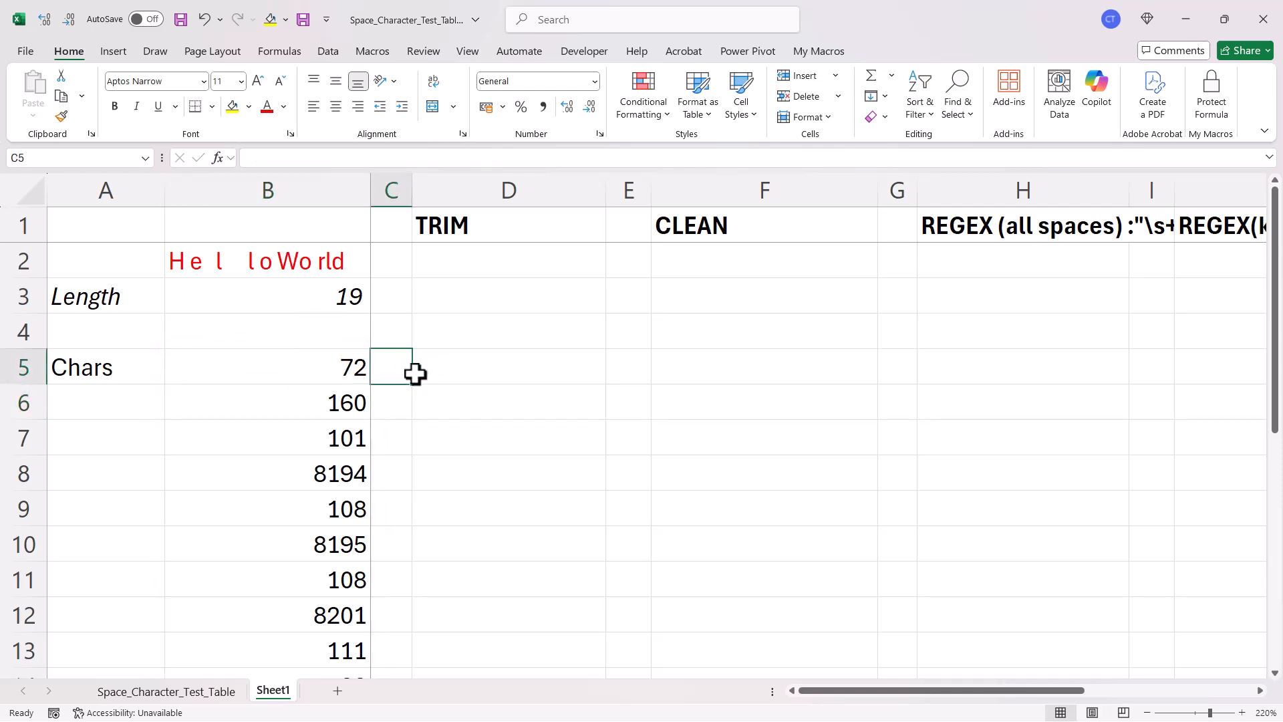
{"action": "type", "text": "="}
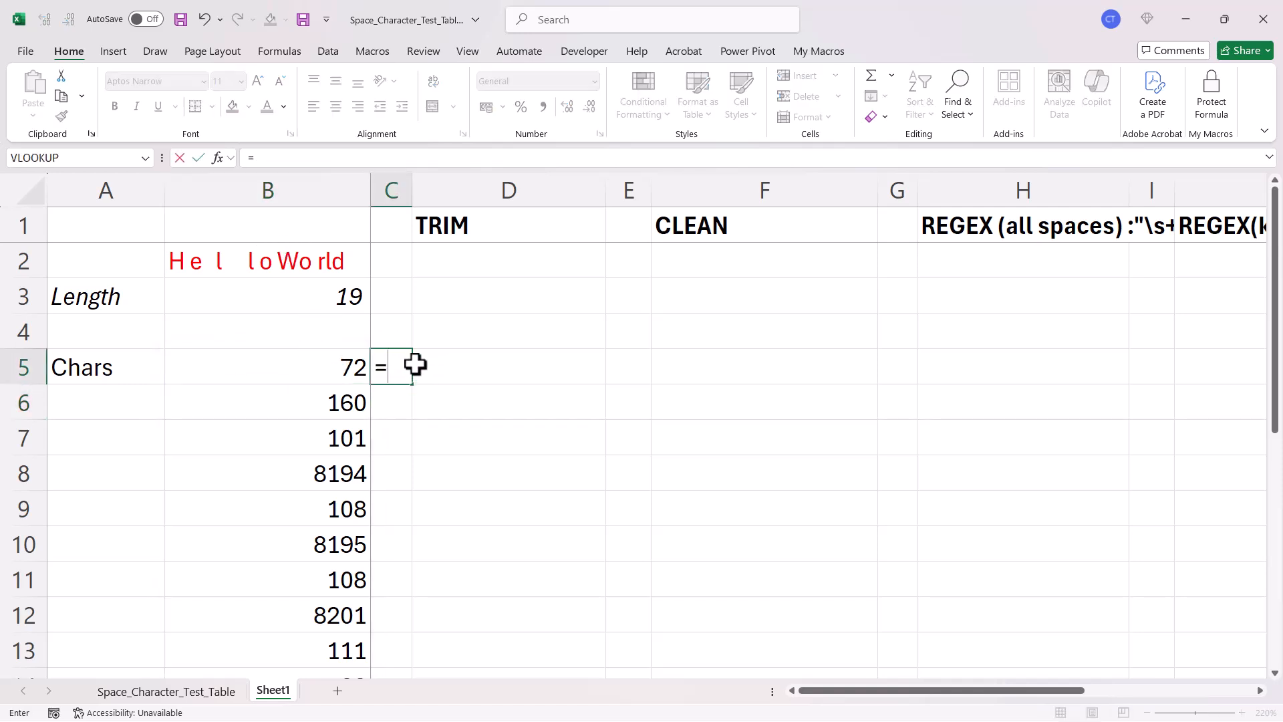
{"action": "type", "text": "un"}
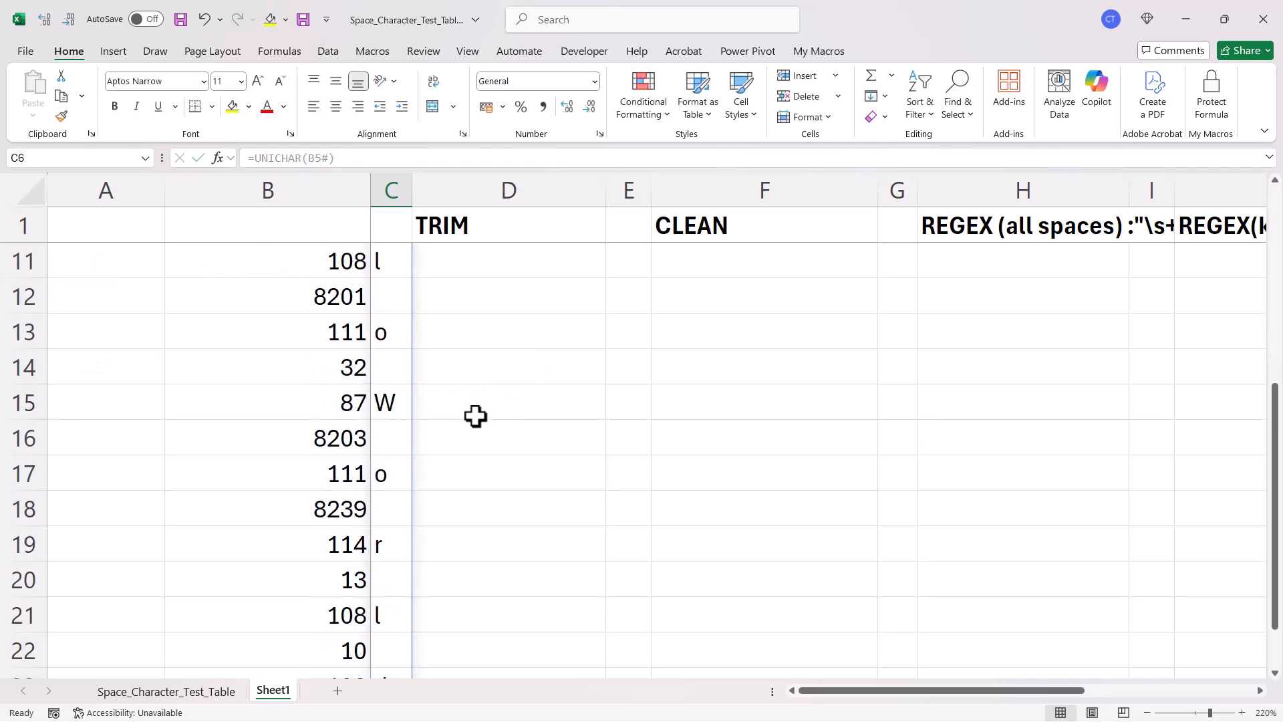
{"action": "scroll", "scroll_direction": "down", "scroll_amount": 3}
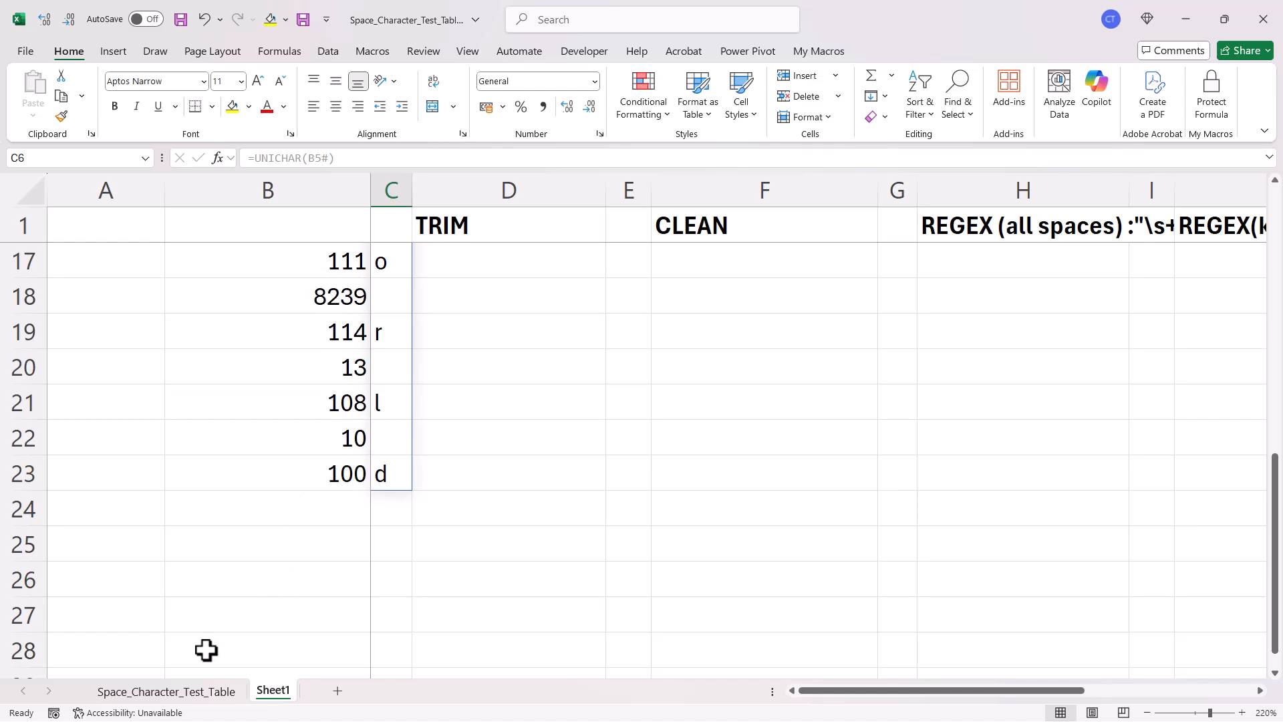
{"action": "mouse_move", "coordinate": [193, 700]}
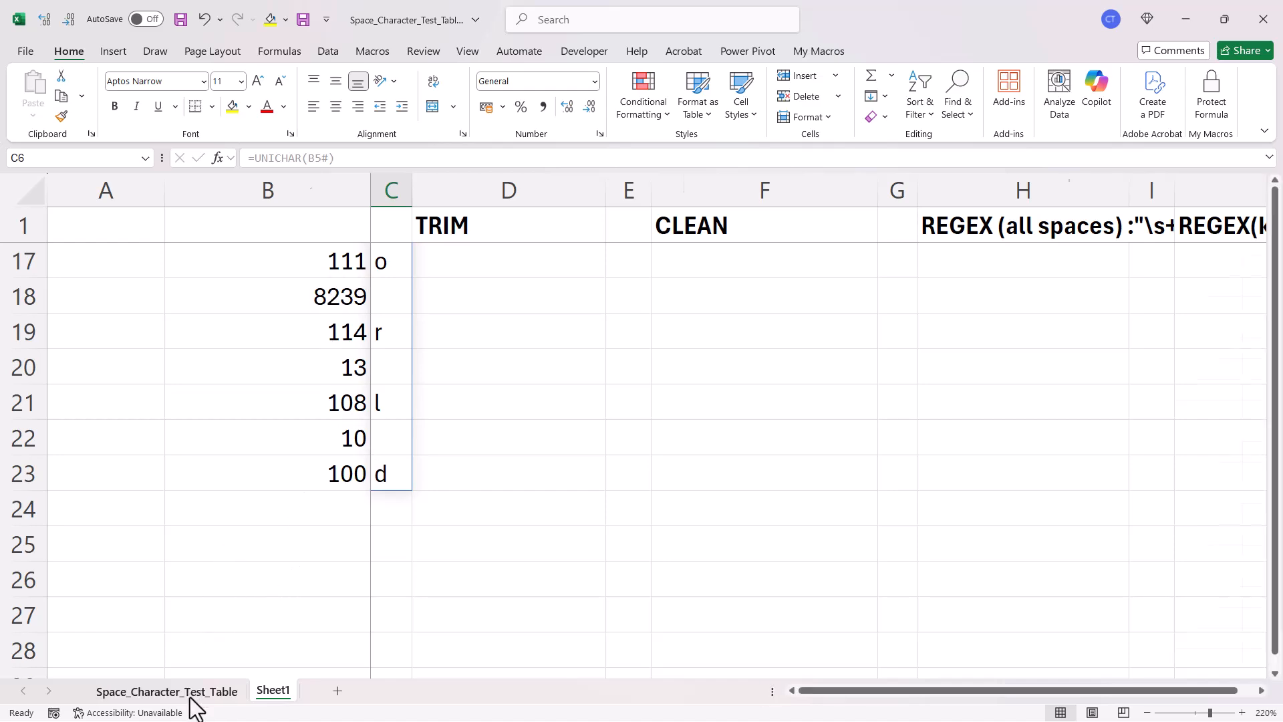
{"action": "left_click", "coordinate": [166, 691]}
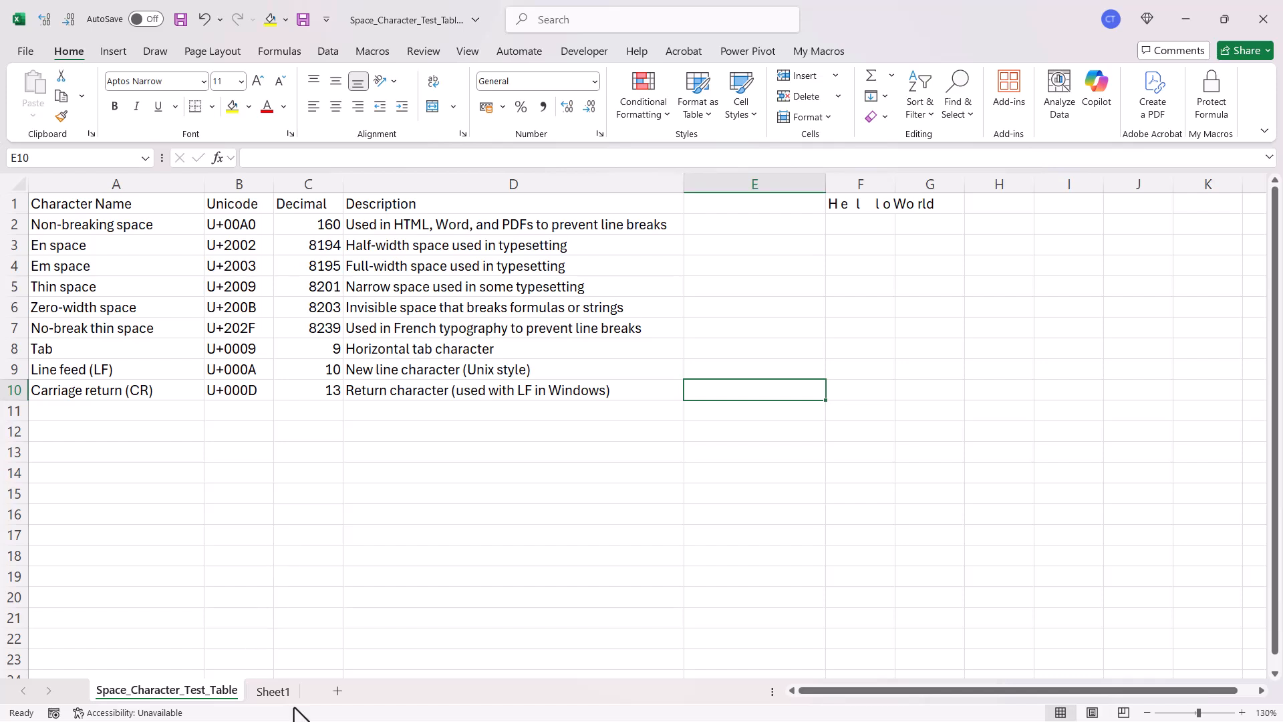
{"action": "left_click", "coordinate": [273, 691]}
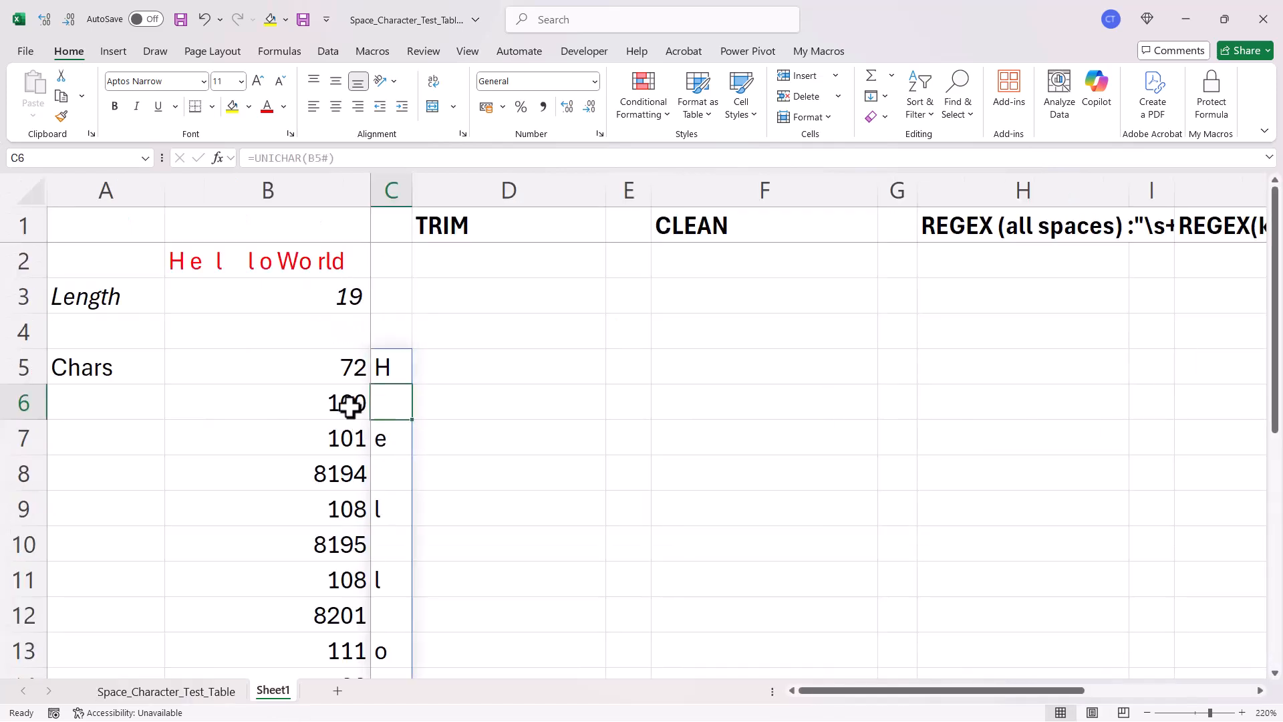
{"action": "scroll", "scroll_direction": "down", "scroll_amount": 3}
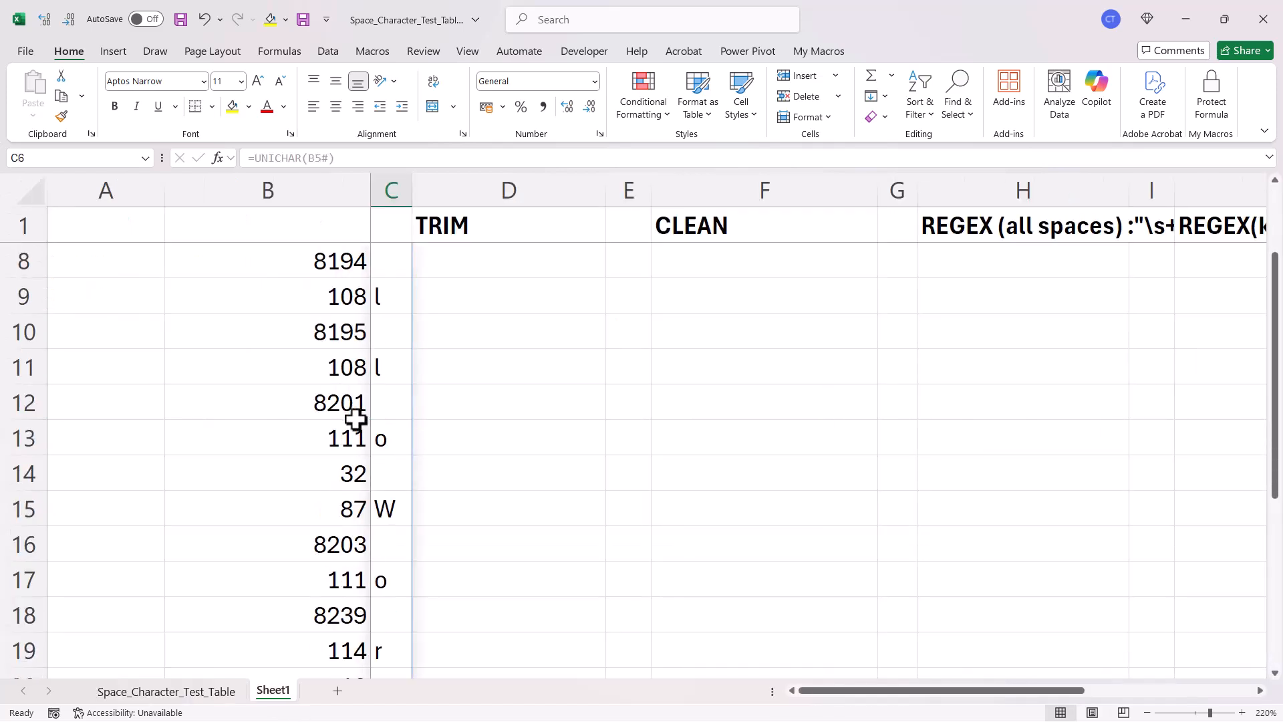
{"action": "scroll", "scroll_direction": "down", "scroll_amount": 3}
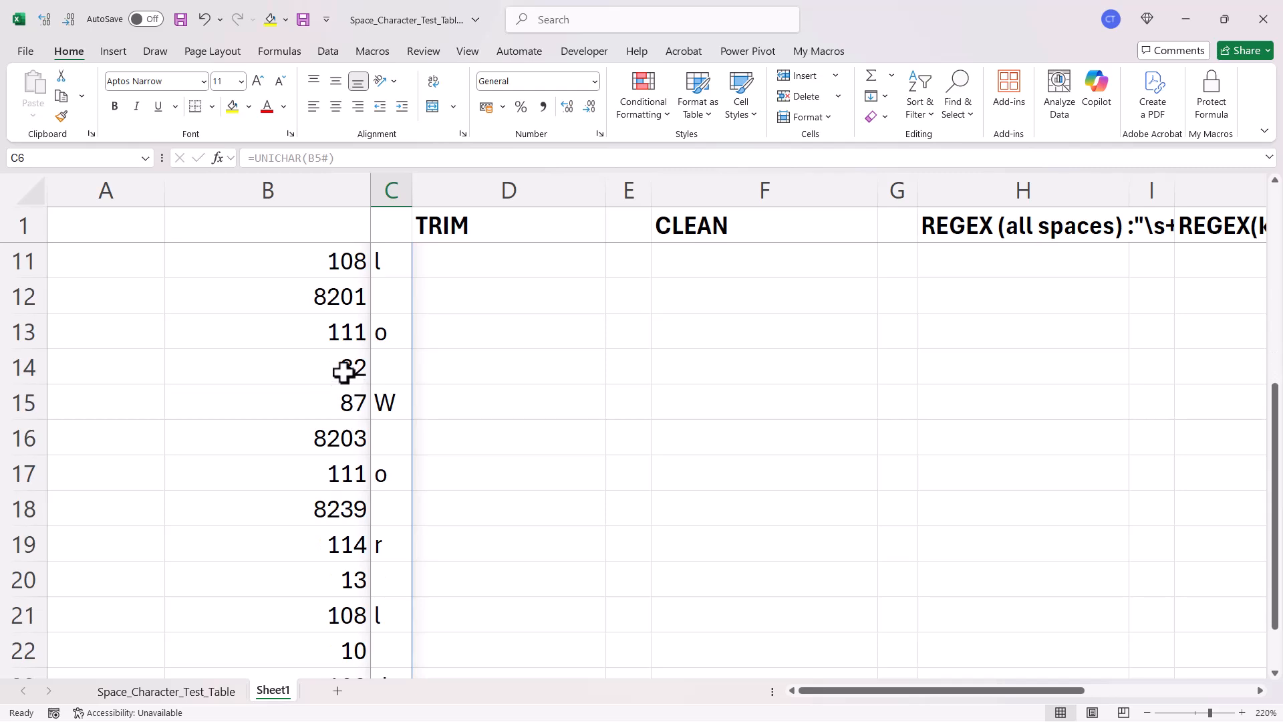
{"action": "mouse_move", "coordinate": [354, 369]}
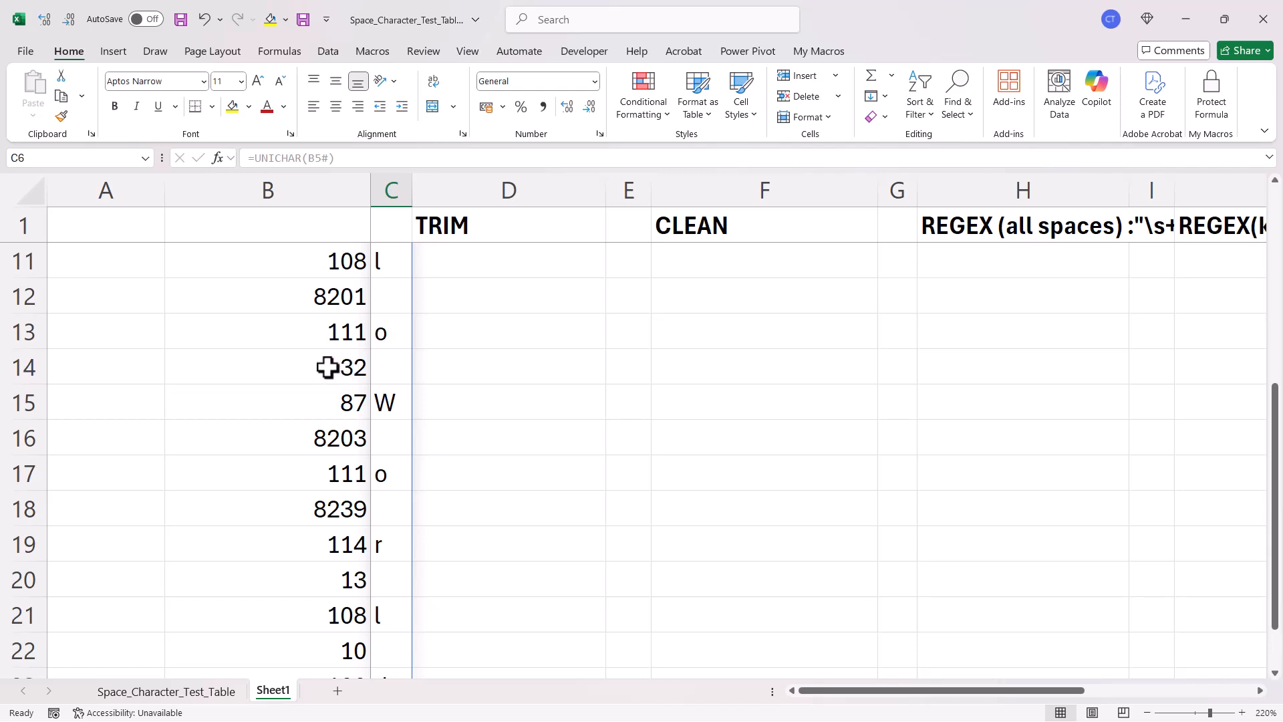
{"action": "mouse_move", "coordinate": [384, 371]}
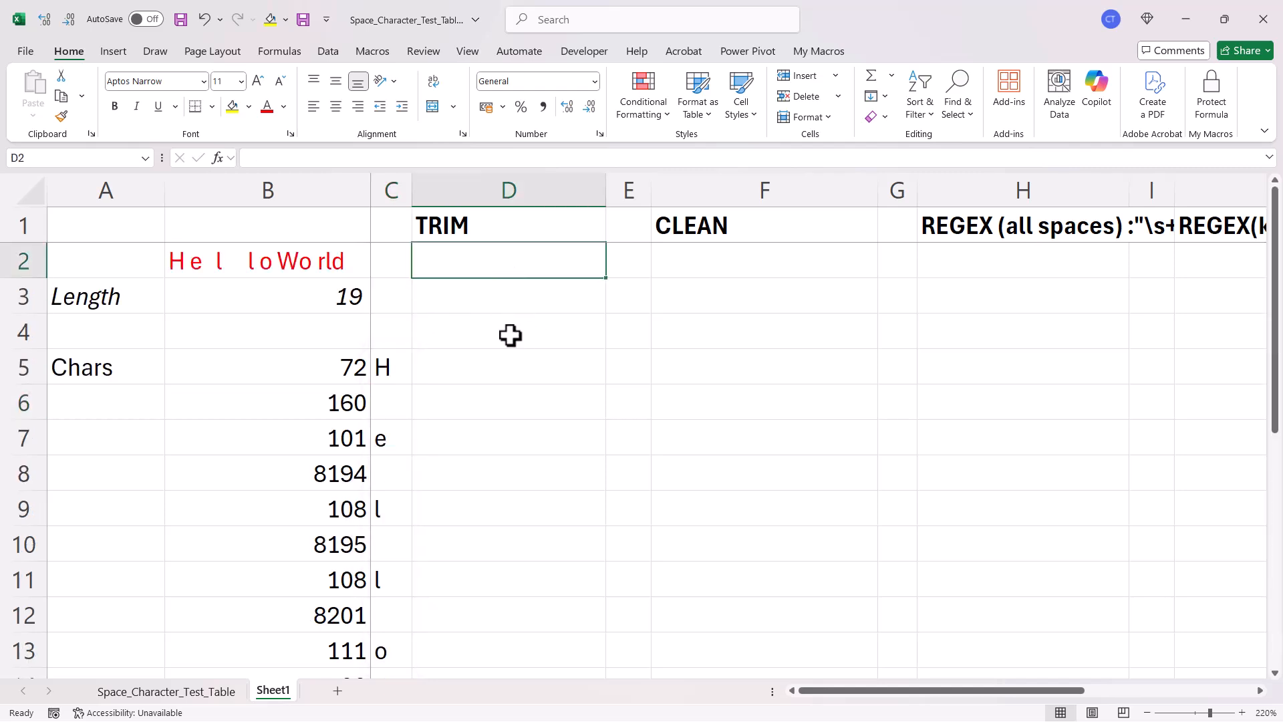
Step: Enter =TRIM(B2) in D2 to get the trimmed Hello World text
{"action": "type", "text": "="}
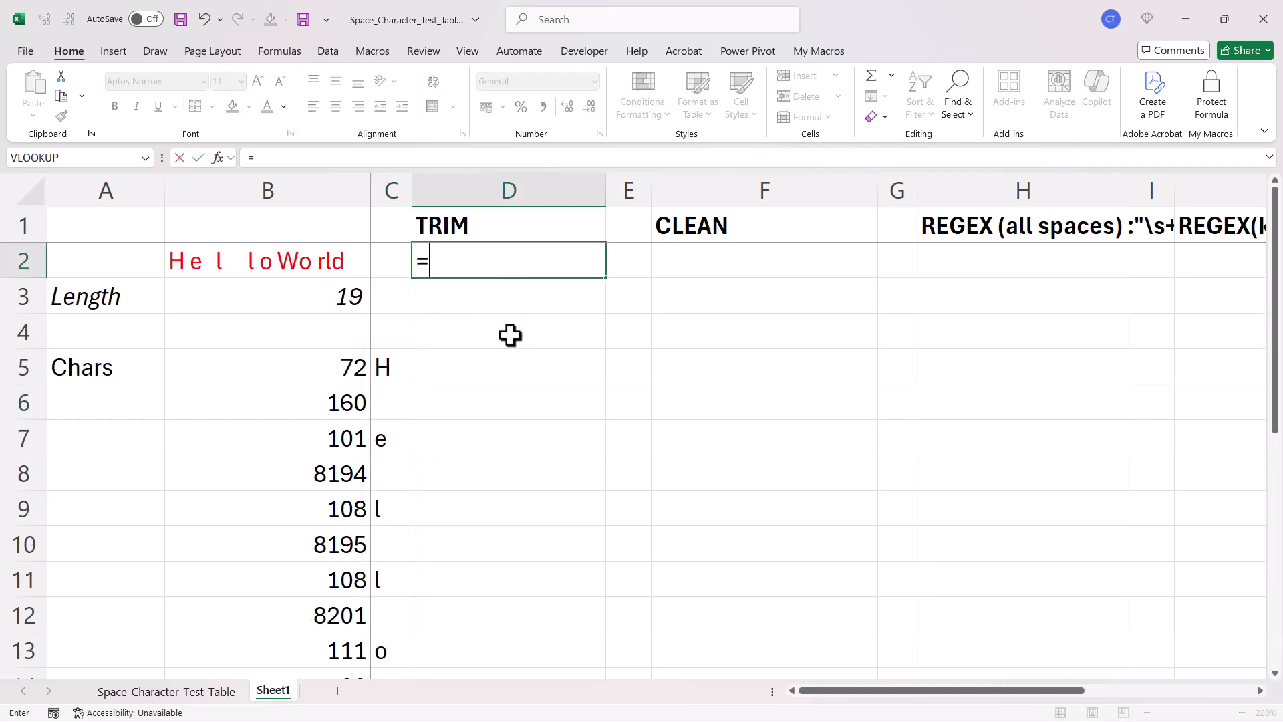
{"action": "type", "text": "trim("}
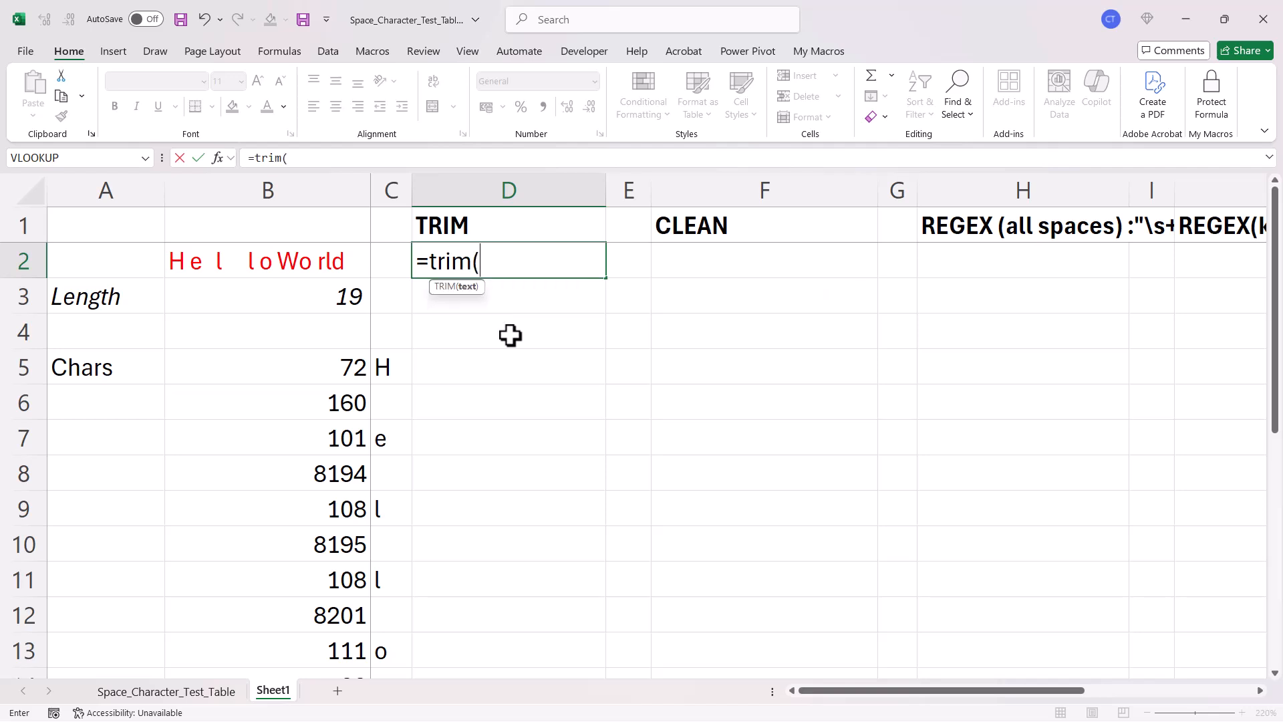
{"action": "left_click", "coordinate": [267, 261]}
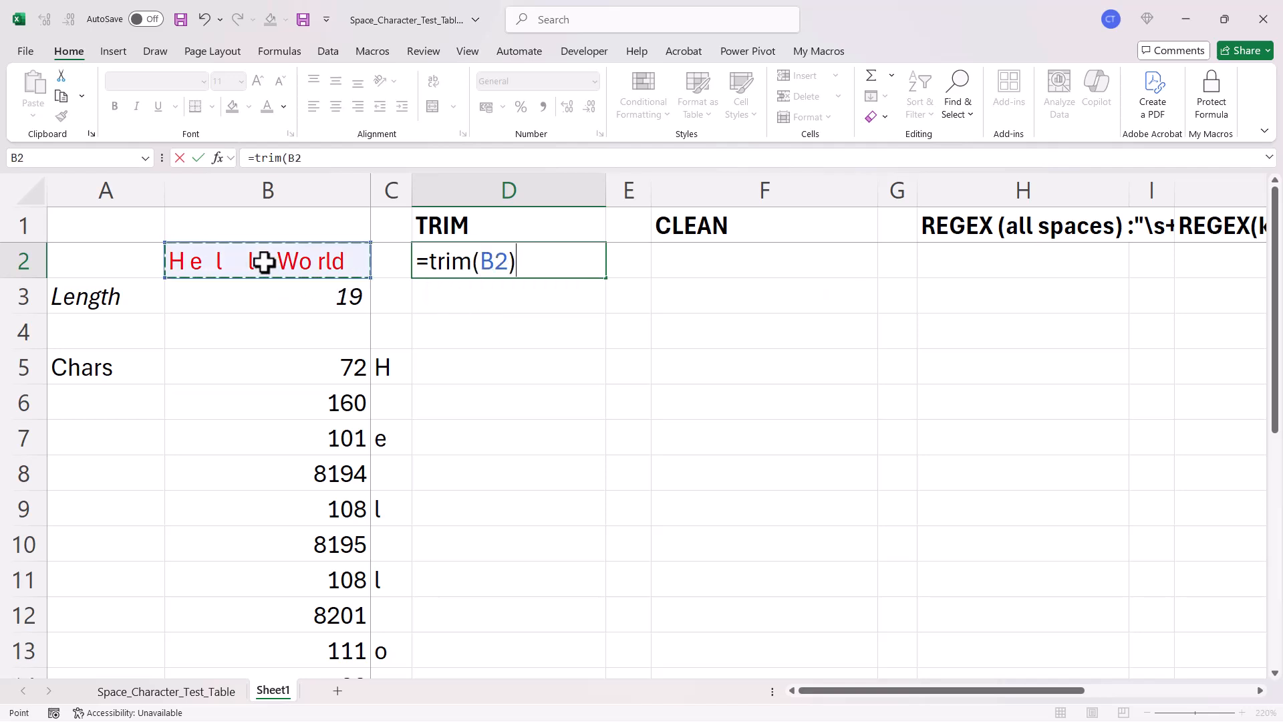
{"action": "key", "text": "Enter"}
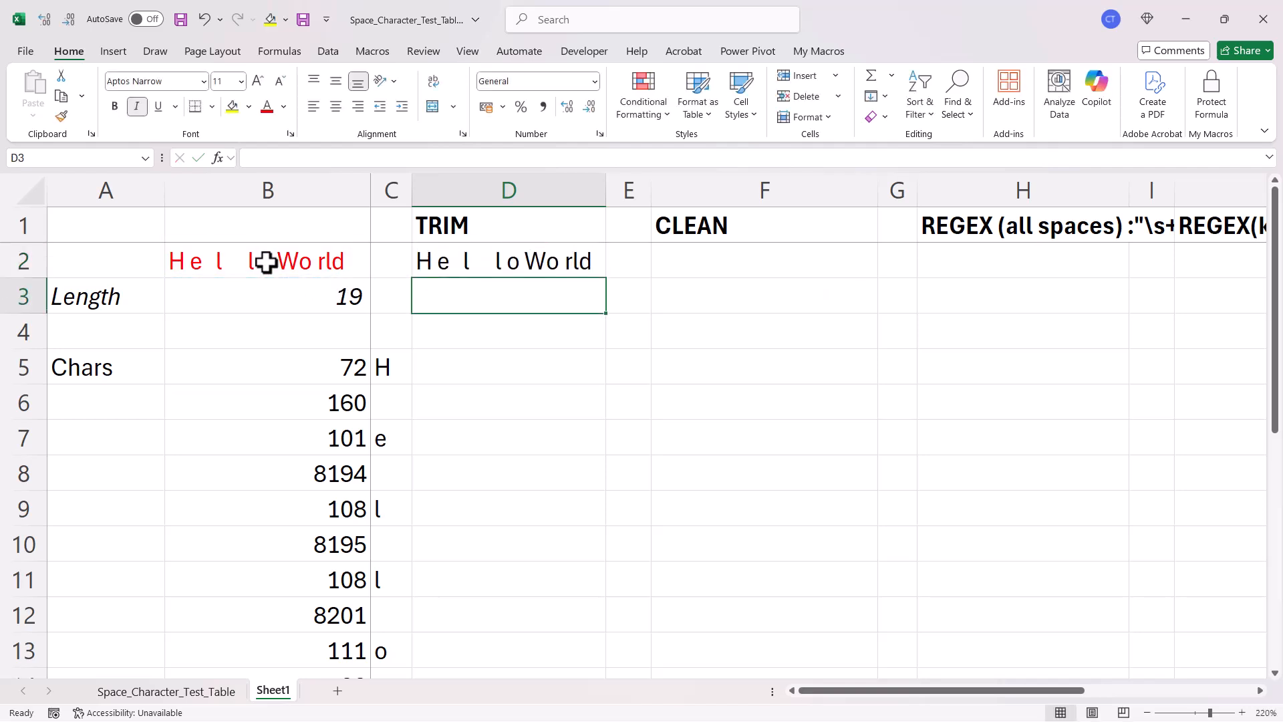
Step: Enter =LEN(D2) in D3, which still returns 19
{"action": "type", "text": "=l"}
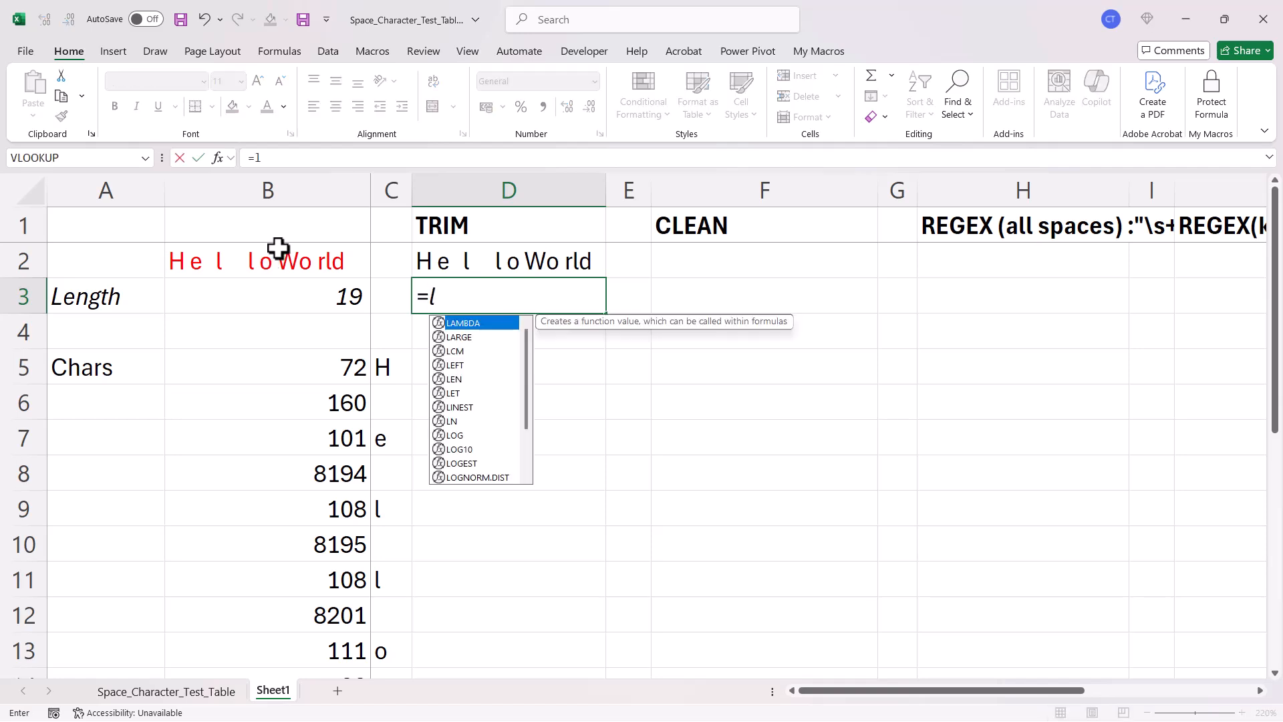
{"action": "type", "text": "en("}
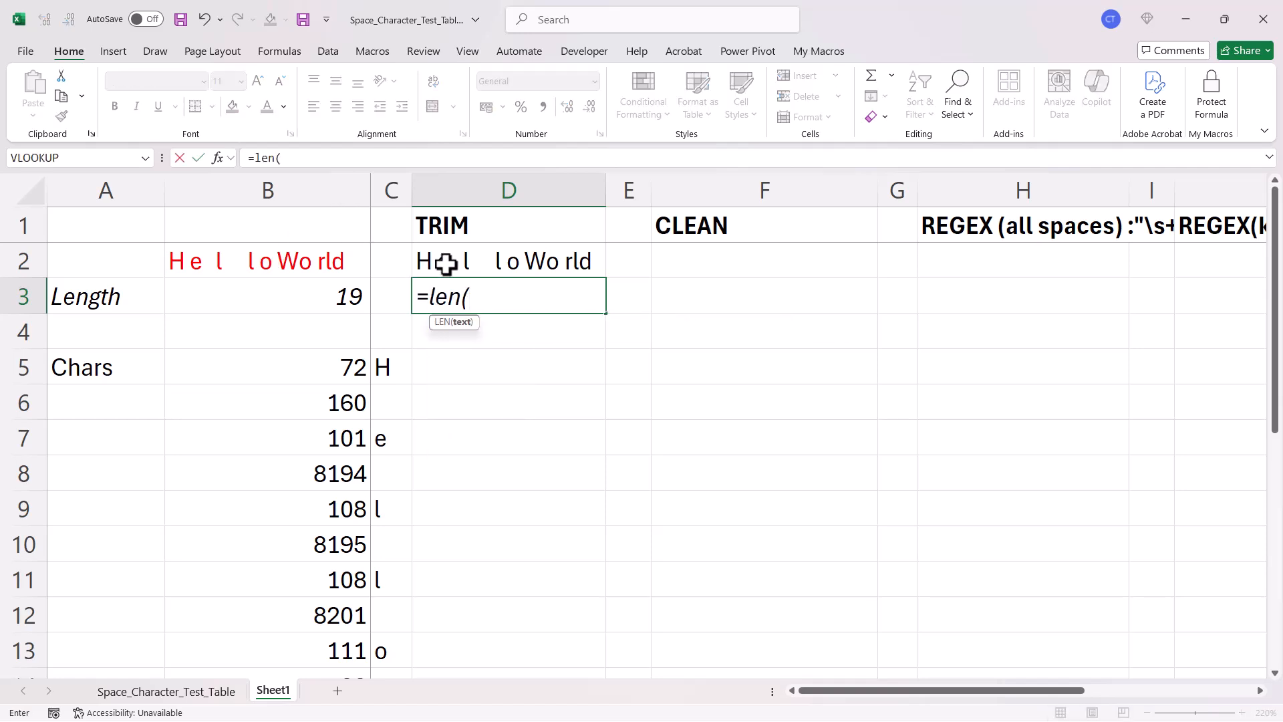
{"action": "key", "text": "Enter"}
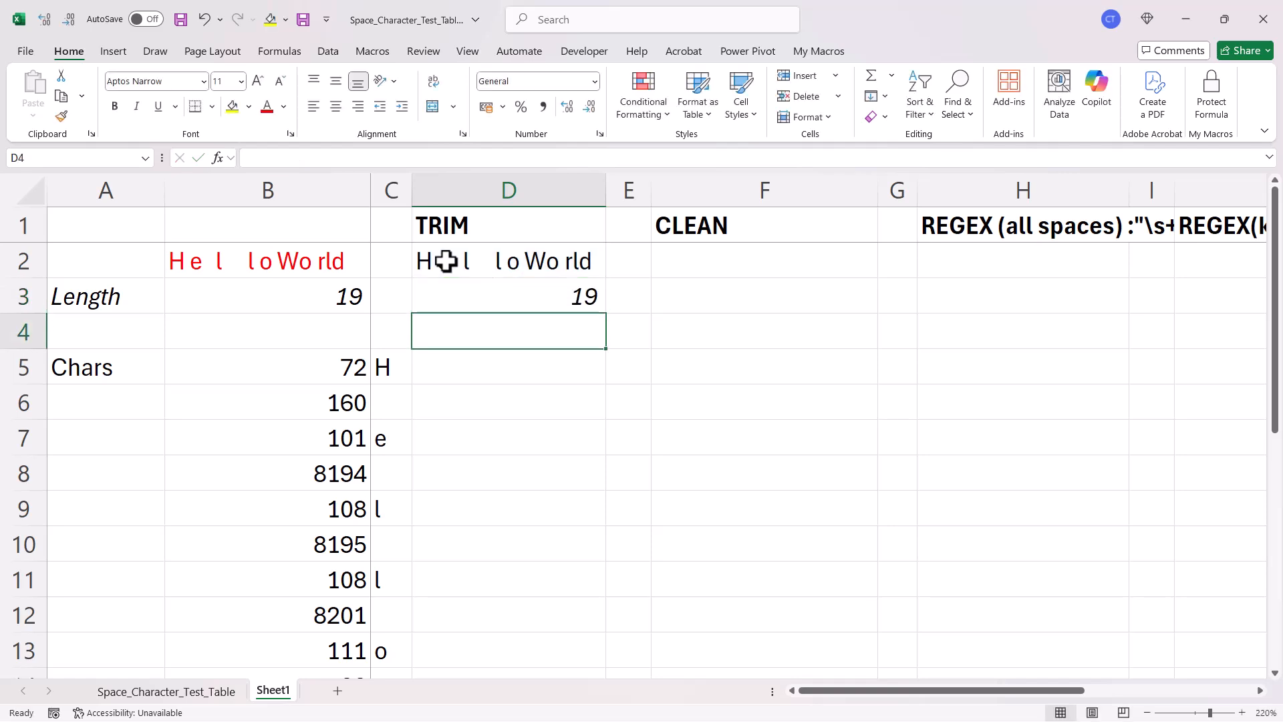
{"action": "left_click", "coordinate": [764, 260]}
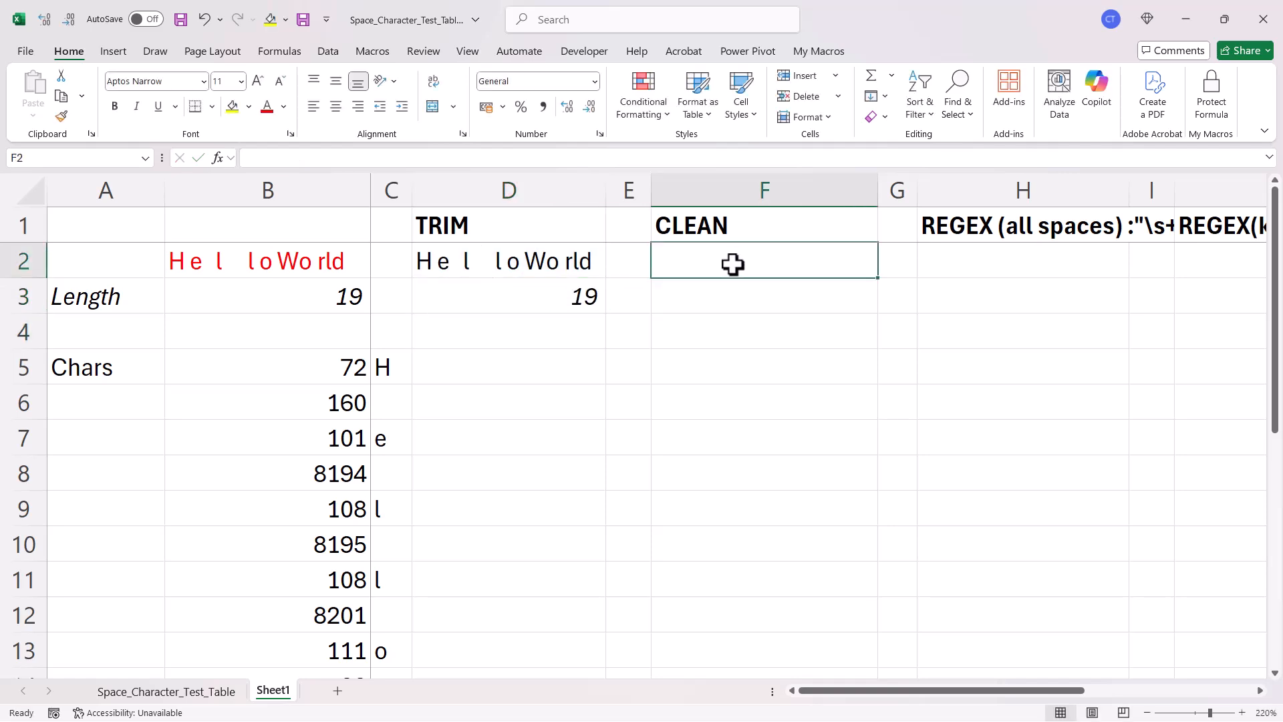
Step: Enter =CLEAN(B2) in F2 and =LEN(F2) in F3, returning 17
{"action": "type", "text": "=clean("}
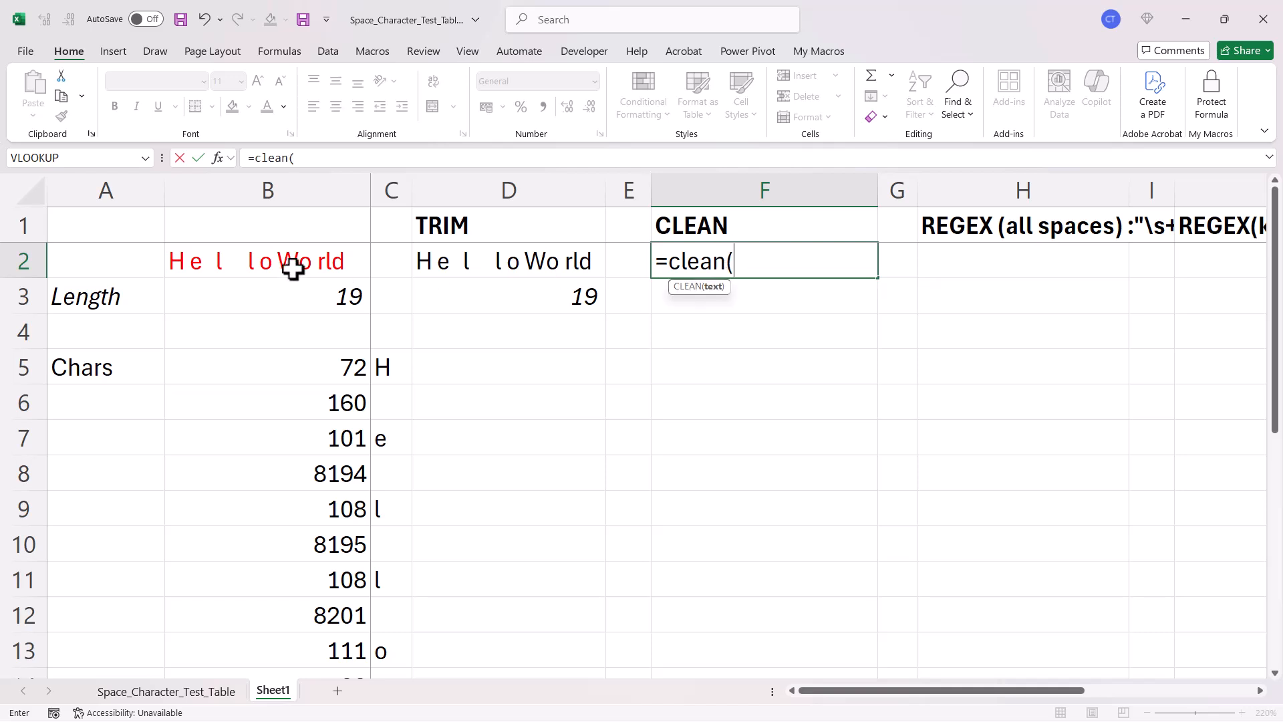
{"action": "left_click", "coordinate": [279, 261]}
{"action": "type", "text": "="}
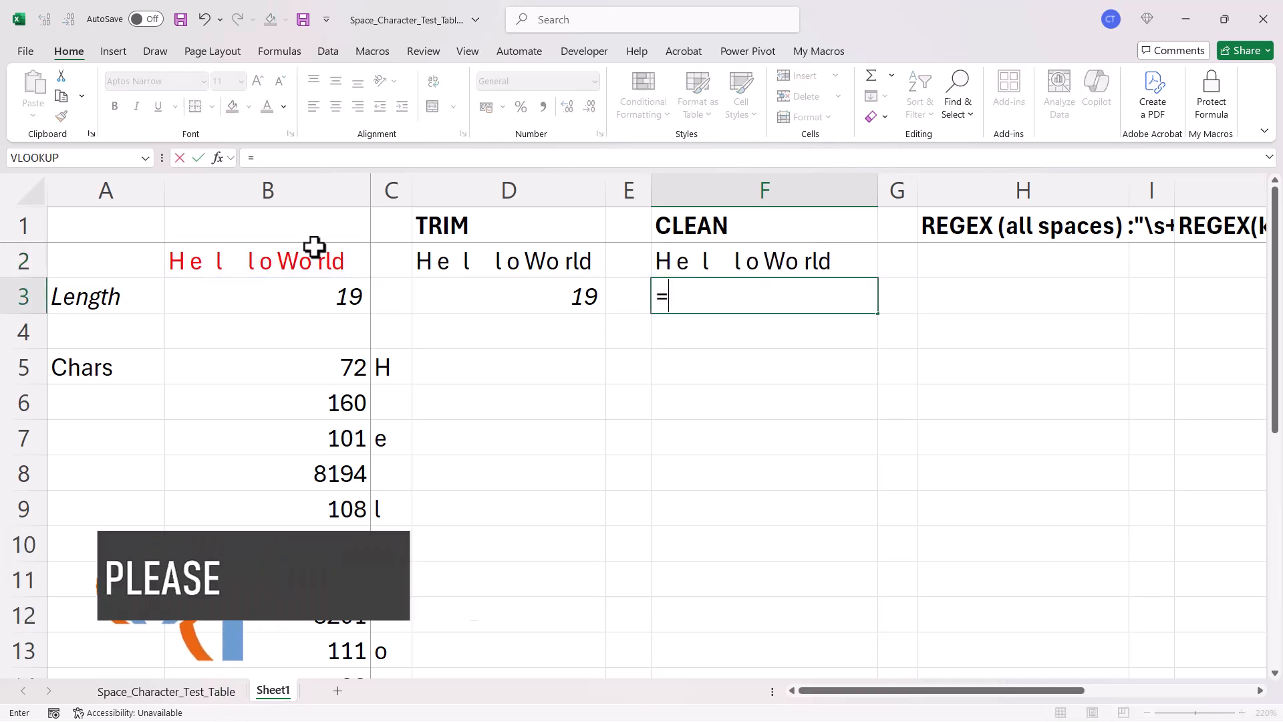
{"action": "type", "text": "len("}
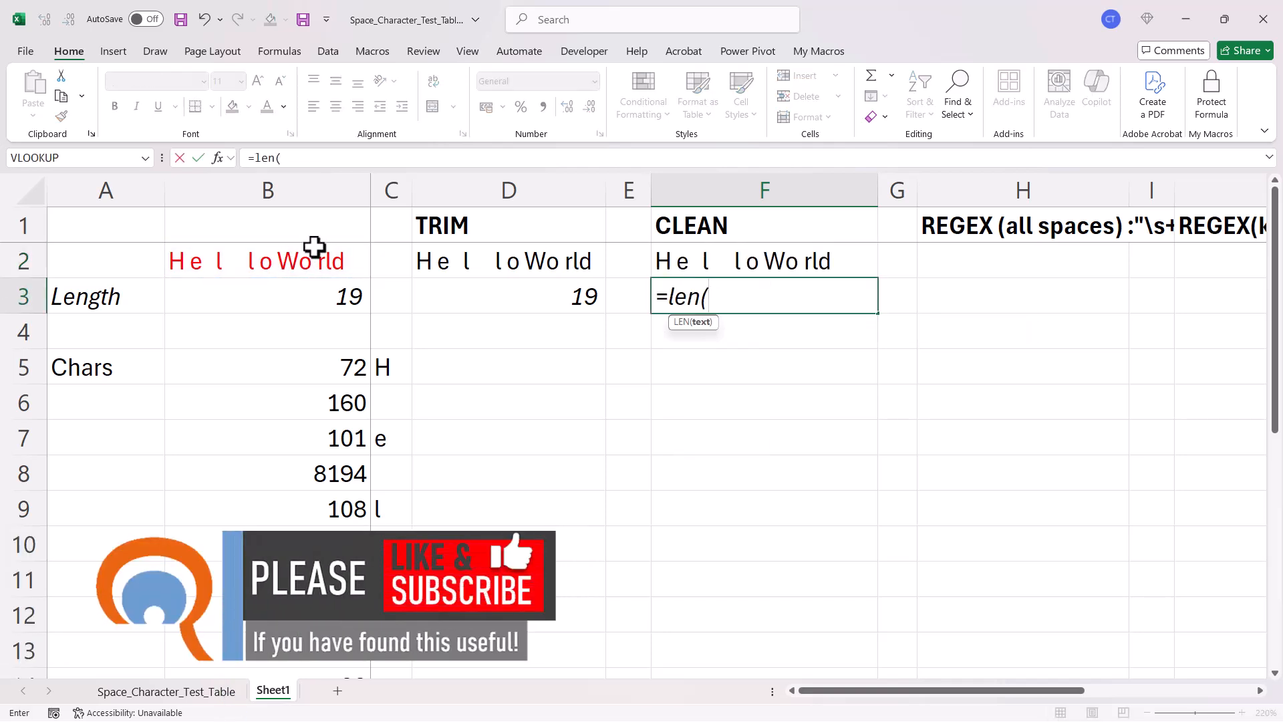
{"action": "left_click", "coordinate": [764, 260]}
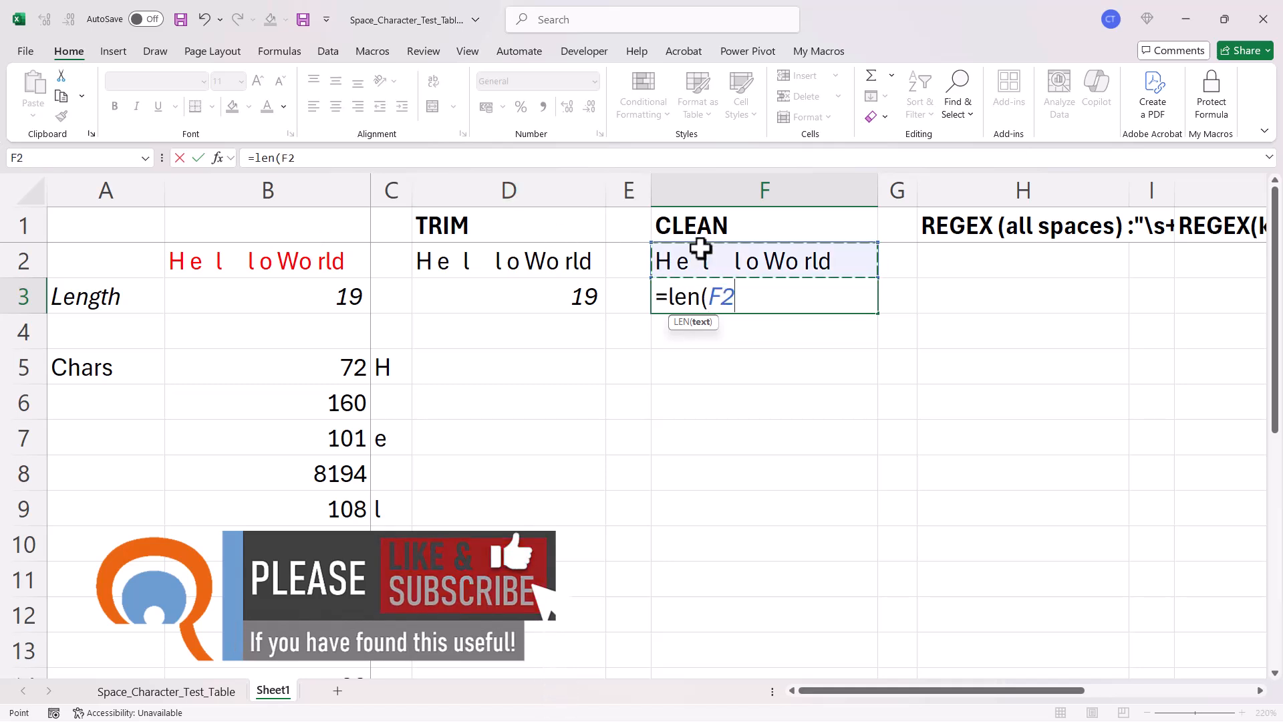
{"action": "key", "text": "Enter"}
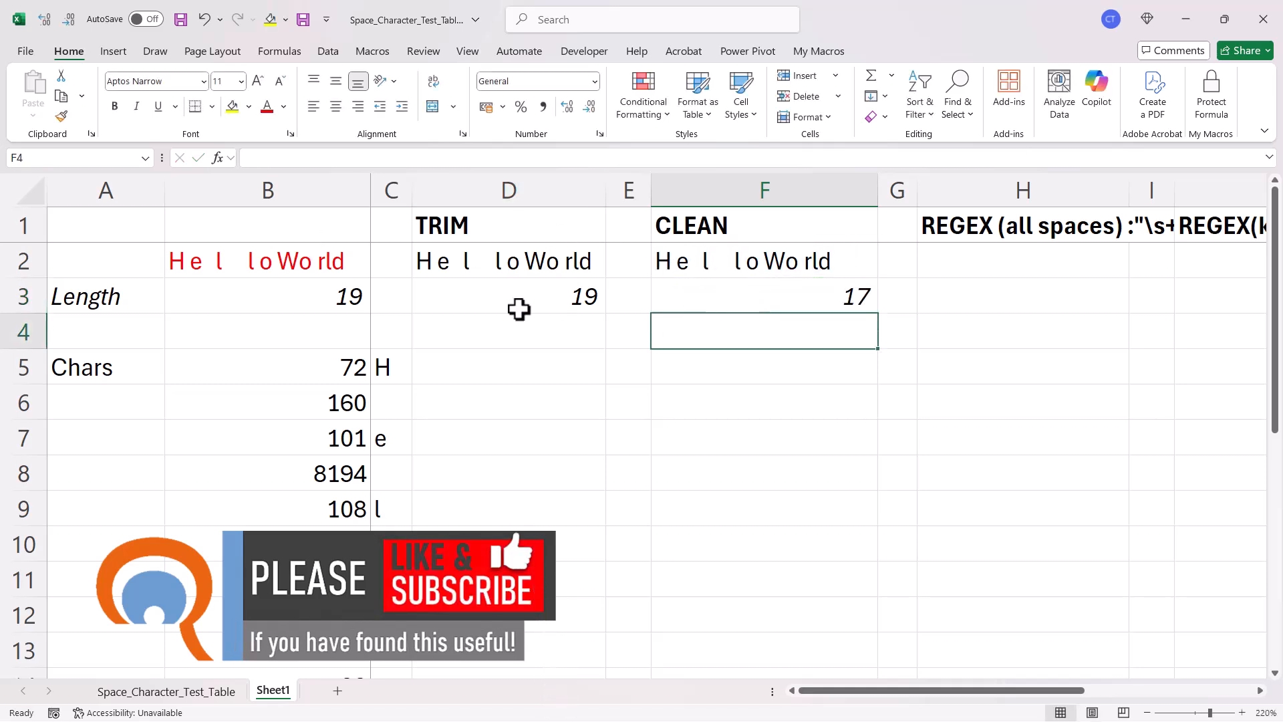
{"action": "mouse_move", "coordinate": [511, 316]}
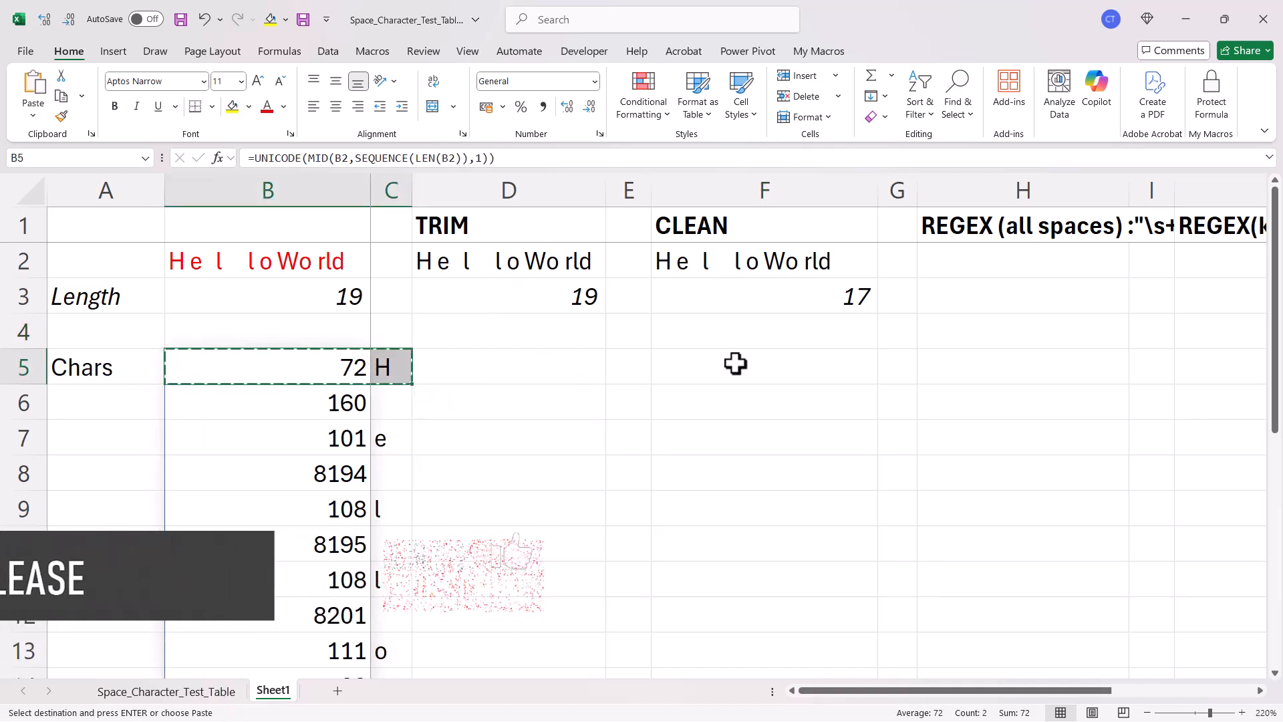
Step: Paste the UNICODE/SEQUENCE breakdown formula into F5 beneath the CLEAN result
{"action": "left_click", "coordinate": [763, 367]}
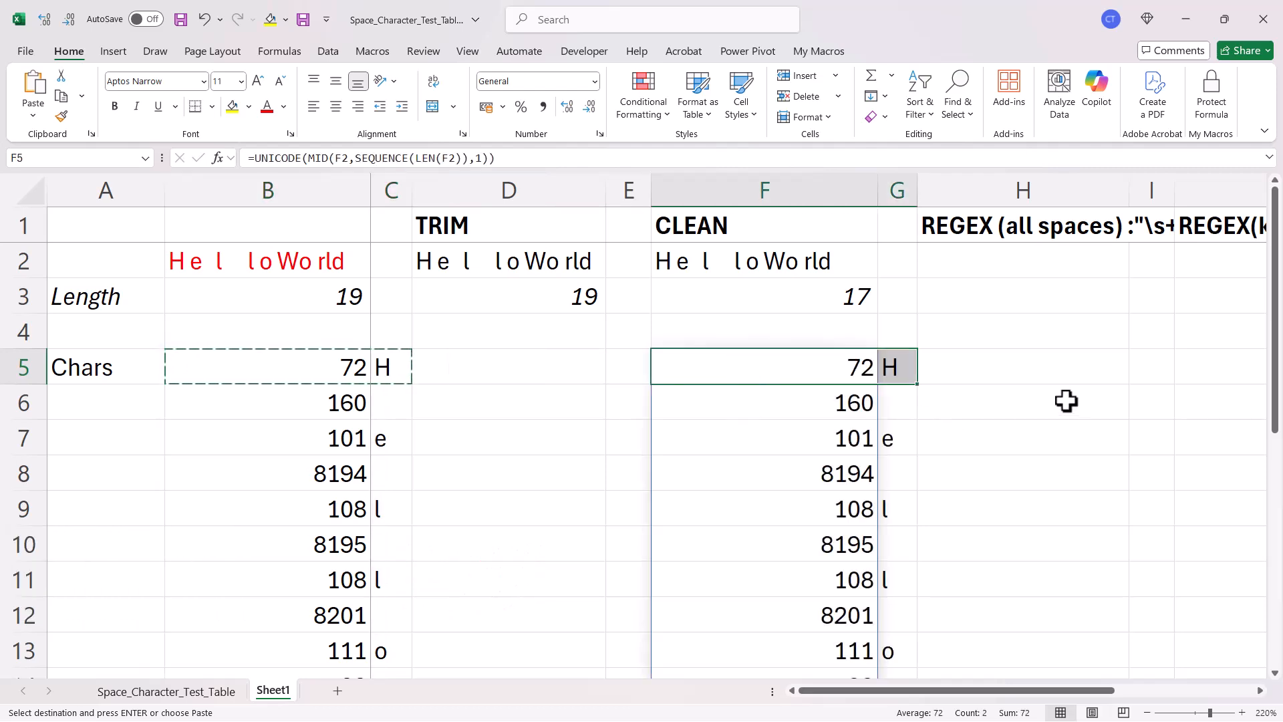
{"action": "scroll", "scroll_direction": "down", "scroll_amount": 3}
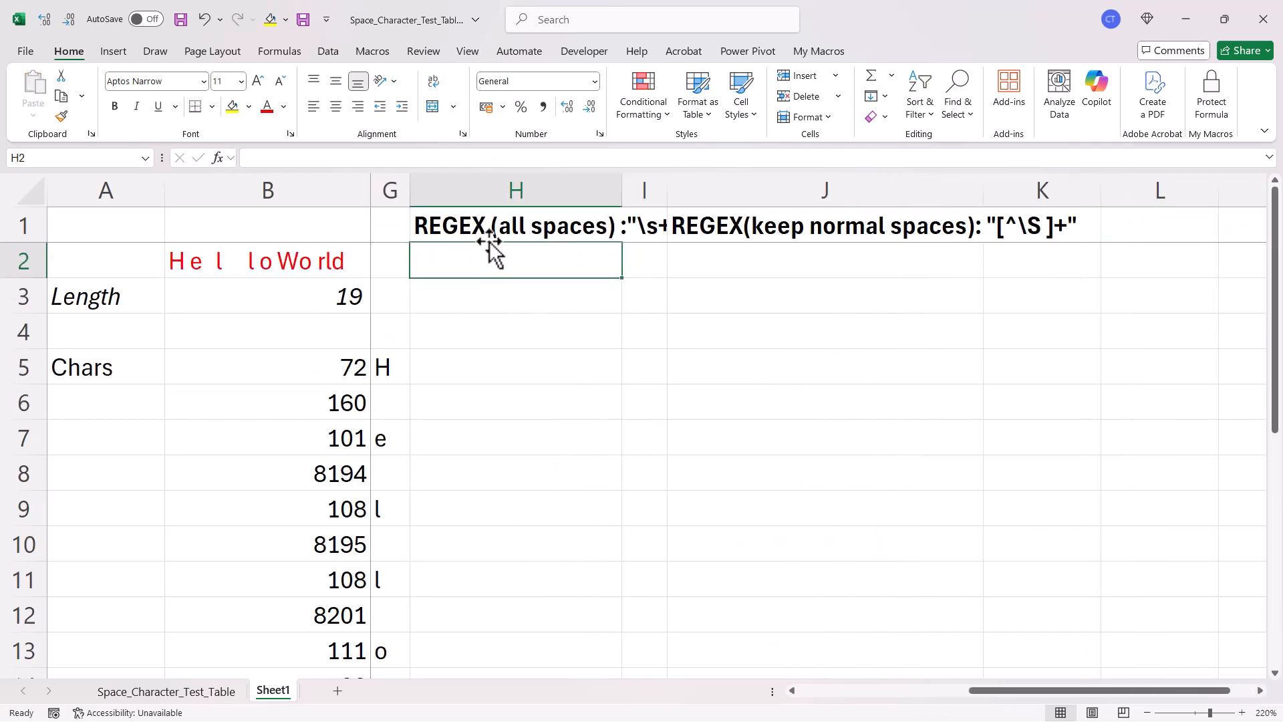
Step: Enter =REGEXREPLACE(B2,"\s+","") in H2, producing HelloWorld
{"action": "type", "text": "=re"}
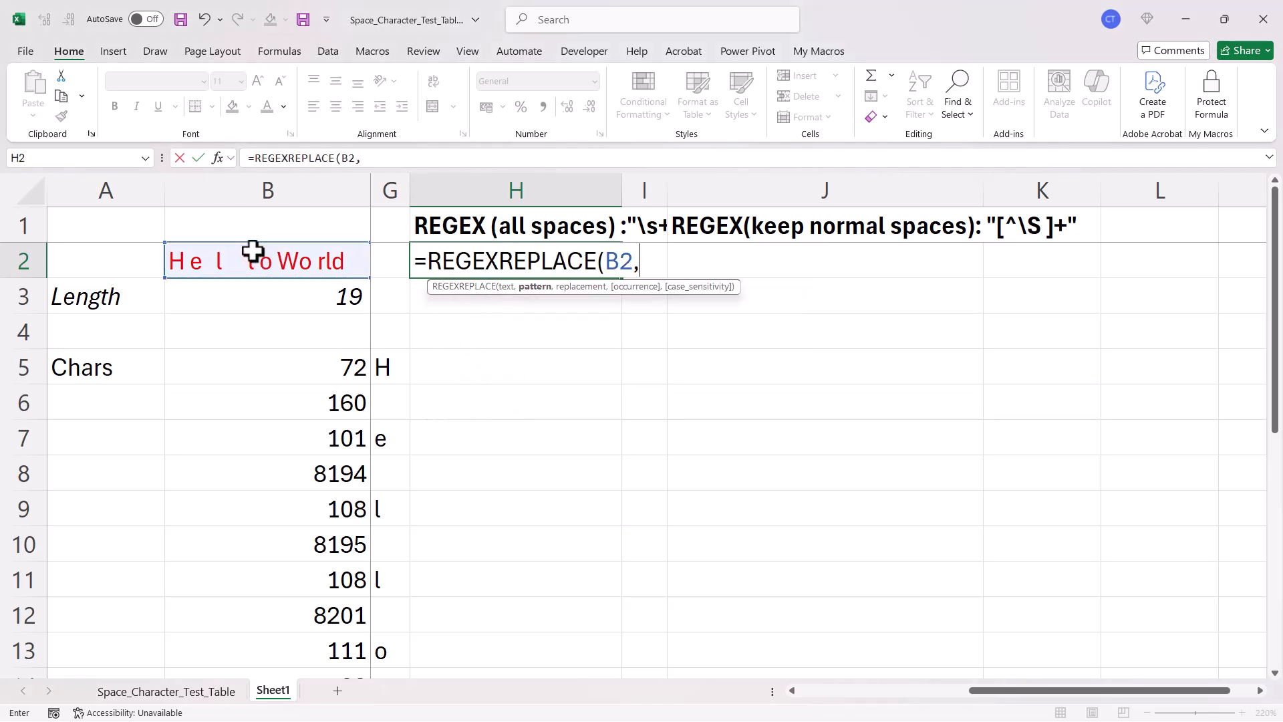
{"action": "type", "text": "\""}
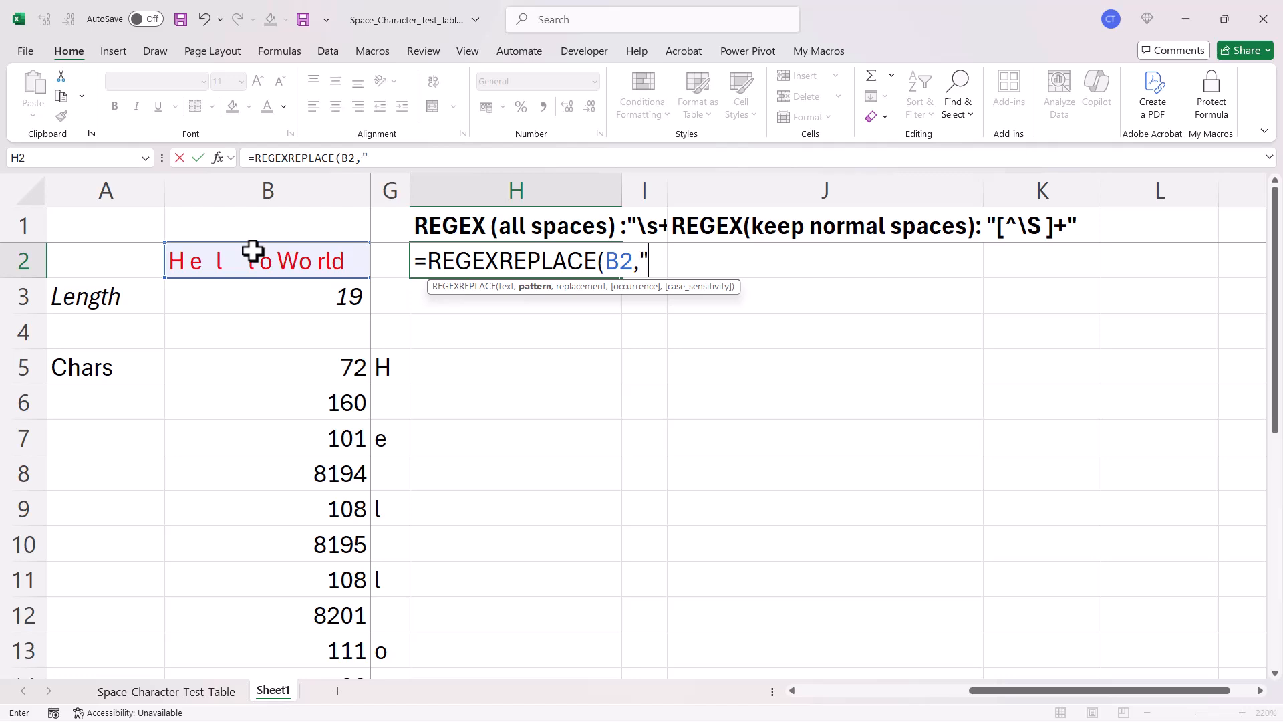
{"action": "type", "text": "\\s+"}
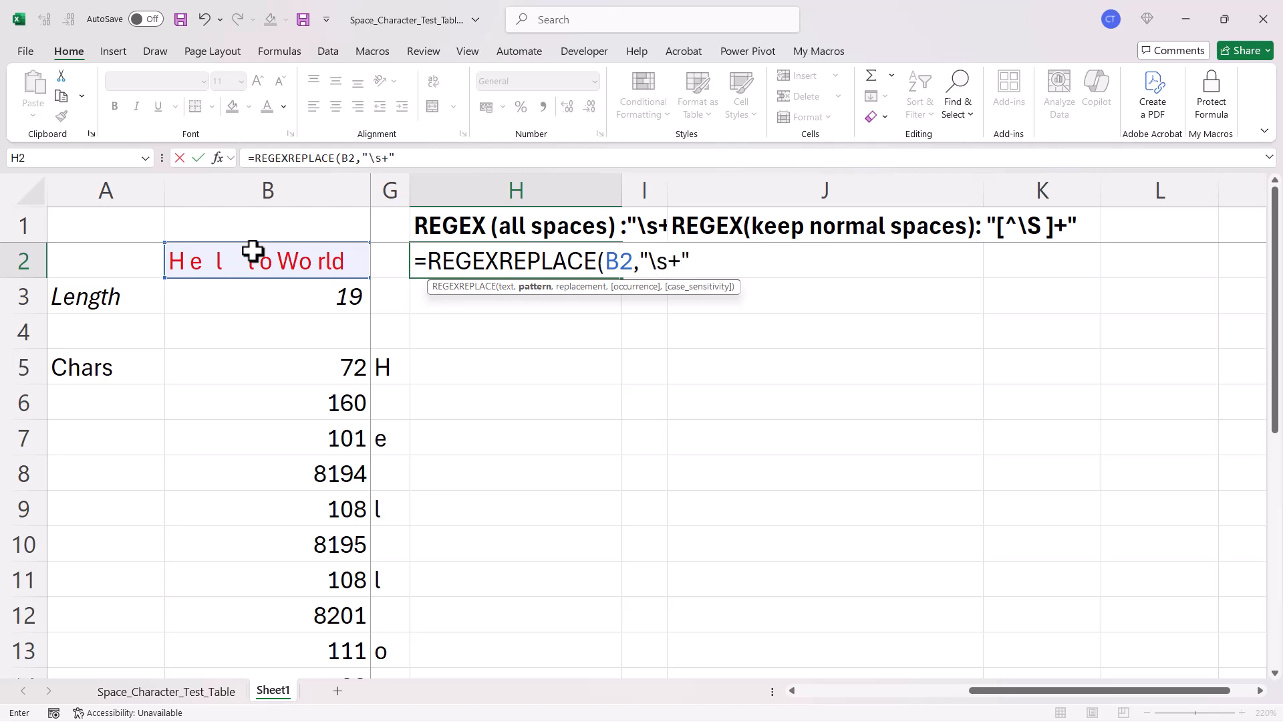
{"action": "type", "text": ","}
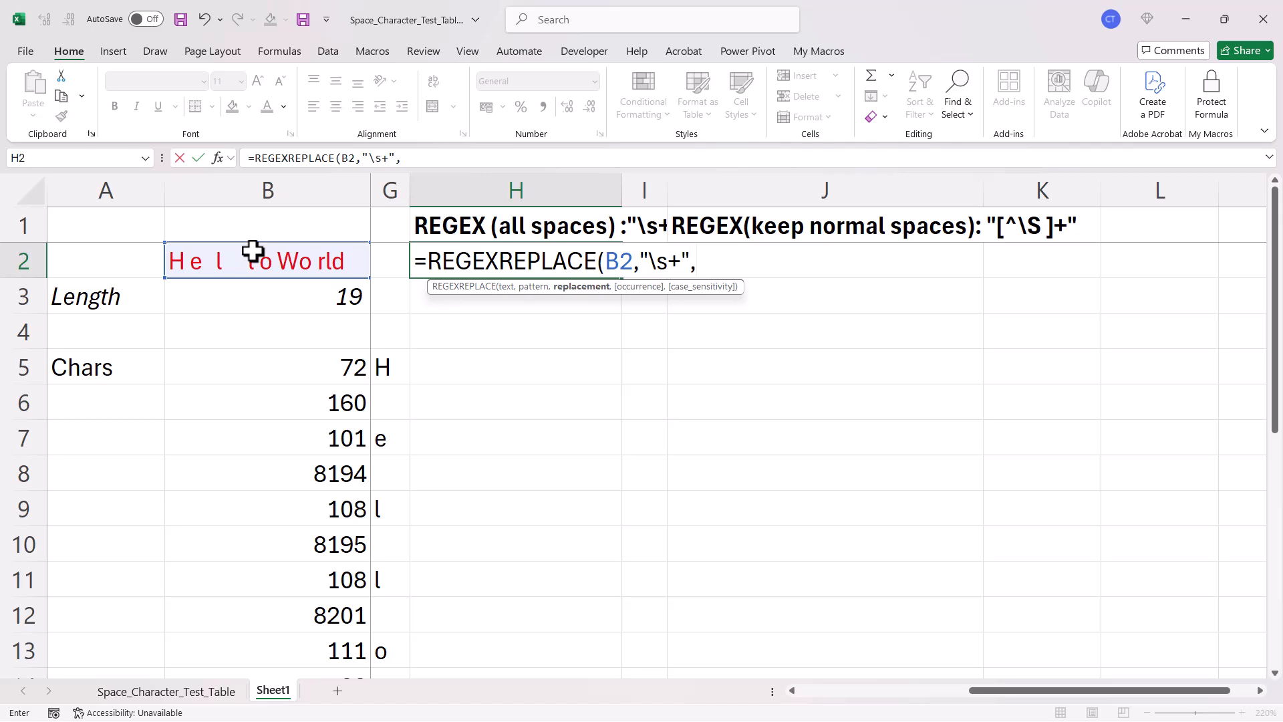
{"action": "type", "text": "\"\")"}
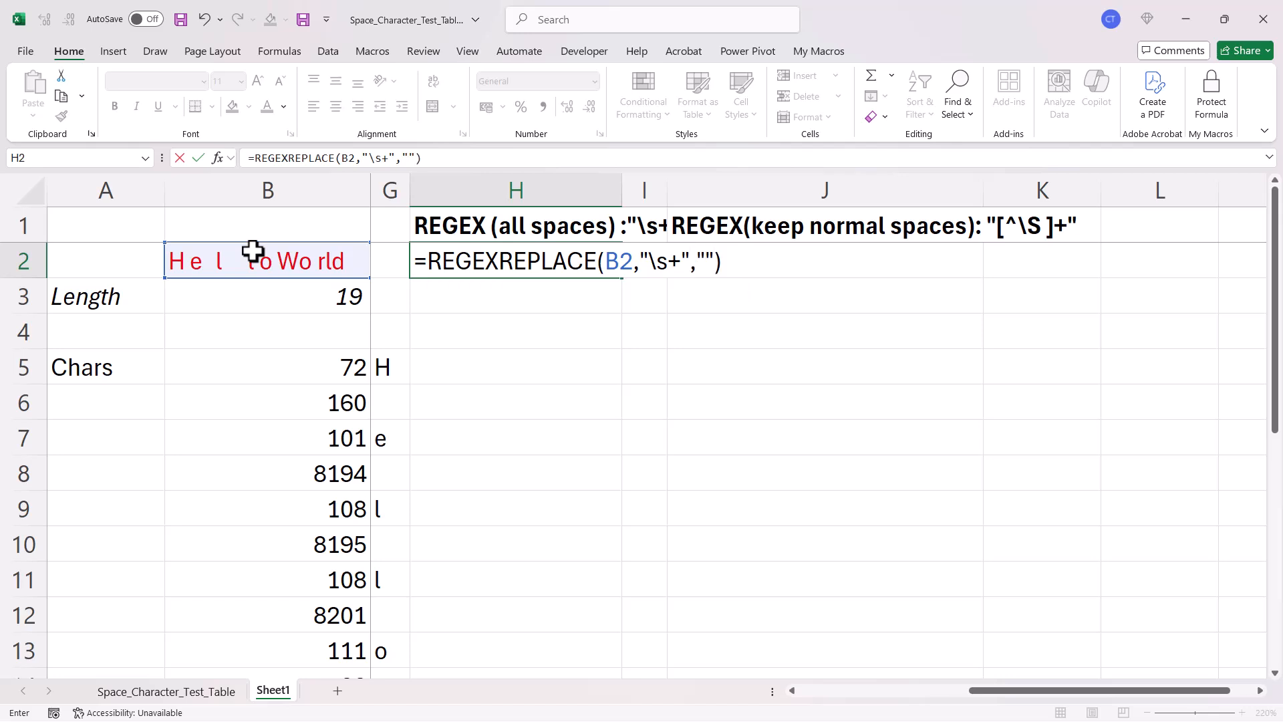
{"action": "key", "text": "Enter"}
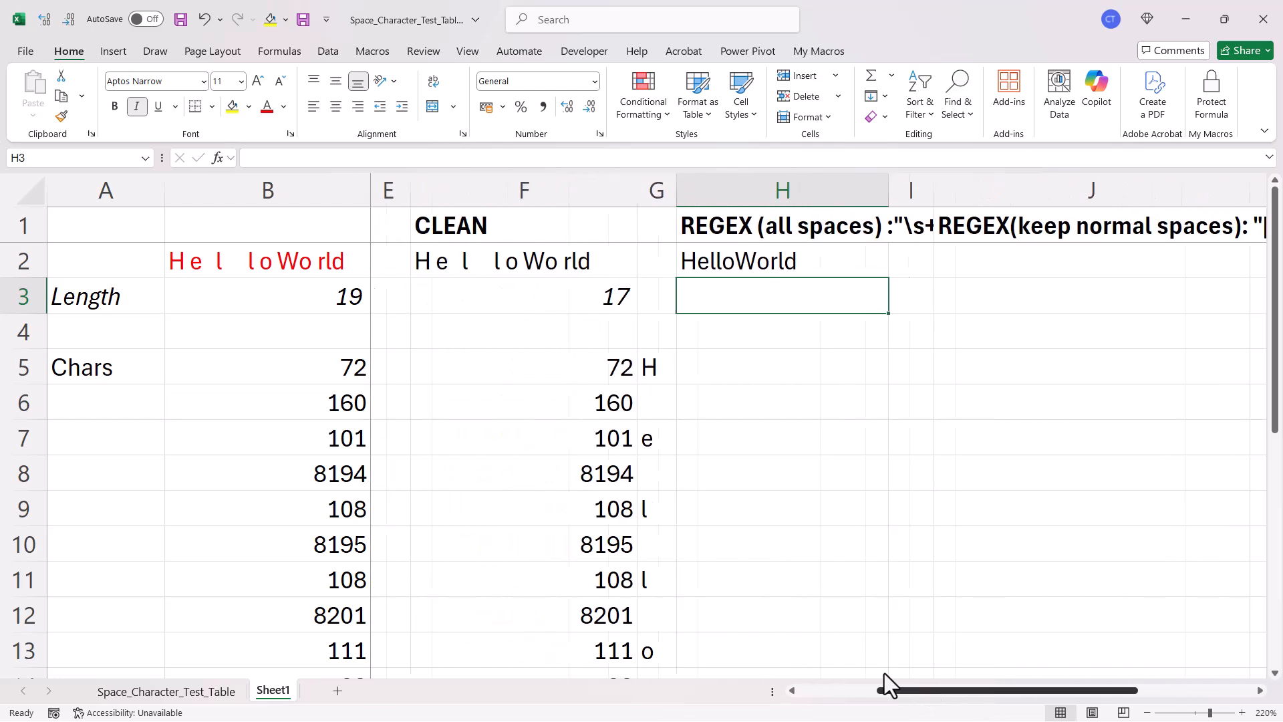
Step: Enter =LEN(H2) in H3, returning 11 for the regex result
{"action": "type", "text": "="}
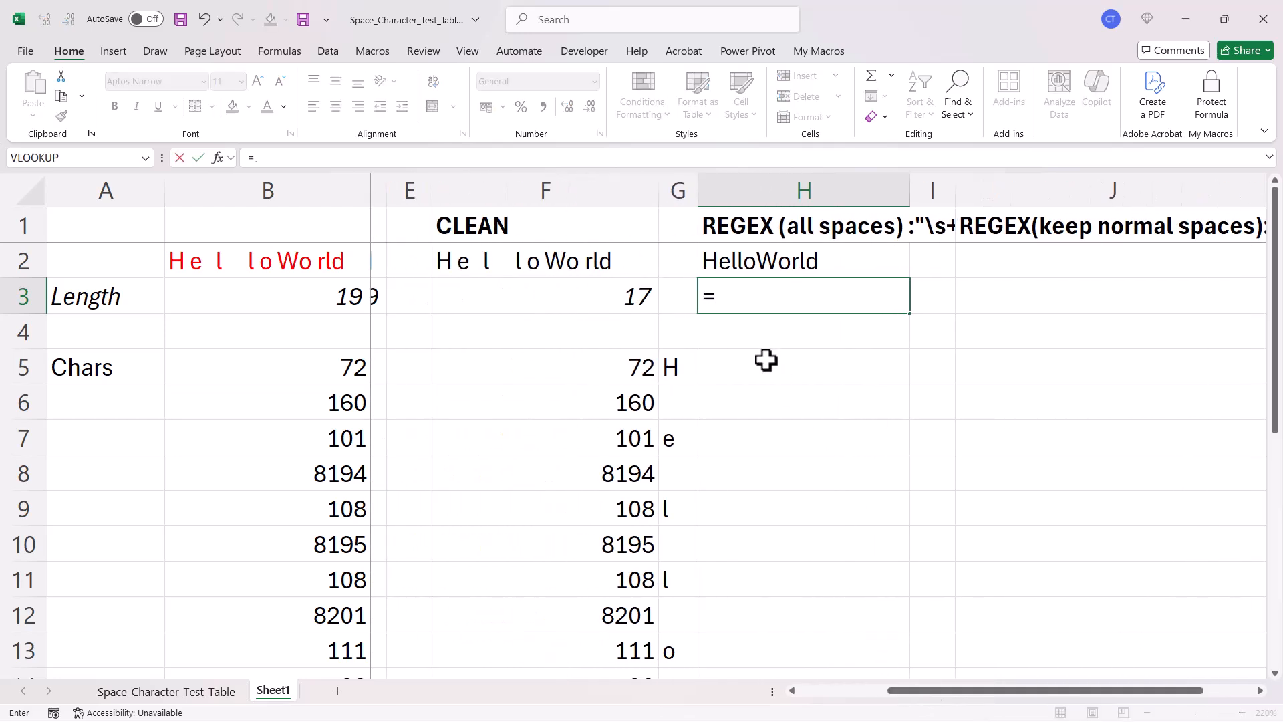
{"action": "type", "text": "len("}
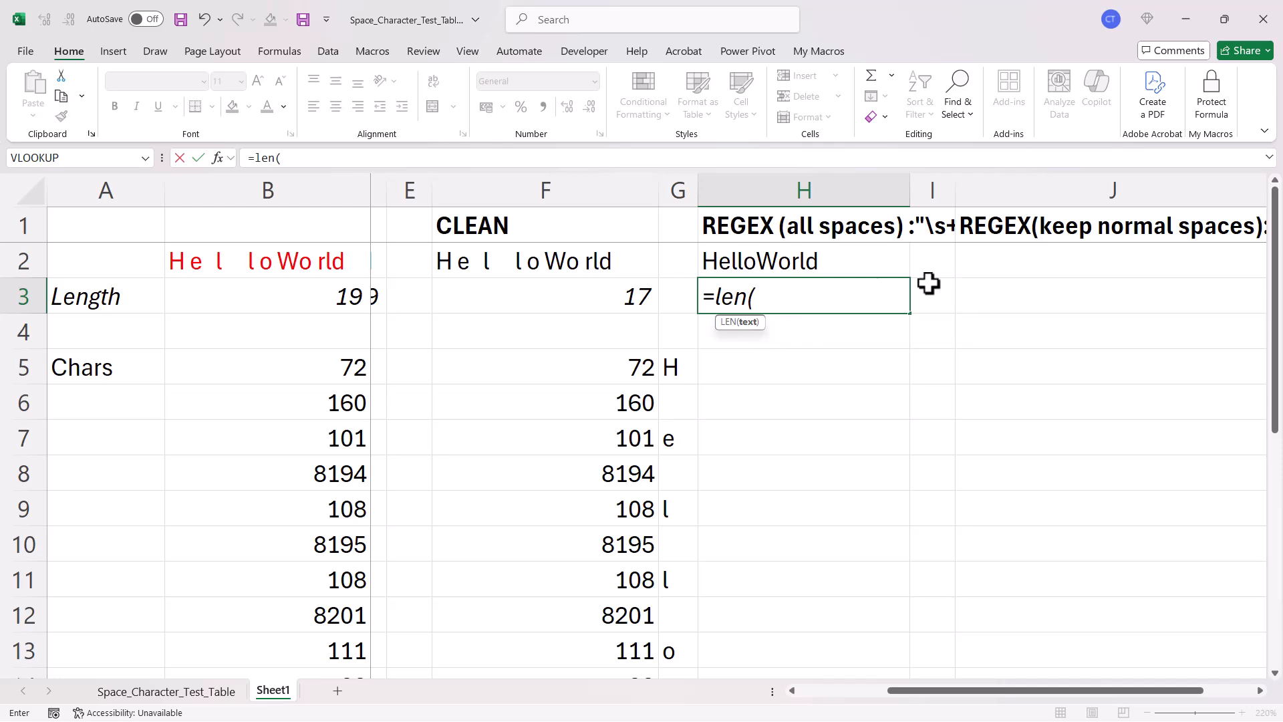
{"action": "key", "text": "Enter"}
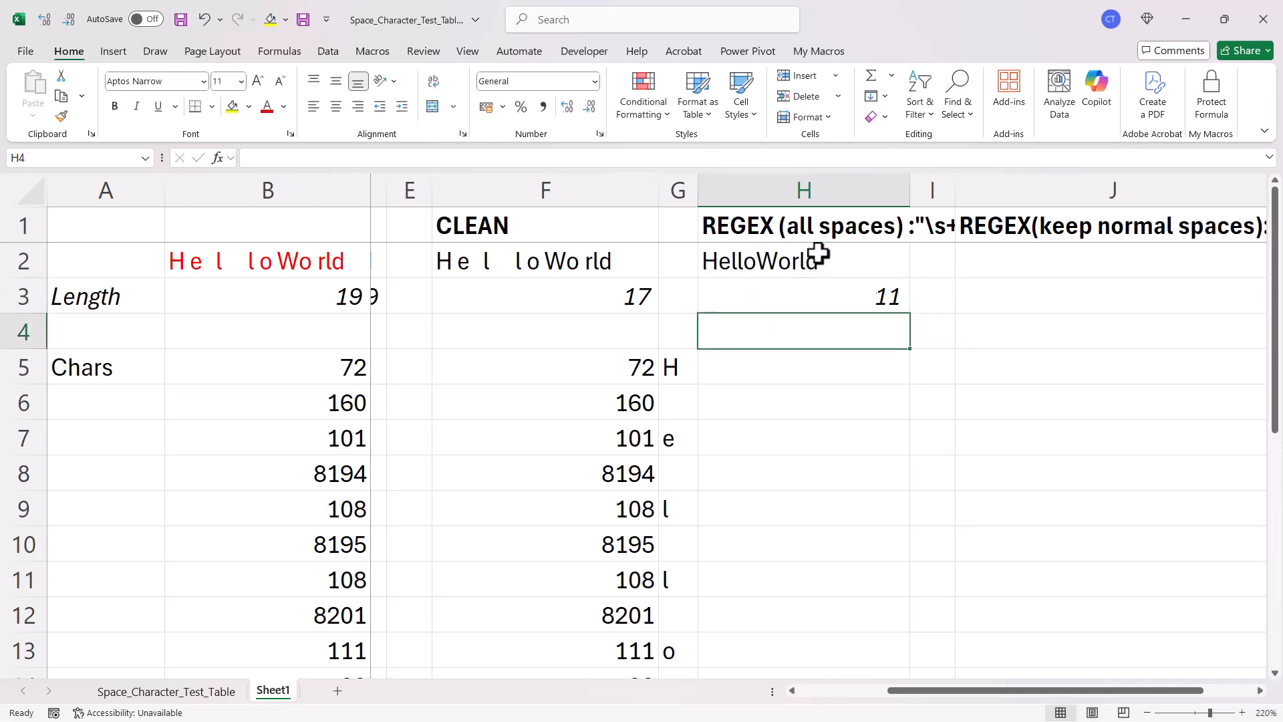
{"action": "mouse_move", "coordinate": [806, 302]}
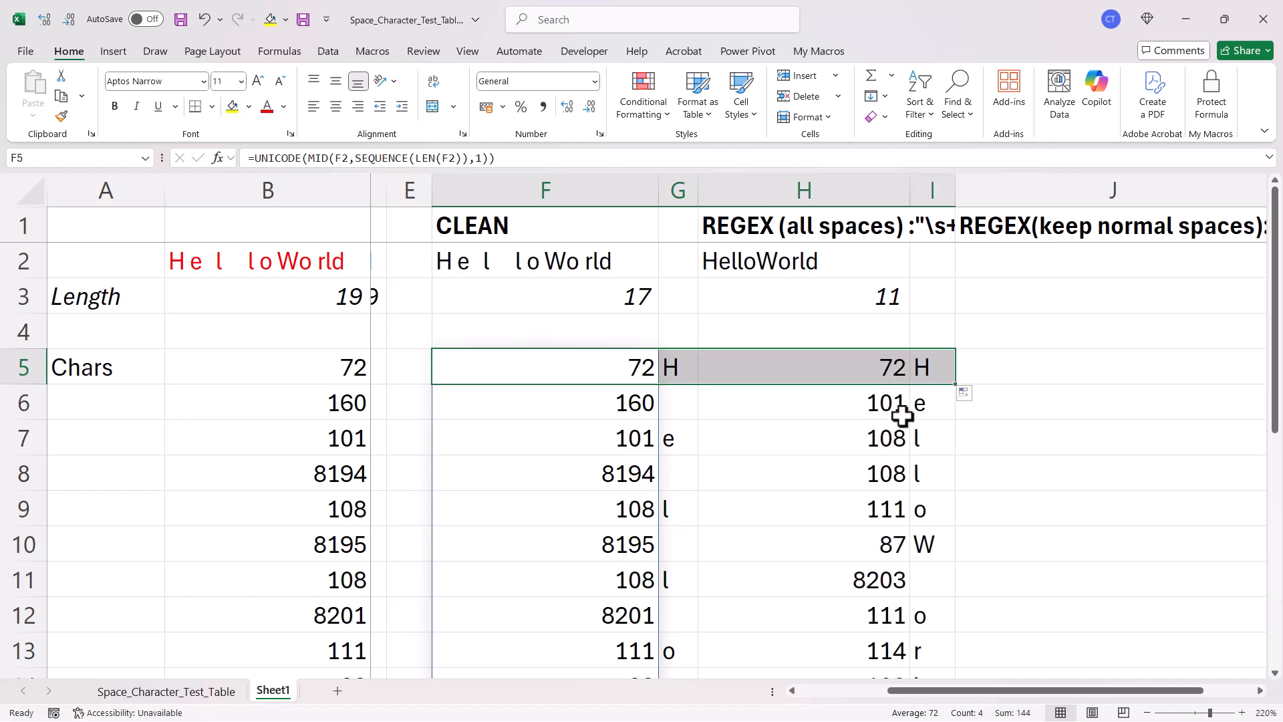
Step: Scroll the H-column codes to the leftover 8203, then view the Space_Character_Test_Table sheet
{"action": "scroll", "scroll_direction": "down", "scroll_amount": 3}
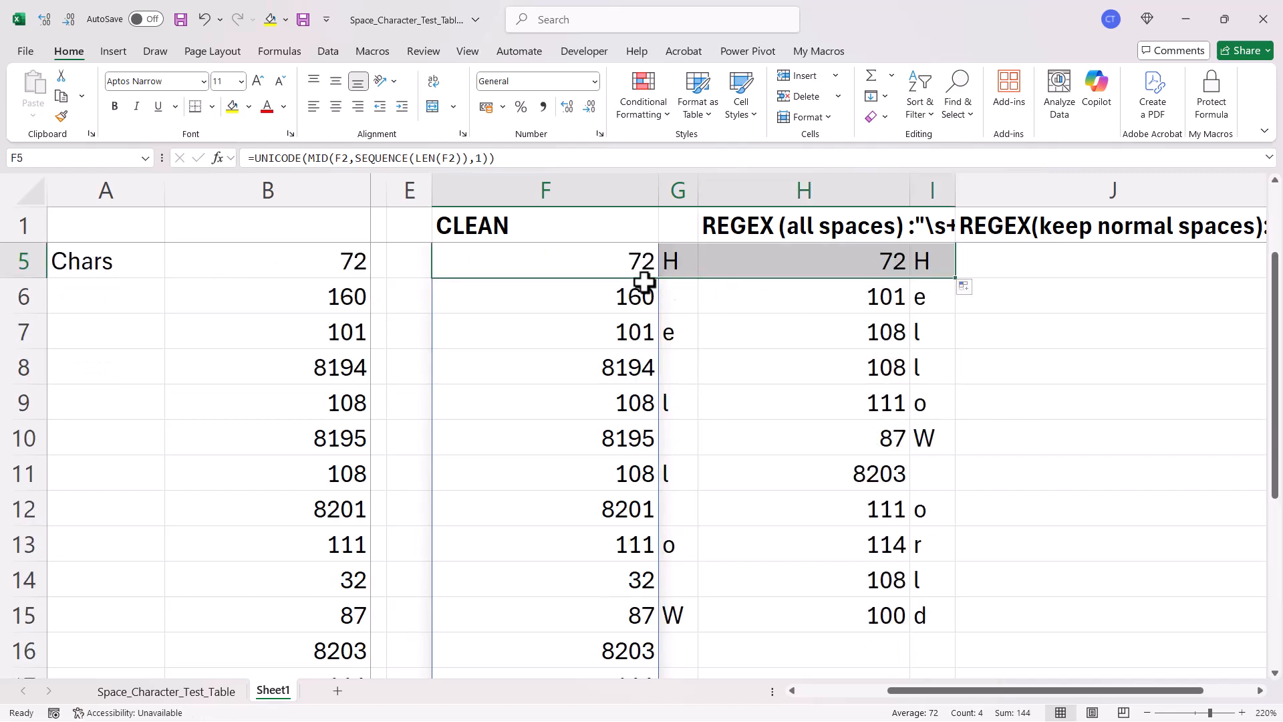
{"action": "mouse_move", "coordinate": [684, 422]}
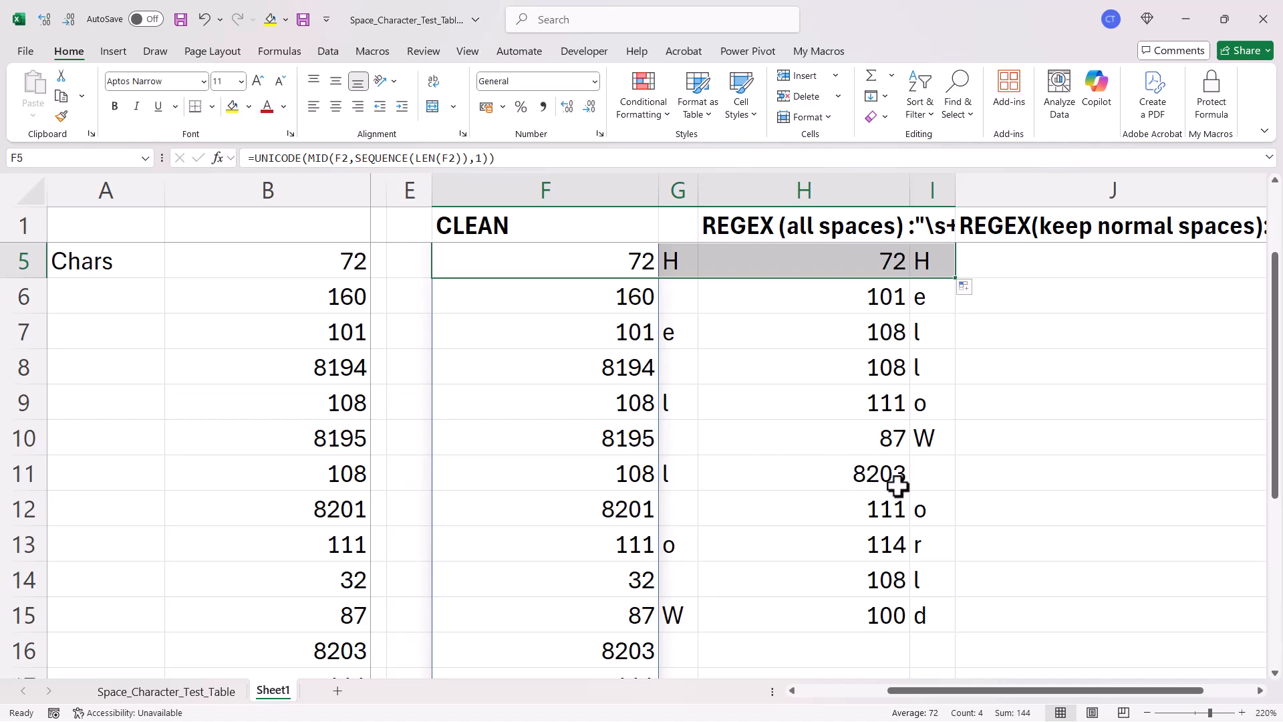
{"action": "left_click", "coordinate": [165, 691]}
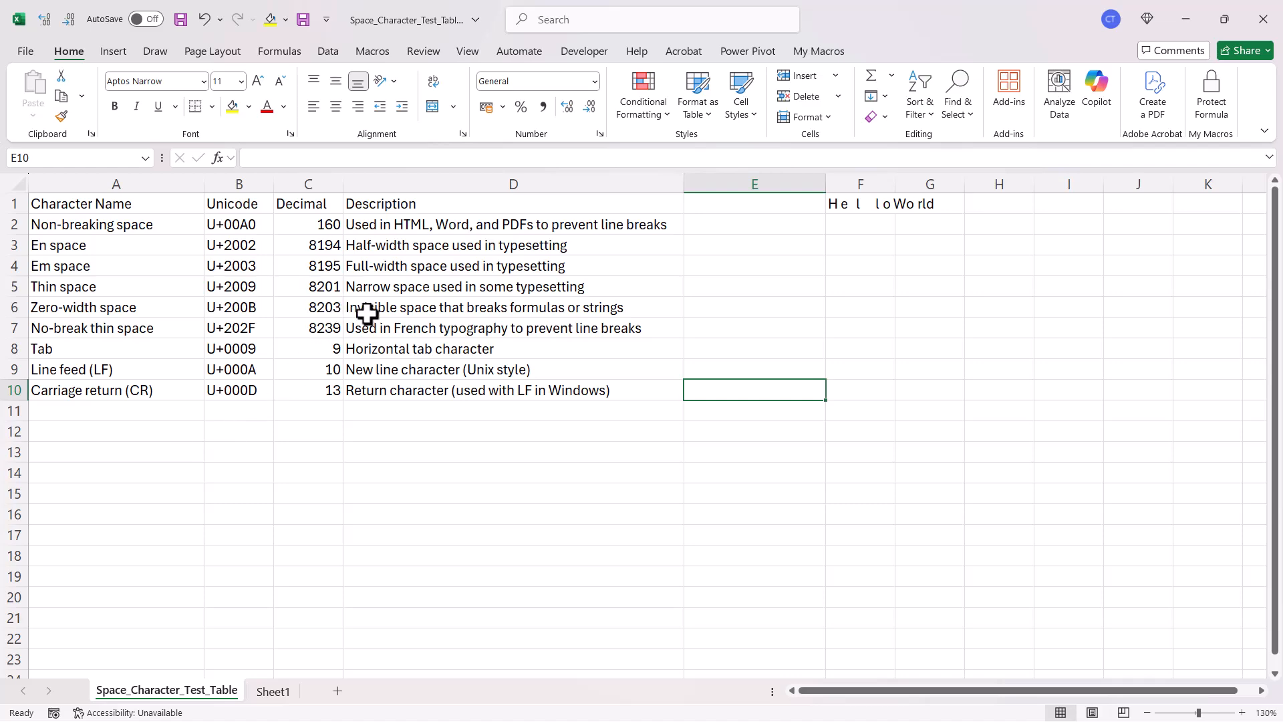
{"action": "mouse_move", "coordinate": [590, 309]}
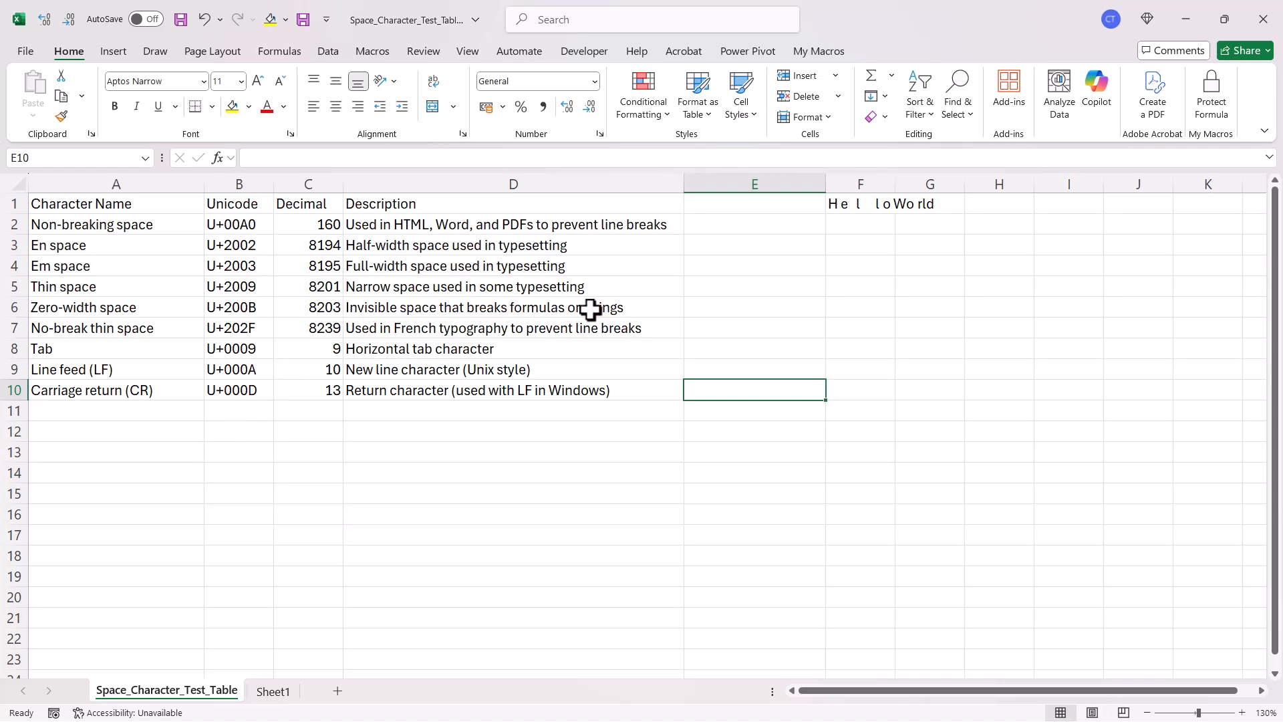
Step: Back on Sheet1, select I11, the empty character beside leftover code 8203
{"action": "left_click", "coordinate": [273, 691]}
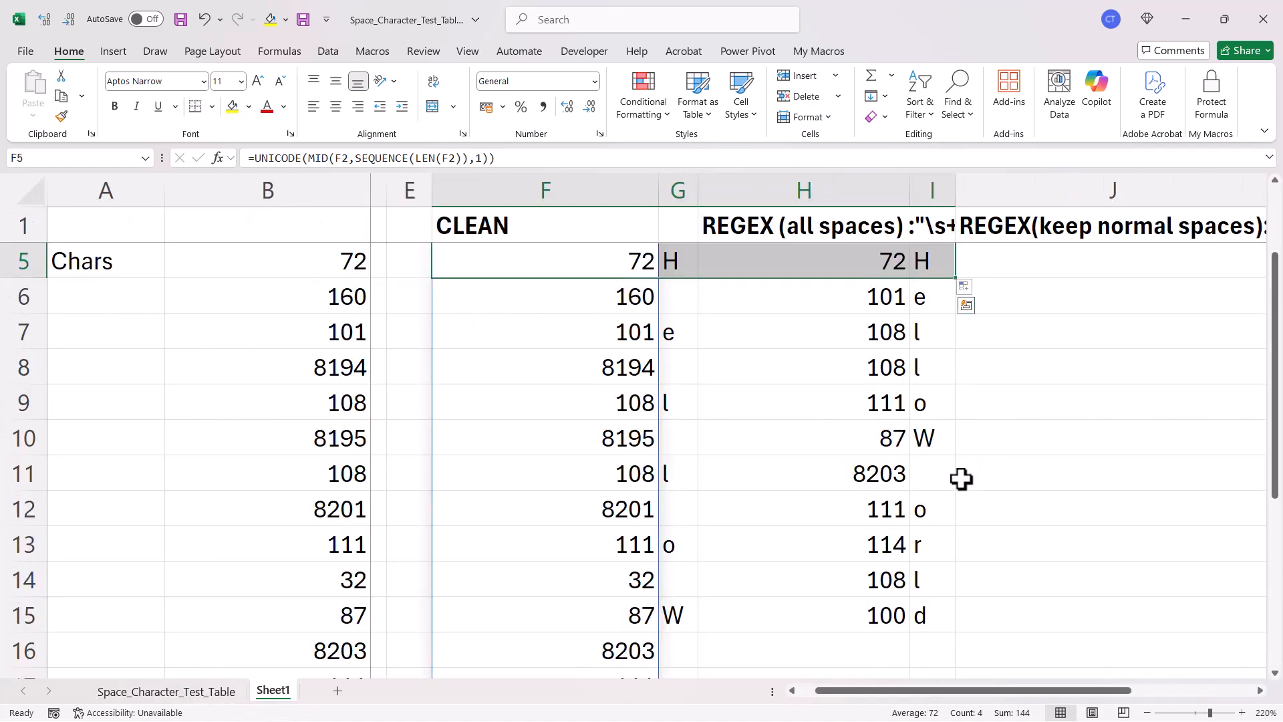
{"action": "left_click", "coordinate": [931, 473]}
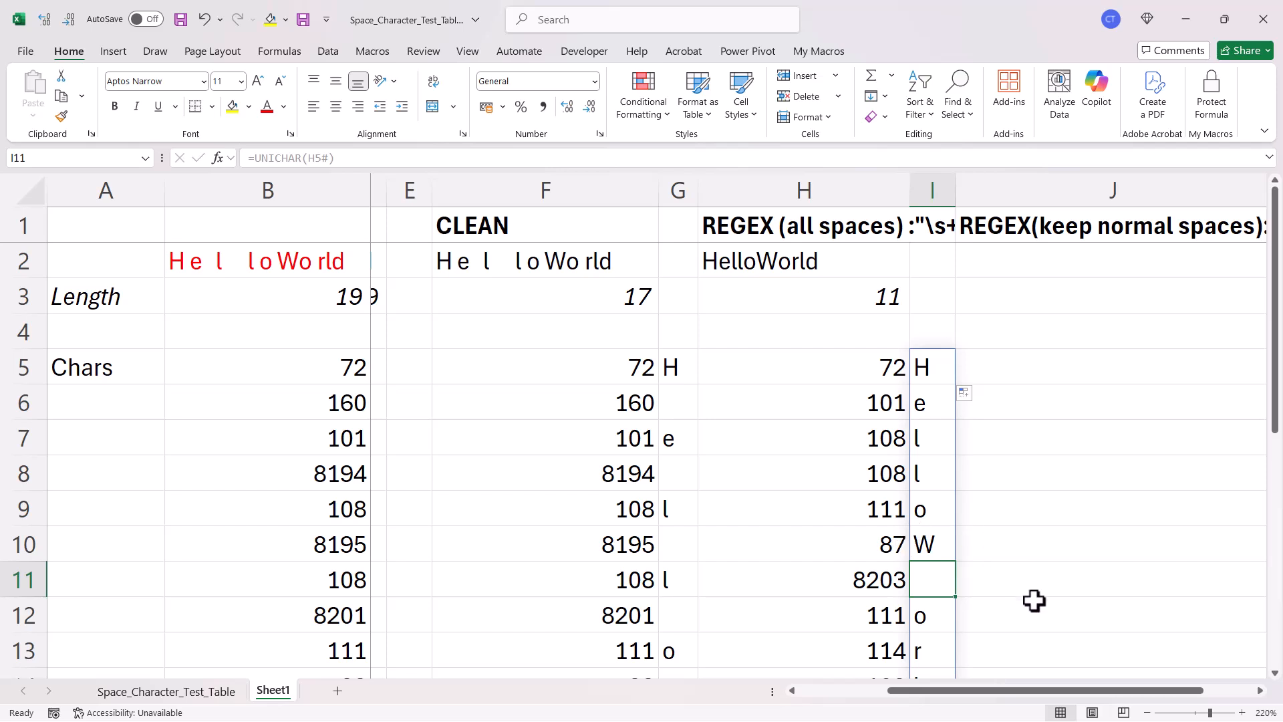
Step: Wrap the H2 formula in SUBSTITUTE removing UNICHAR(8203), so its length becomes 10
{"action": "double_click", "coordinate": [796, 260]}
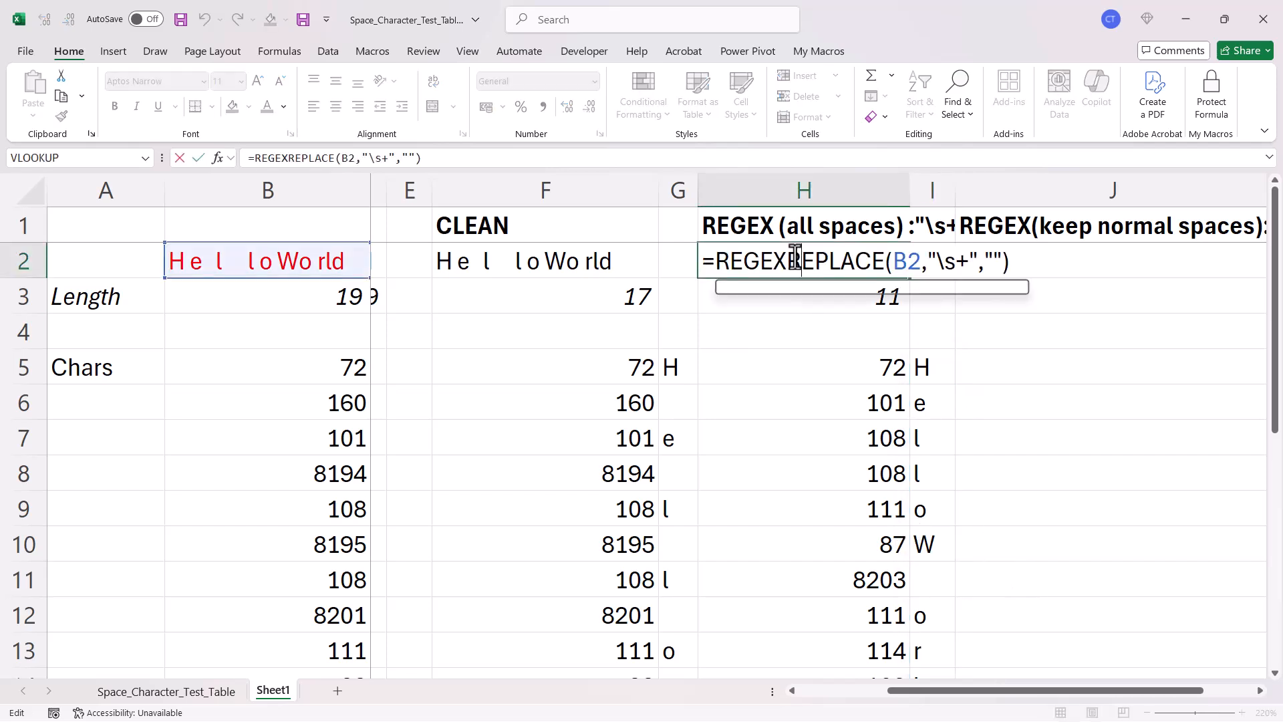
{"action": "type", "text": "s"}
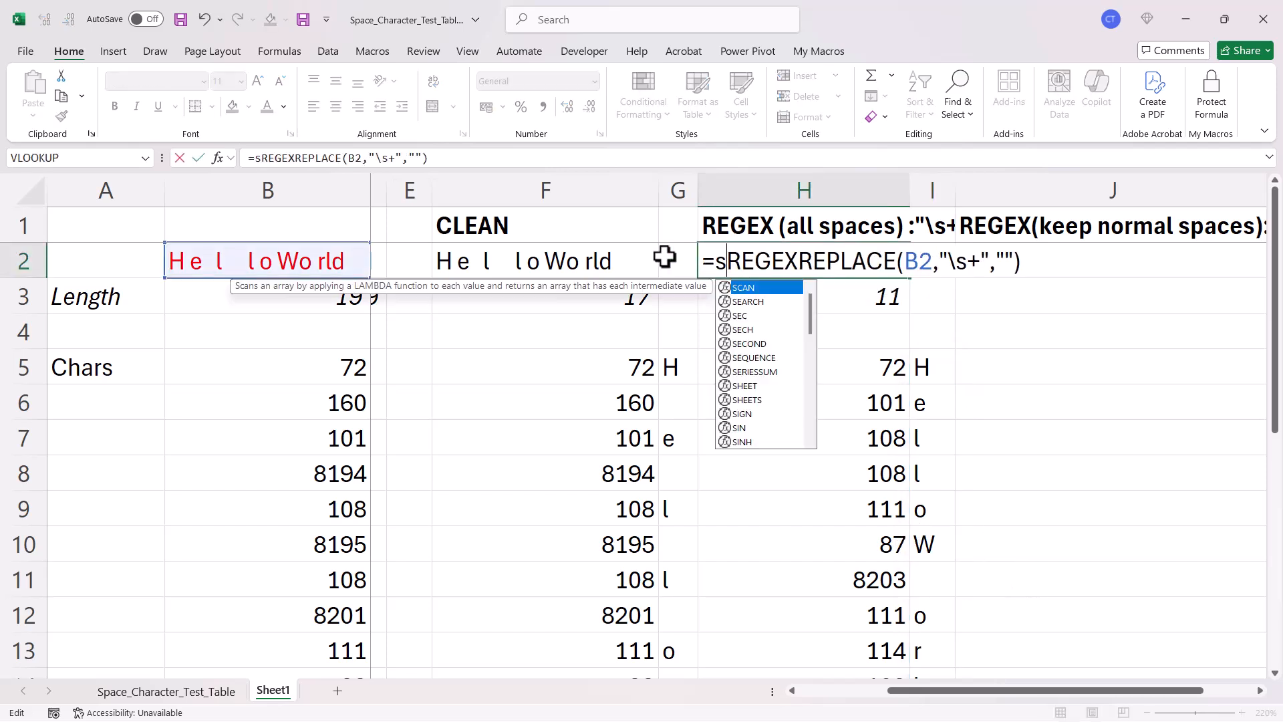
{"action": "type", "text": "ub"}
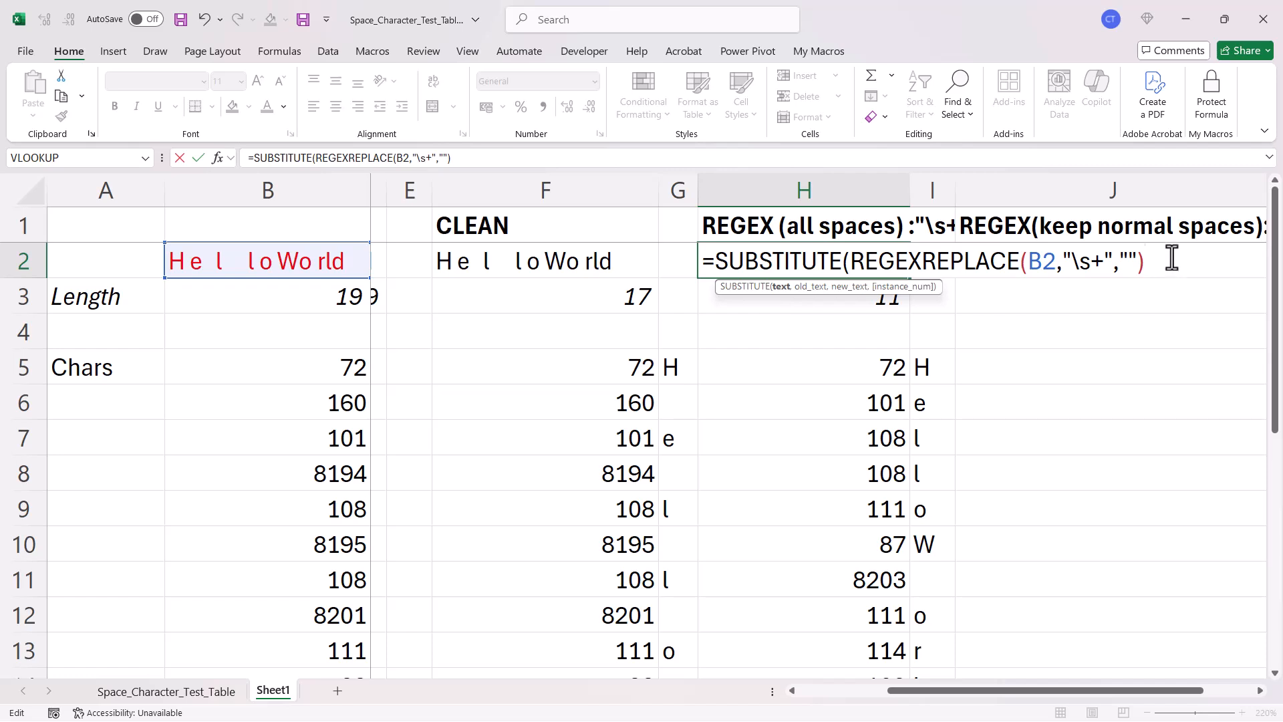
{"action": "type", "text": ","}
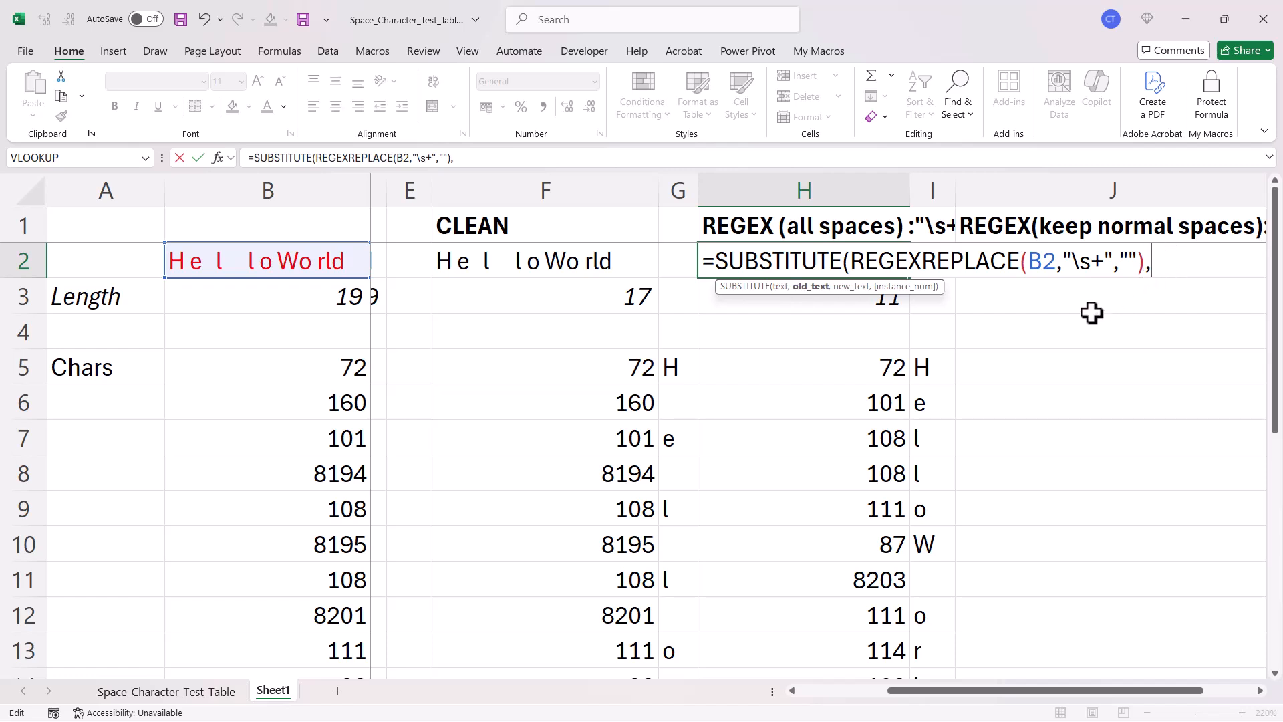
{"action": "type", "text": "uni"}
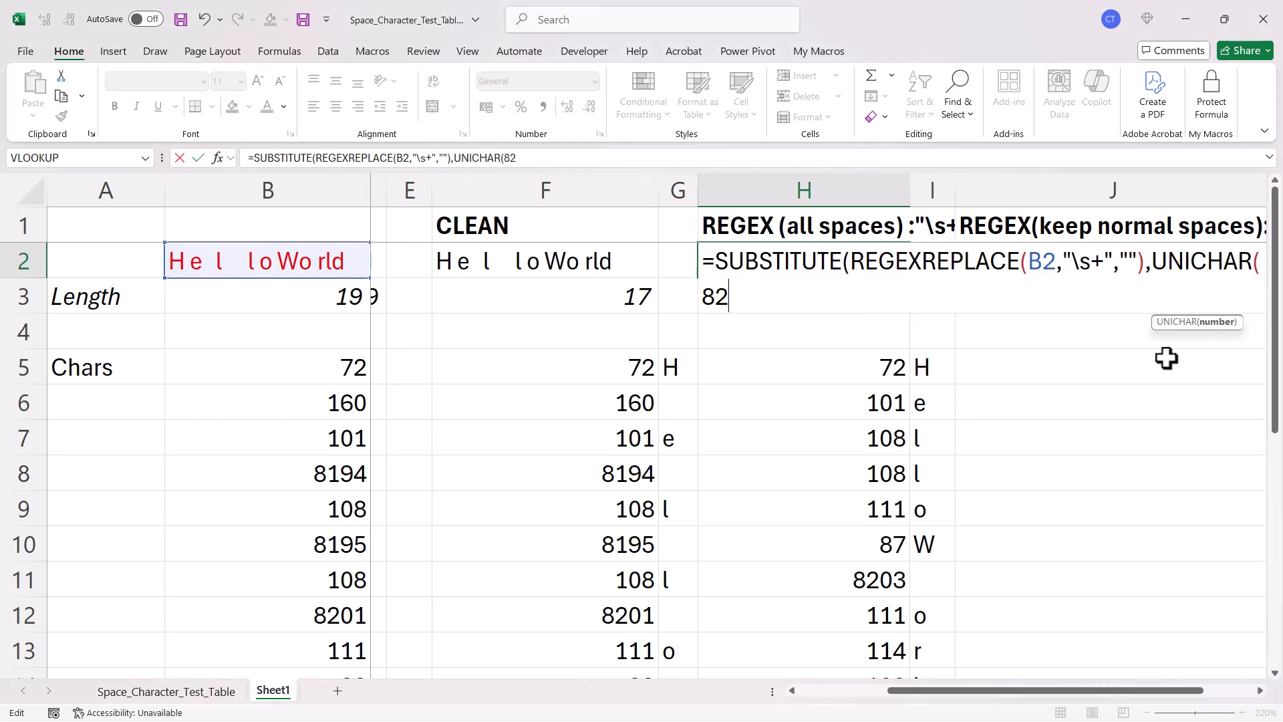
{"action": "type", "text": "03)"}
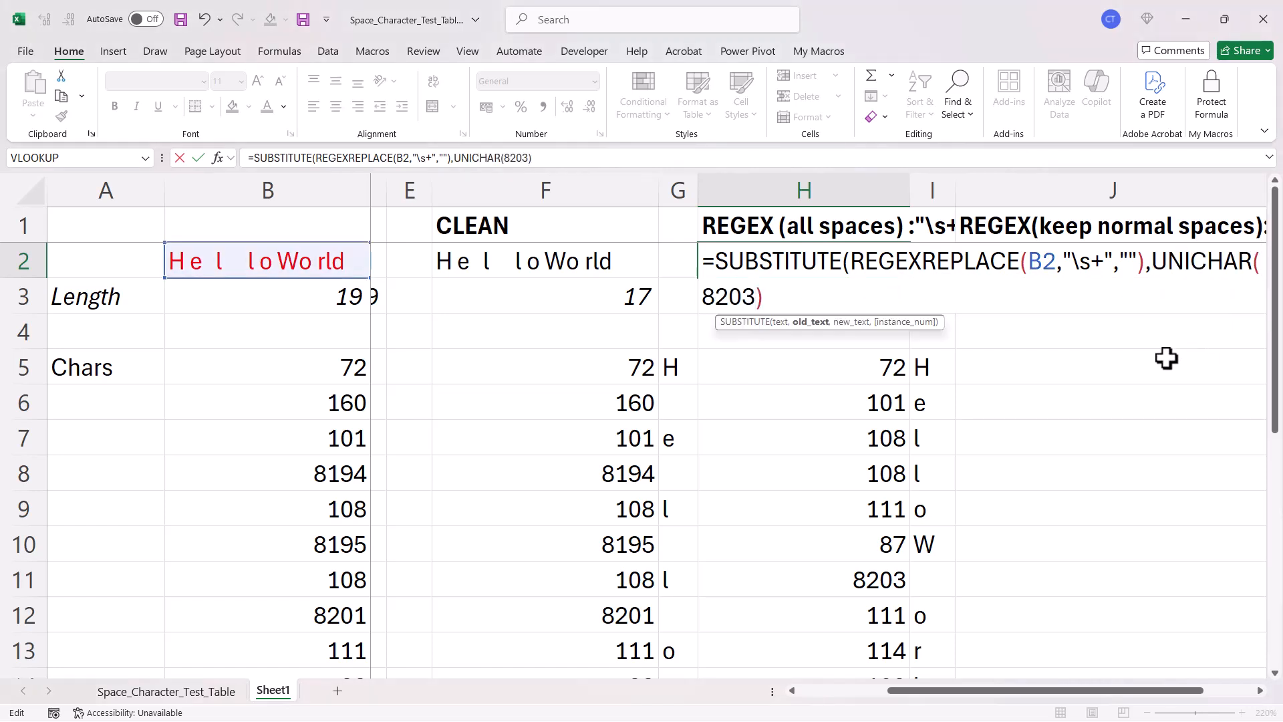
{"action": "type", "text": ",\""}
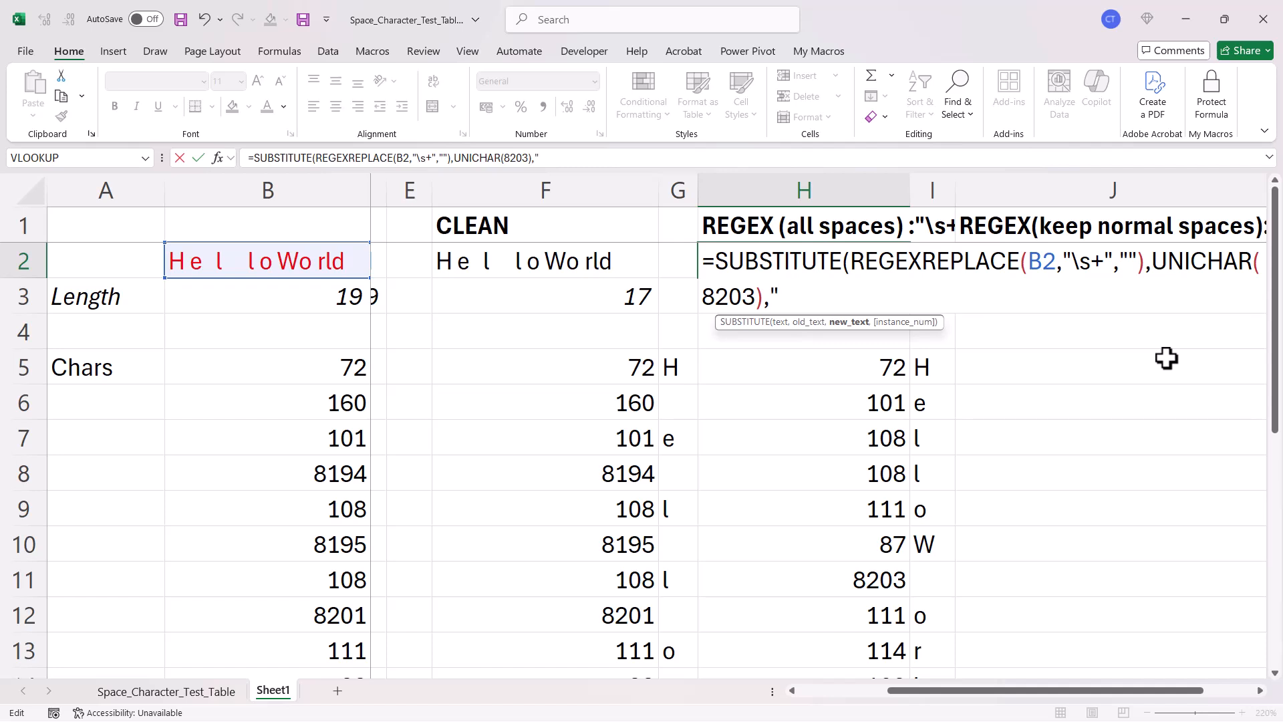
{"action": "type", "text": "\"\")"}
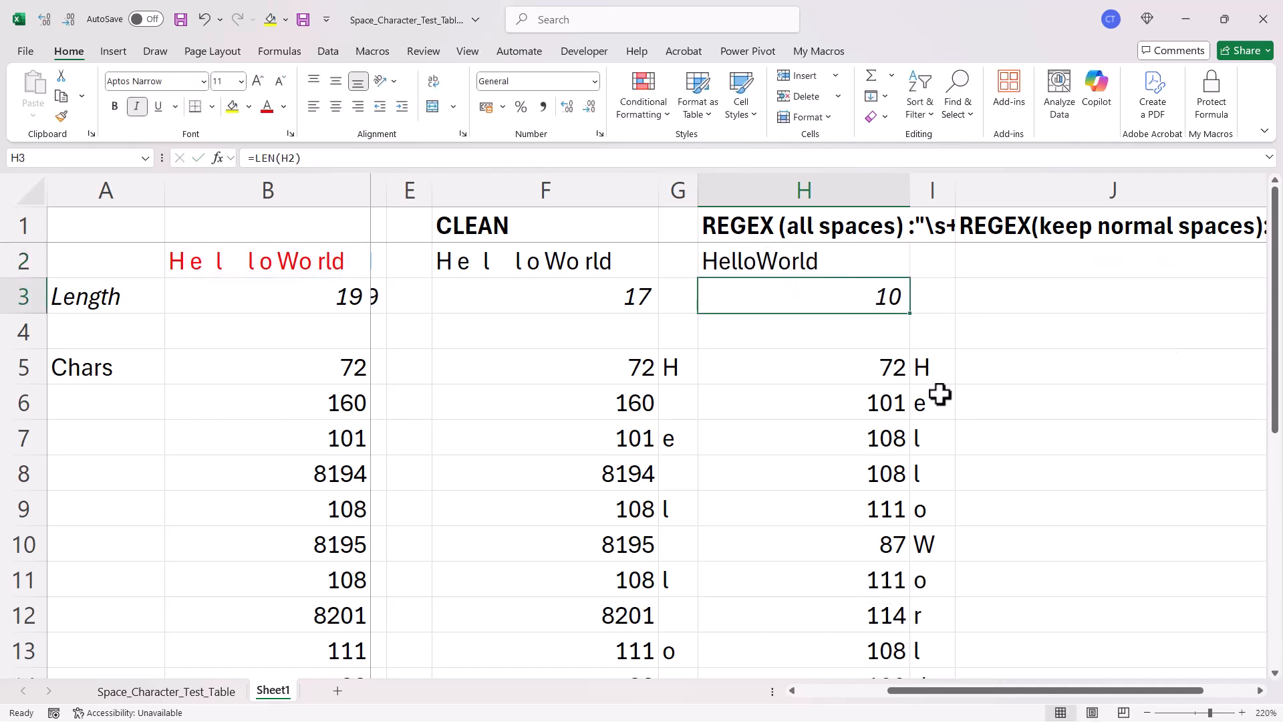
Step: Scroll the sheet toward the H2 formula to copy it
{"action": "scroll", "scroll_direction": "down", "scroll_amount": 3}
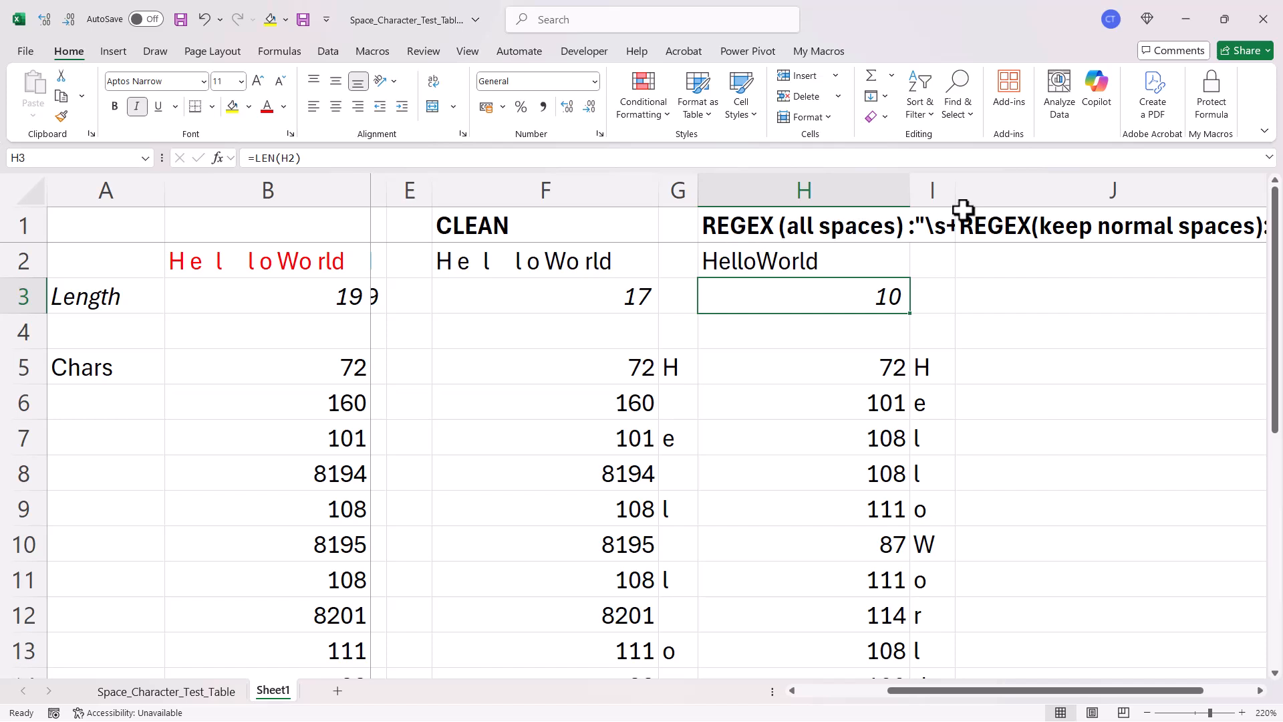
{"action": "mouse_move", "coordinate": [845, 300]}
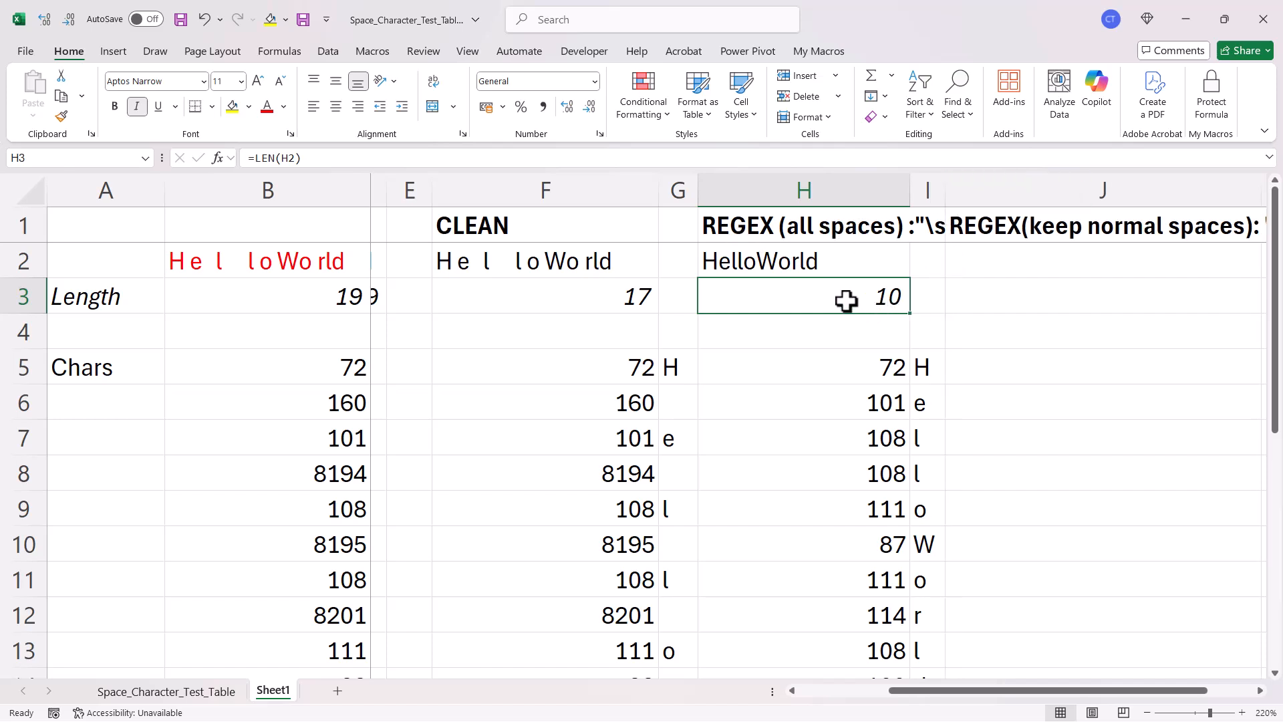
{"action": "mouse_move", "coordinate": [760, 260]}
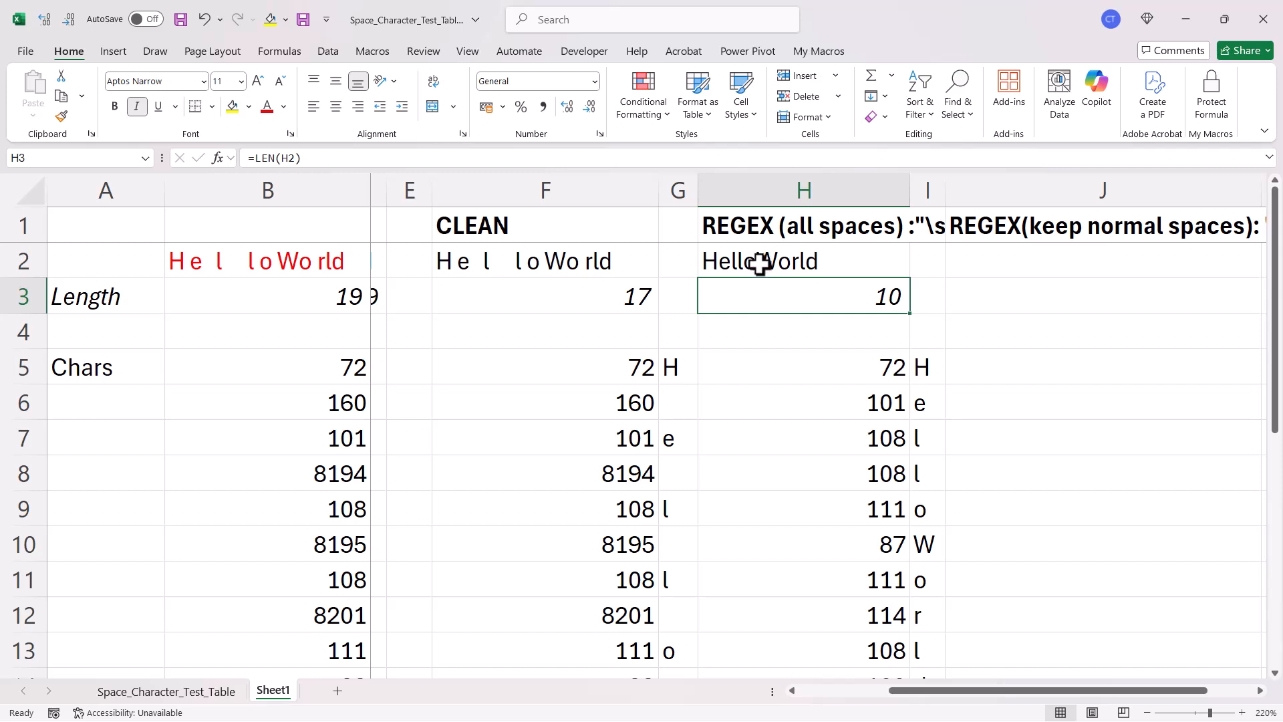
{"action": "mouse_move", "coordinate": [1262, 695]}
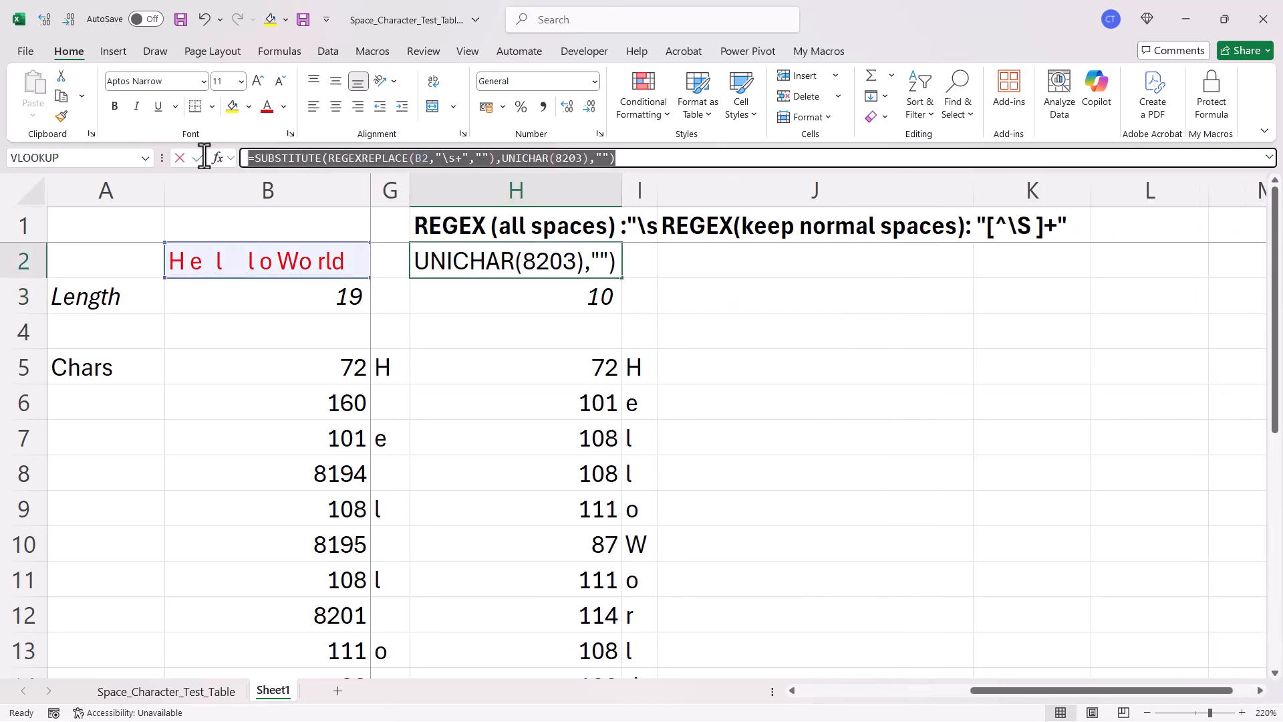
Step: Paste the formula into J2 with pattern "[^\S ]+" to return 'Hello World', then select H3
{"action": "key", "text": "Enter"}
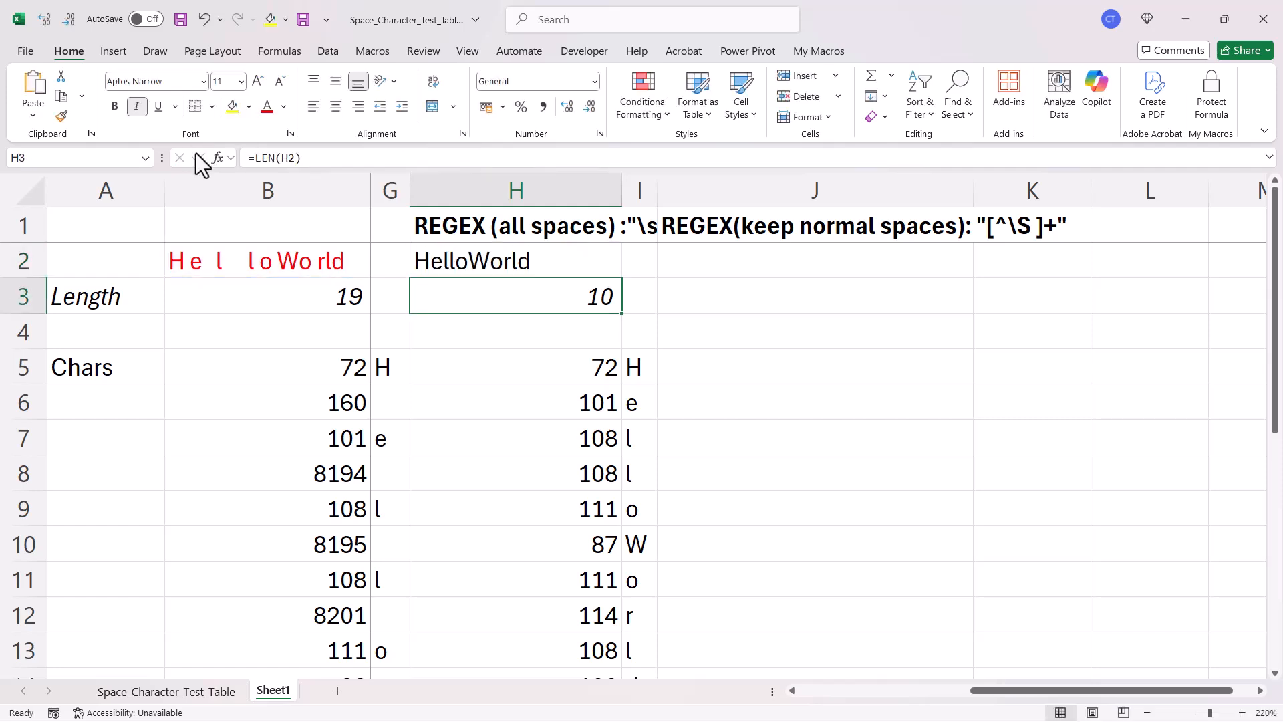
{"action": "left_click", "coordinate": [814, 260]}
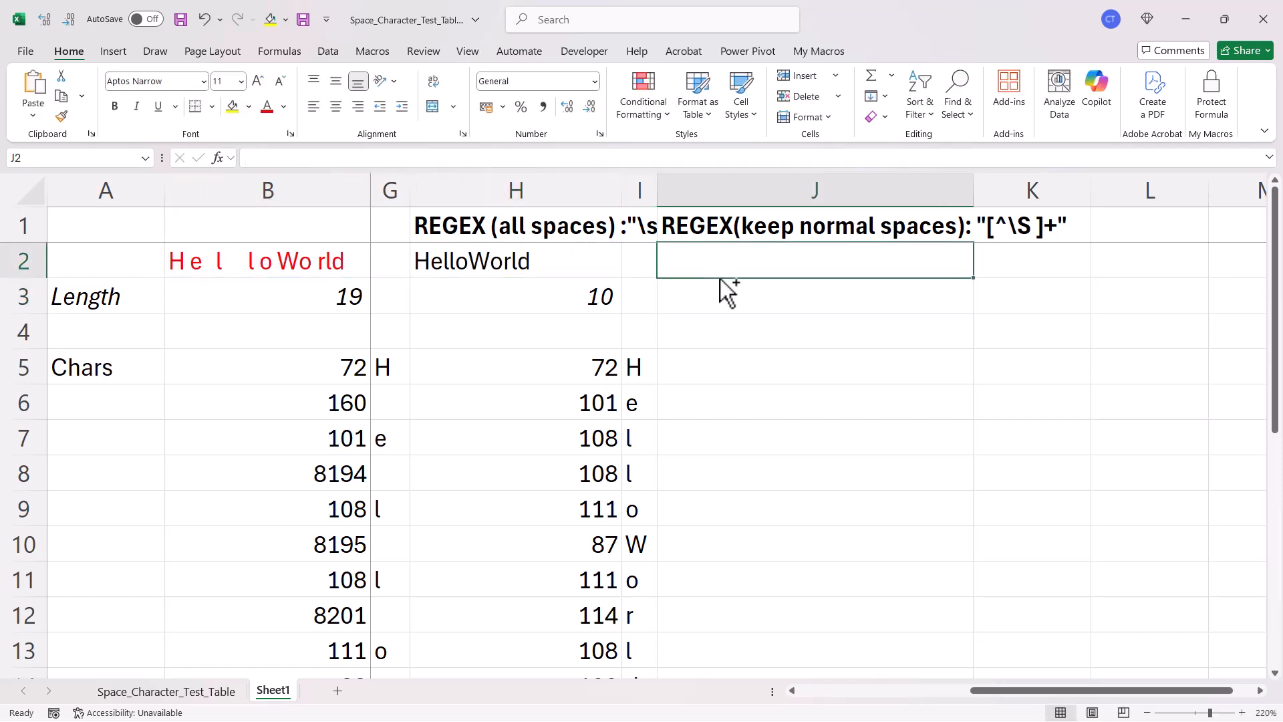
{"action": "type", "text": "=SUBSTITUTE(REGEXREPLACE(B2,\"\\s+\",\"\"),UNICHAR(8203),\"\")"}
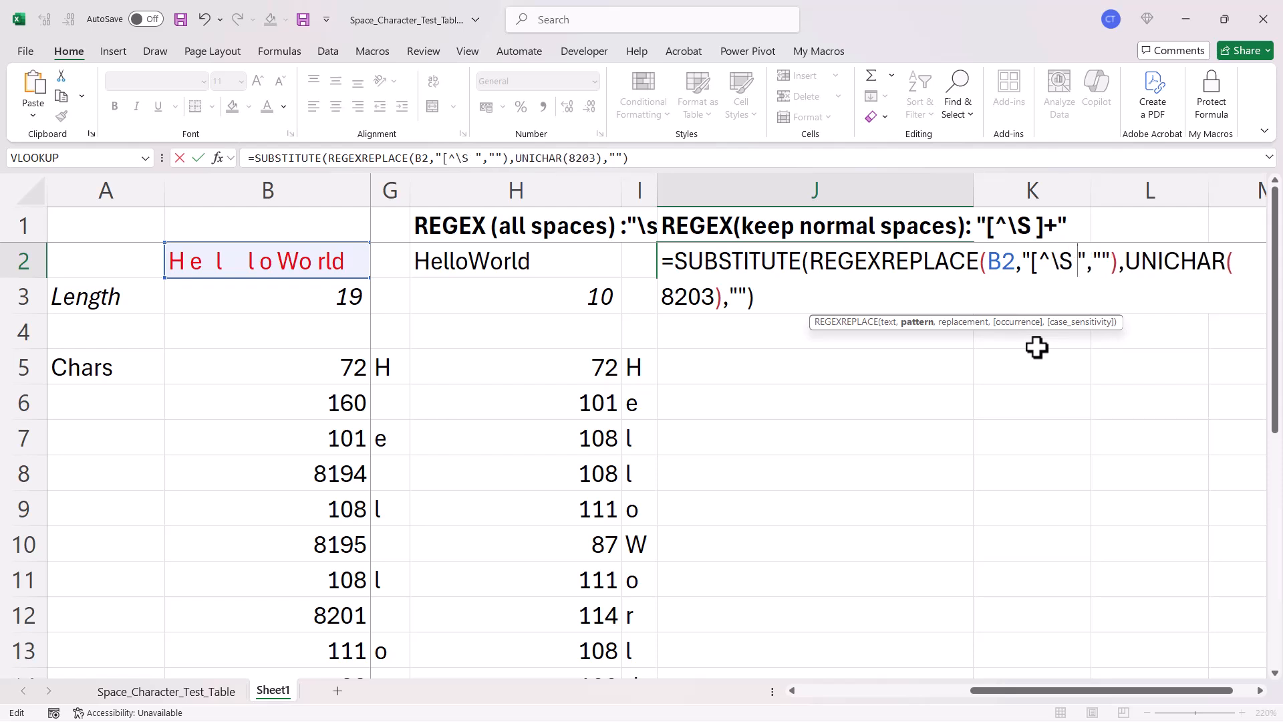
{"action": "type", "text": "]+"}
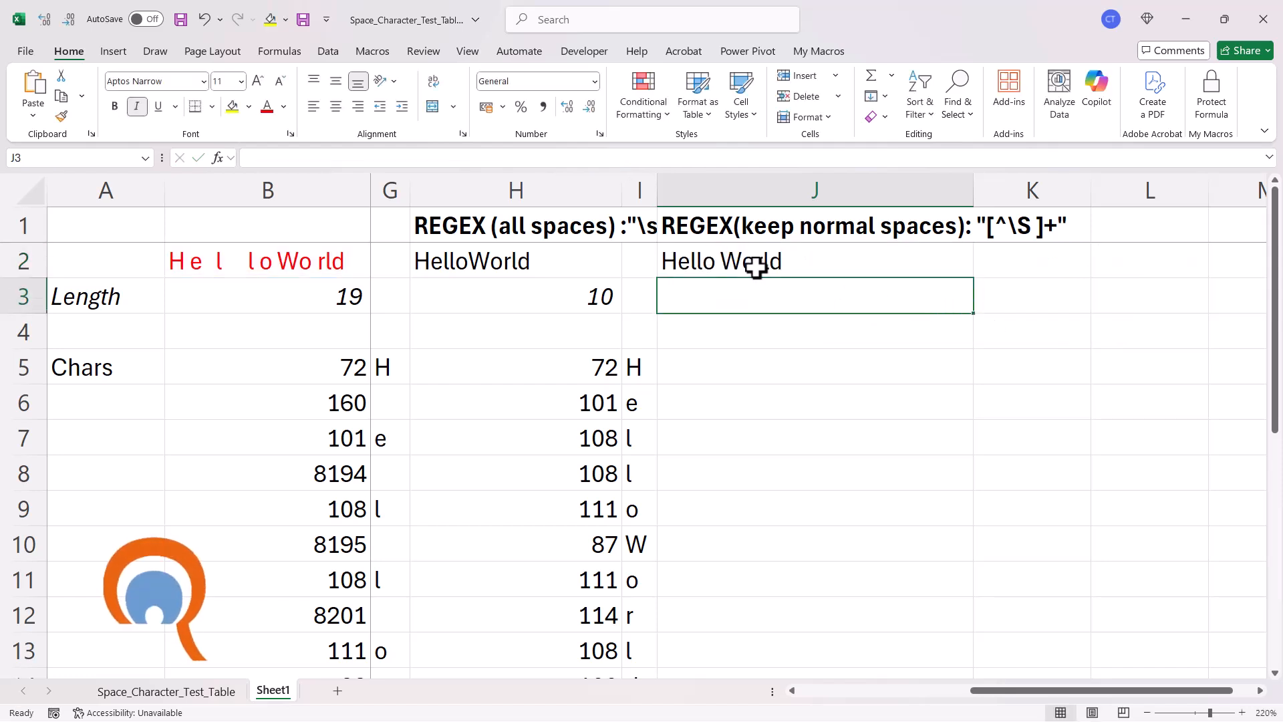
{"action": "left_click", "coordinate": [515, 296]}
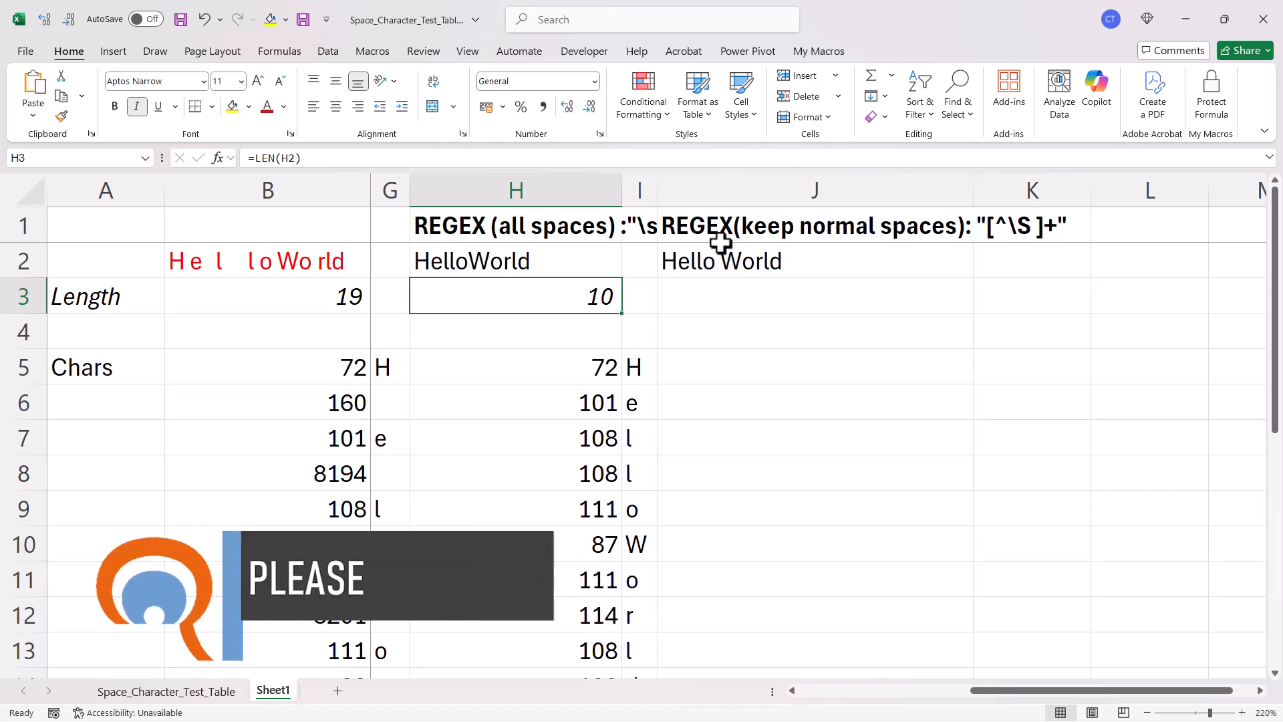